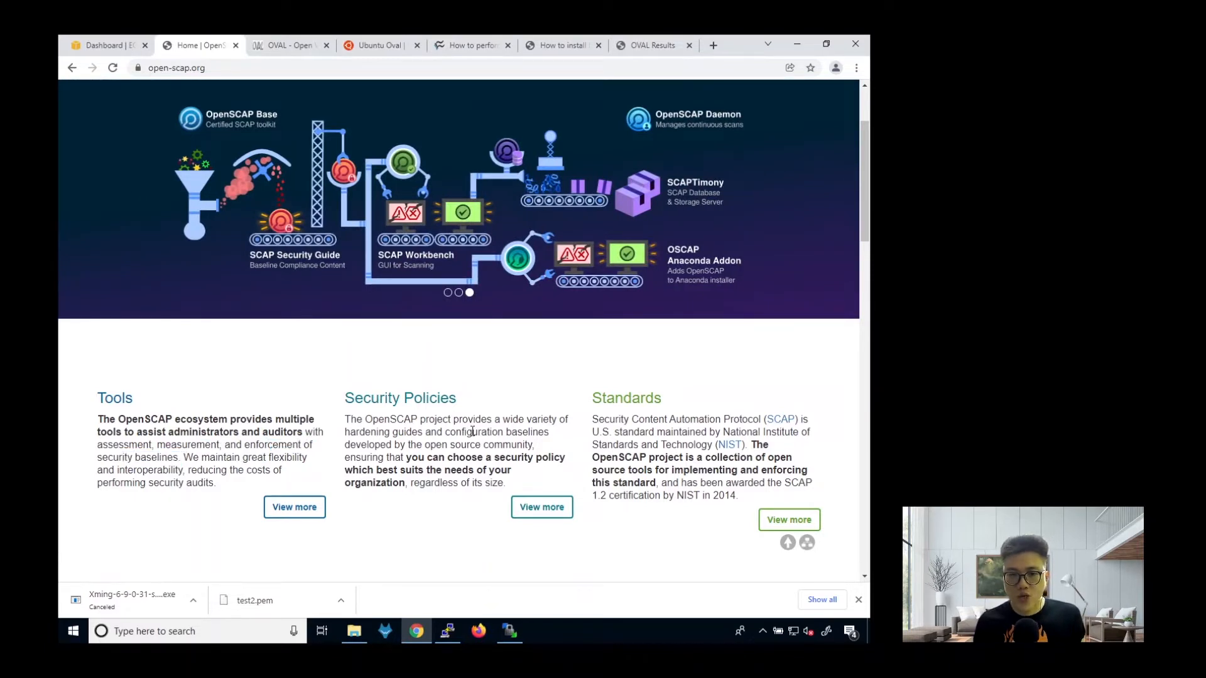
Browse the open-scap.org homepage, then switch to the oval.mitre.org OVAL website.
{"action": "double_click", "coordinate": [365, 432]}
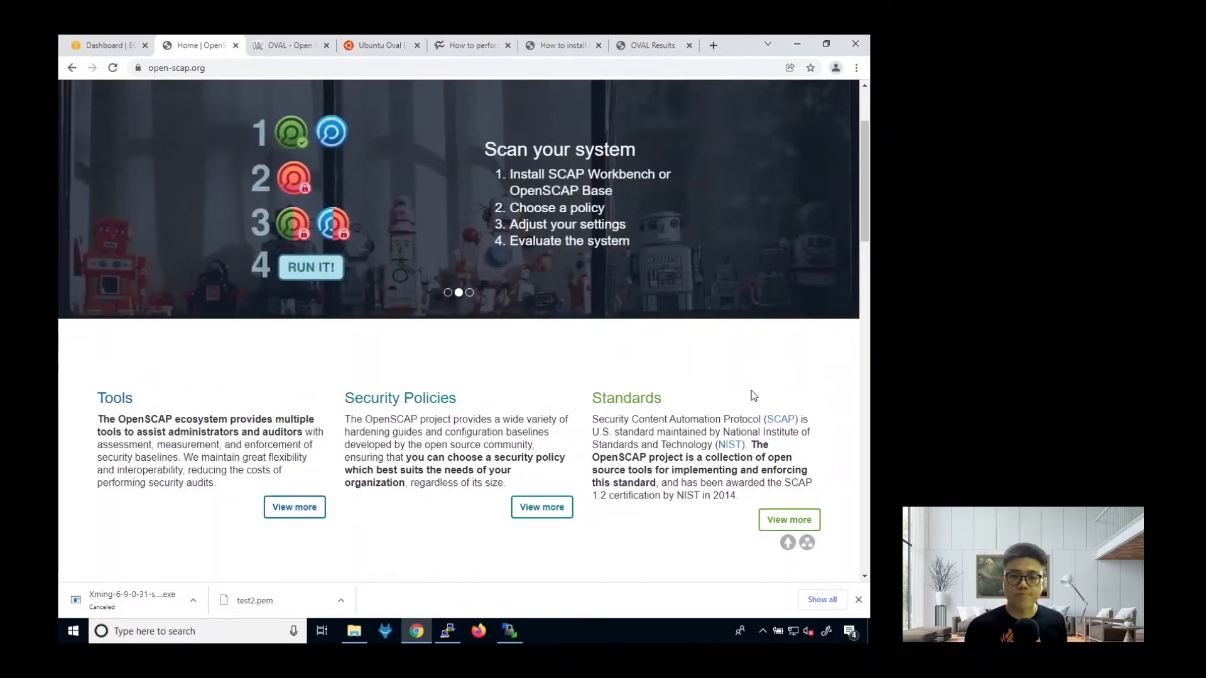
{"action": "left_click", "coordinate": [289, 45]}
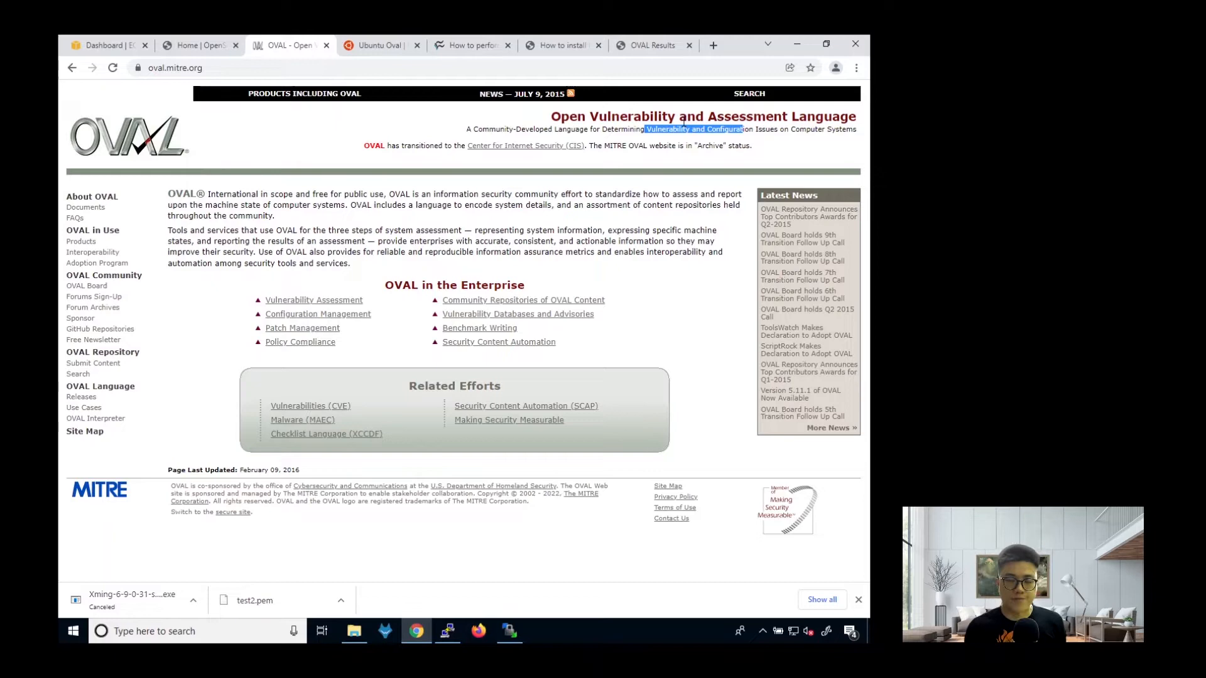
Show the EC2 Dashboard and expand the Launch instance dropdown options.
{"action": "left_click", "coordinate": [105, 45]}
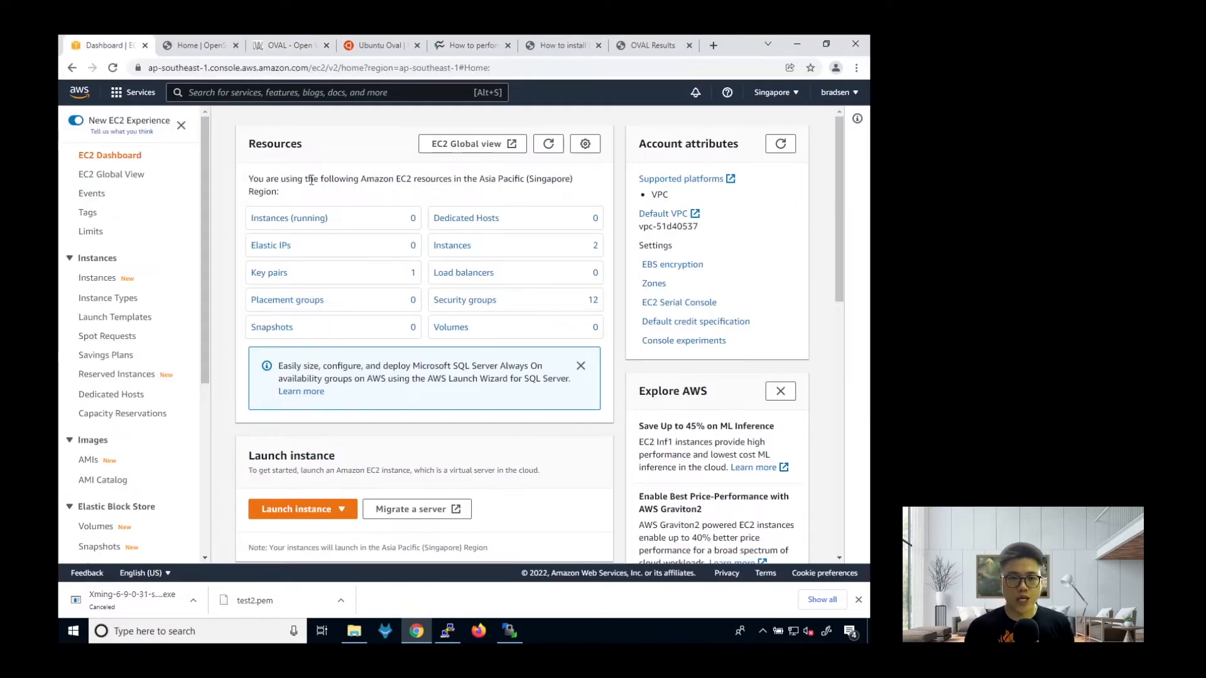
{"action": "mouse_move", "coordinate": [144, 151]}
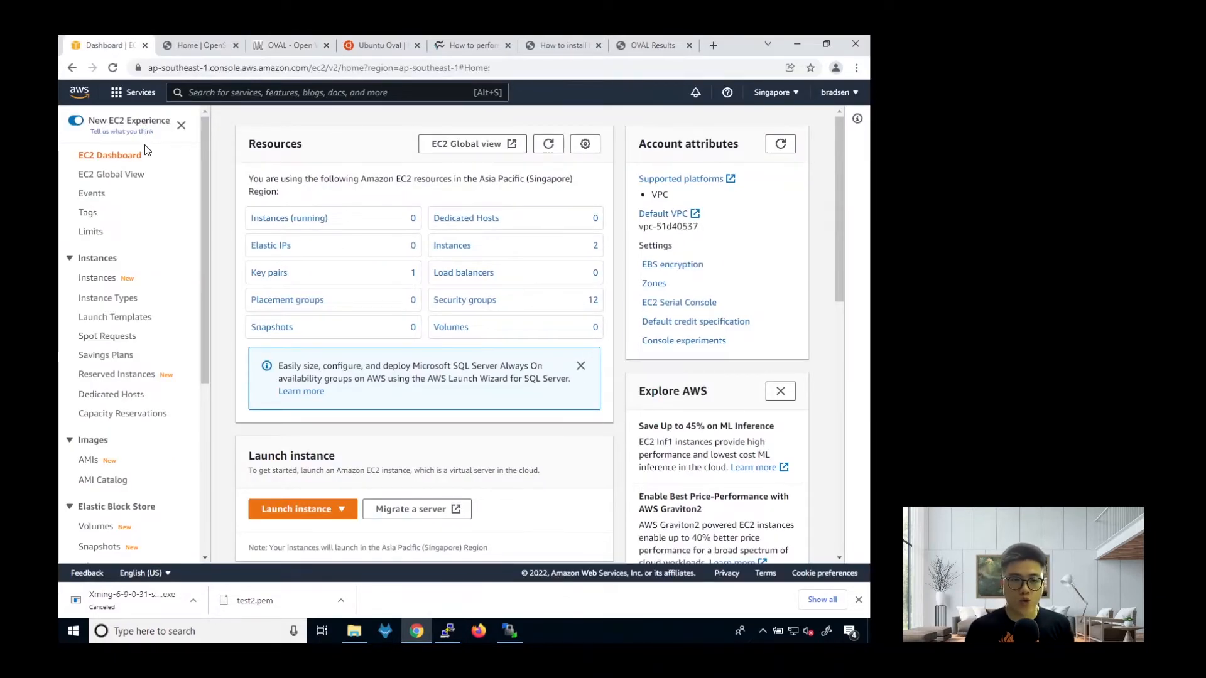
{"action": "mouse_move", "coordinate": [385, 486]}
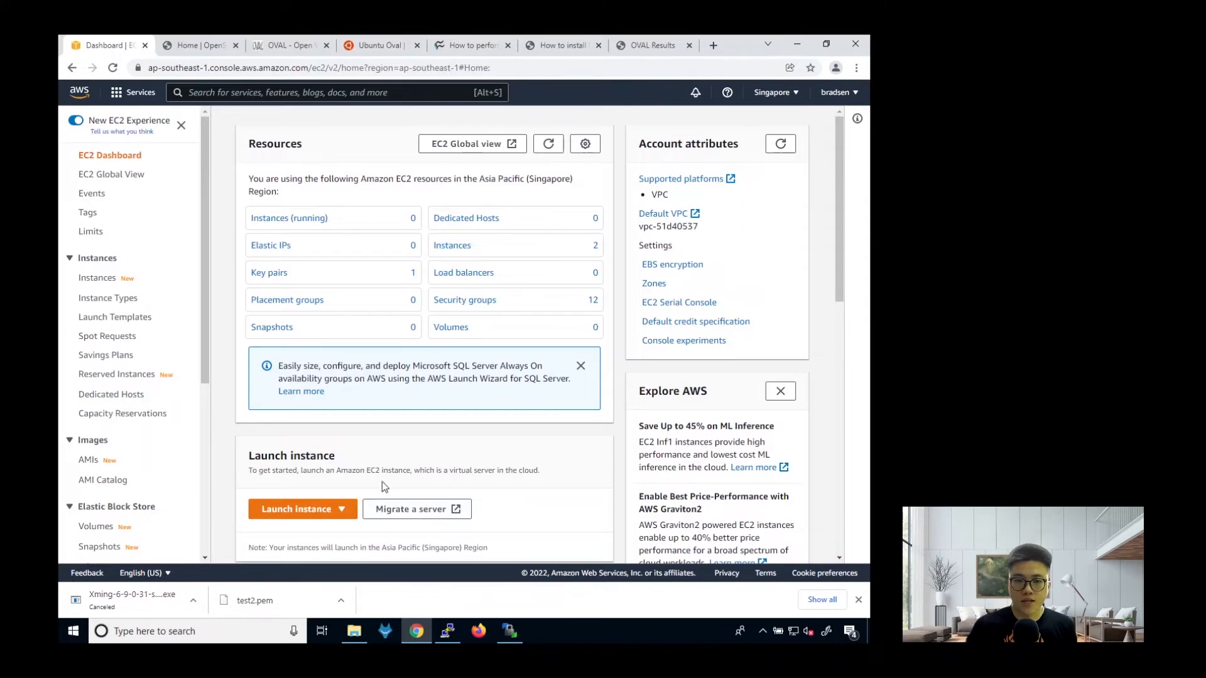
{"action": "left_click", "coordinate": [302, 509]}
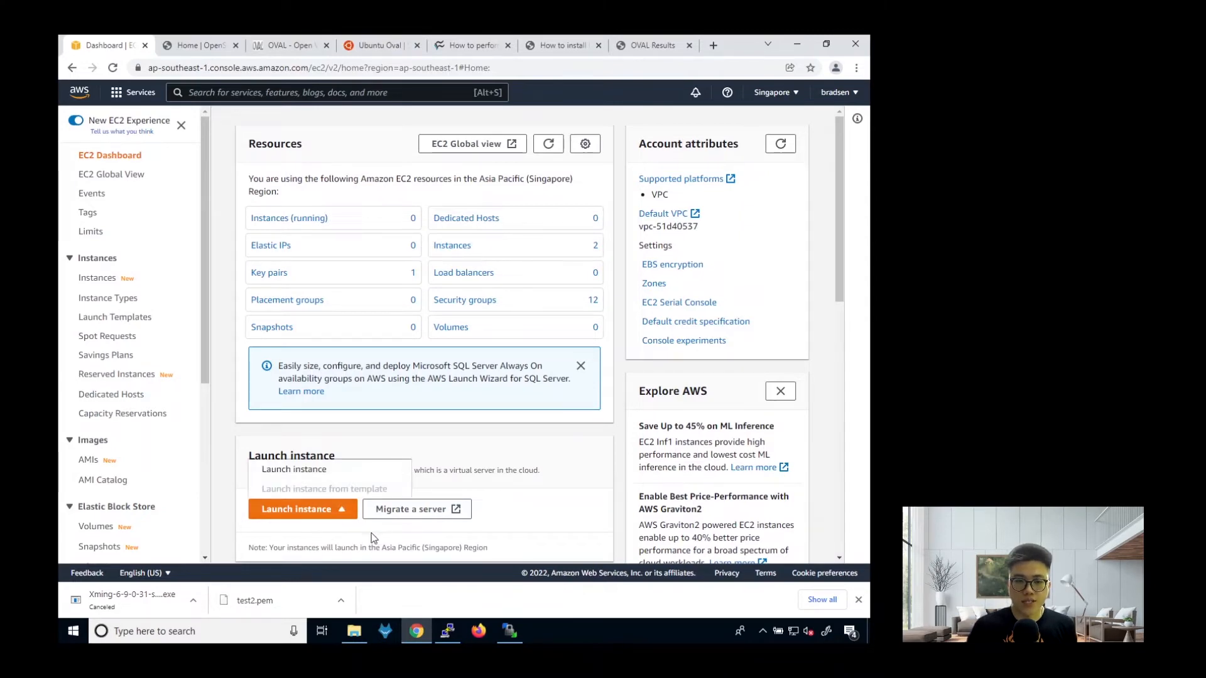
Configure an Ubuntu Server 20.04 t2.micro instance and advance through storage and tags to review.
{"action": "left_click", "coordinate": [296, 510]}
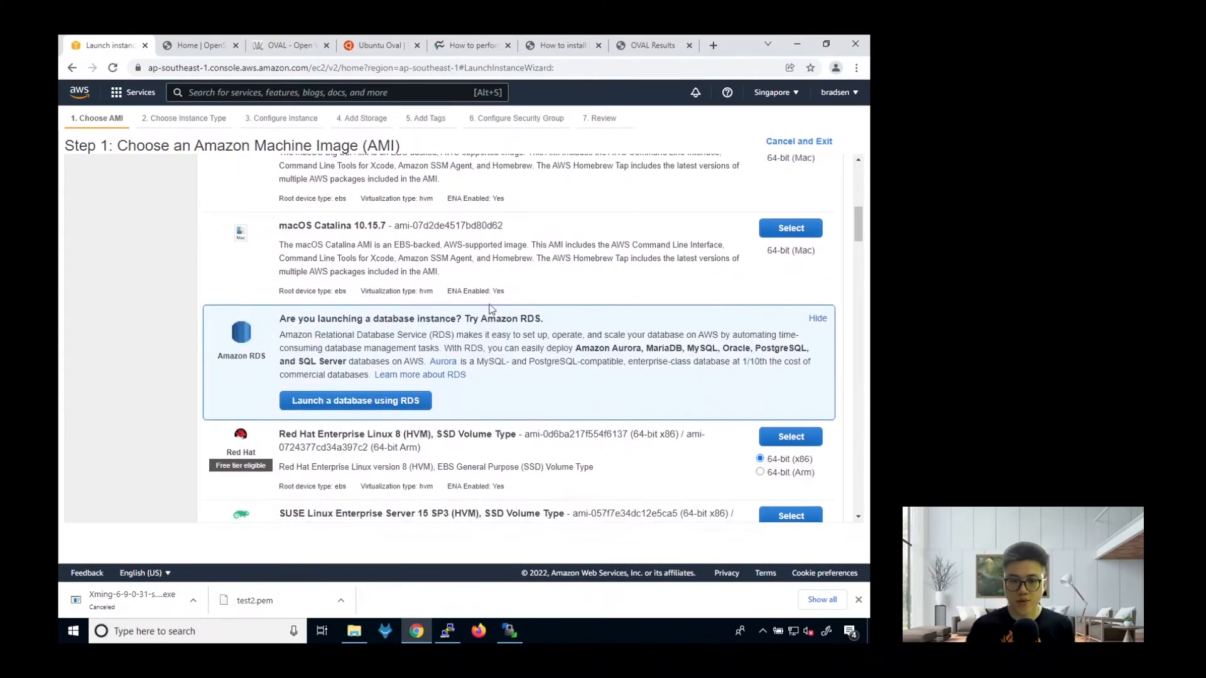
{"action": "scroll", "scroll_direction": "down", "scroll_amount": 3}
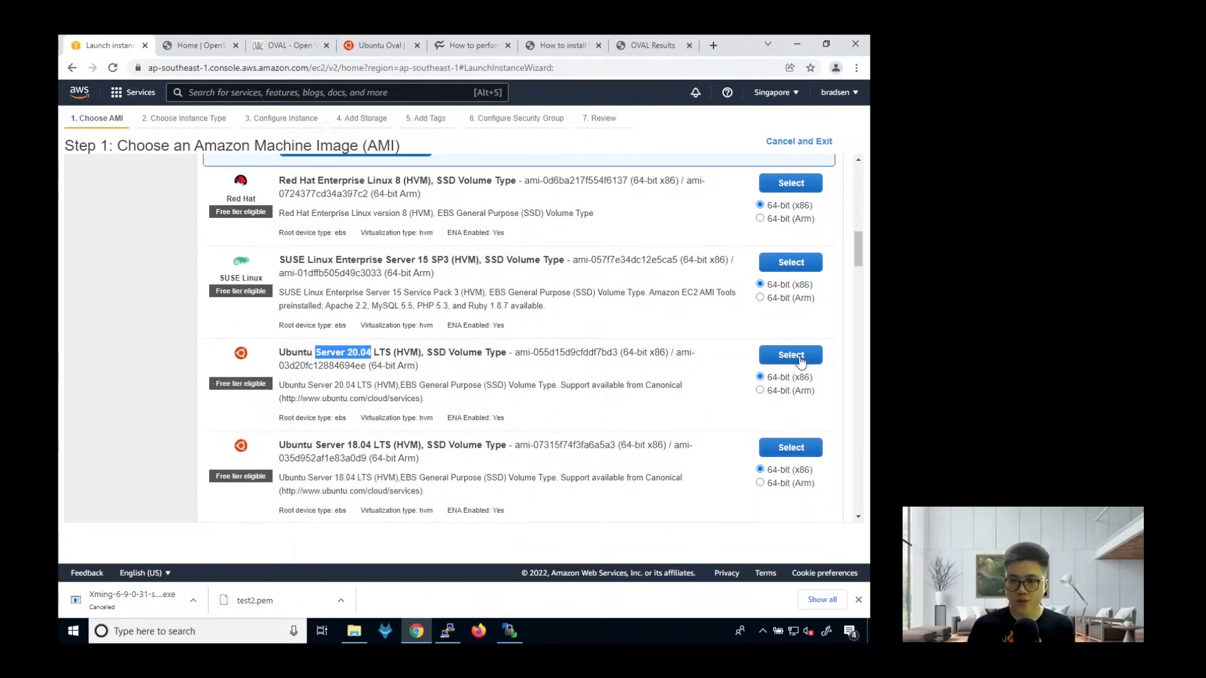
{"action": "left_click", "coordinate": [791, 355]}
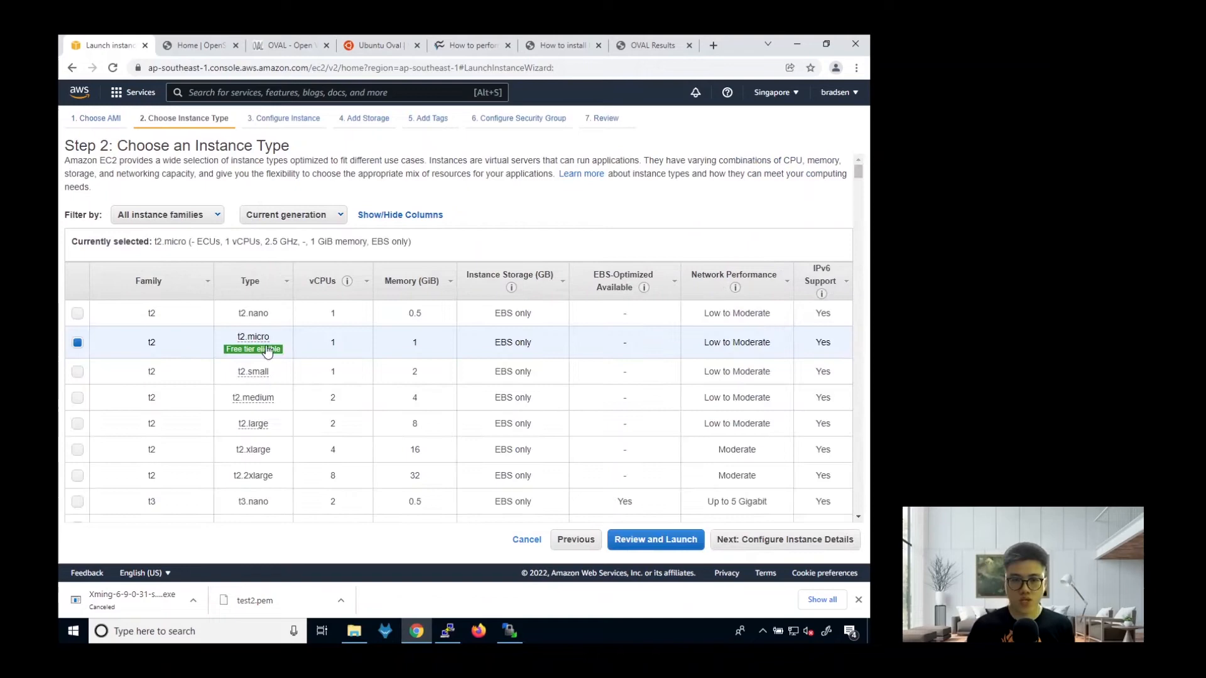
{"action": "left_click", "coordinate": [784, 539]}
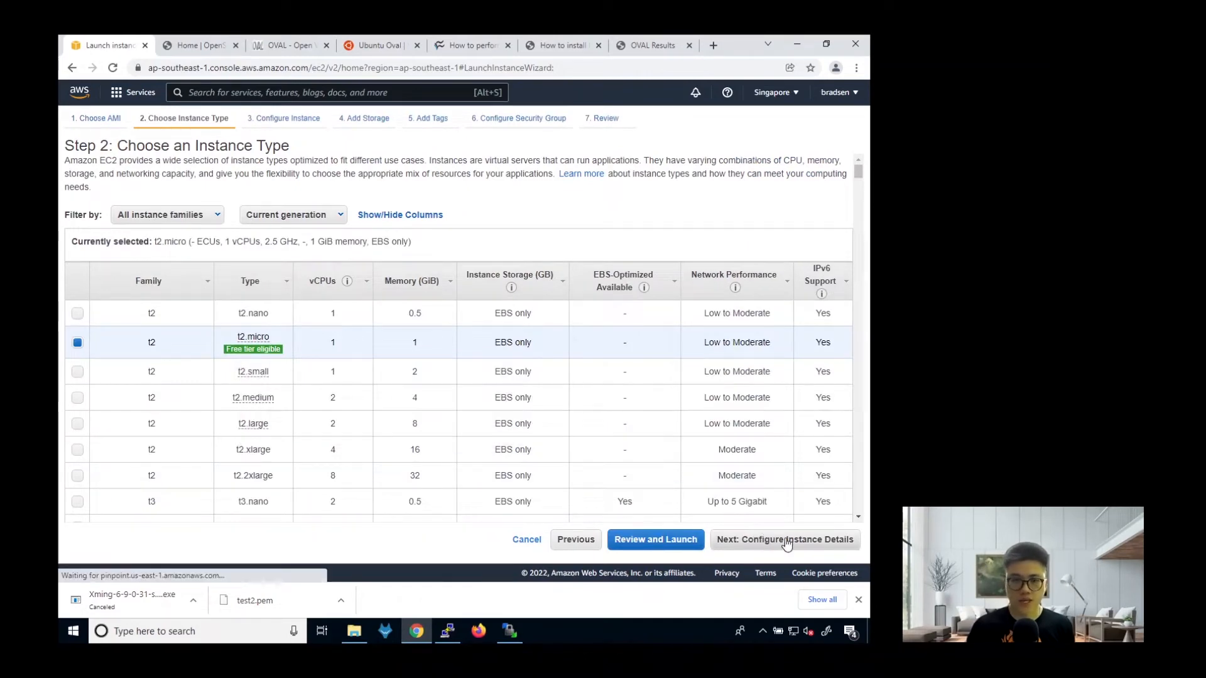
{"action": "left_click", "coordinate": [785, 539]}
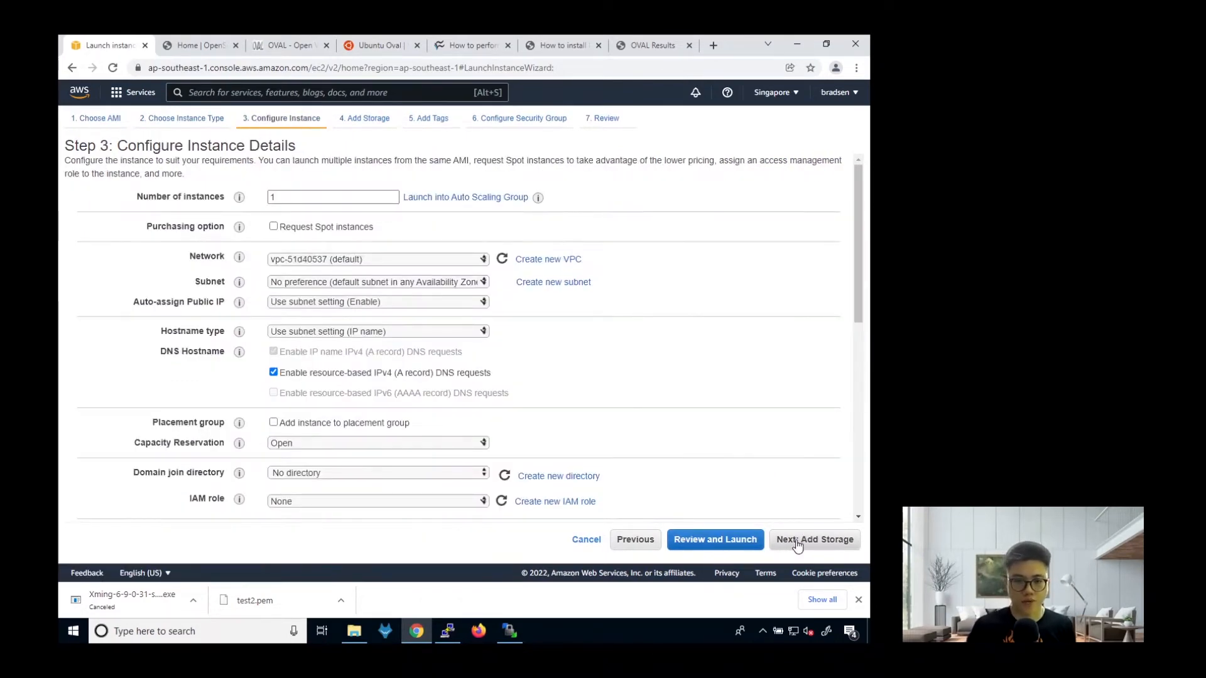
{"action": "left_click", "coordinate": [813, 539]}
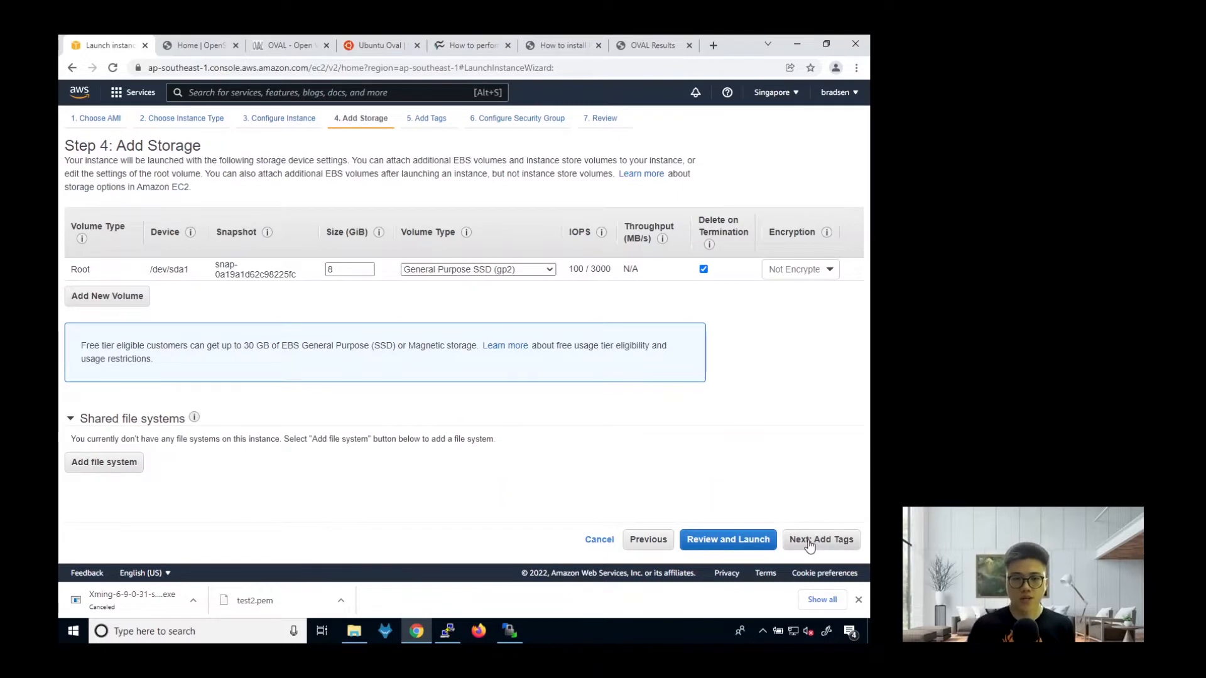
{"action": "left_click", "coordinate": [820, 539]}
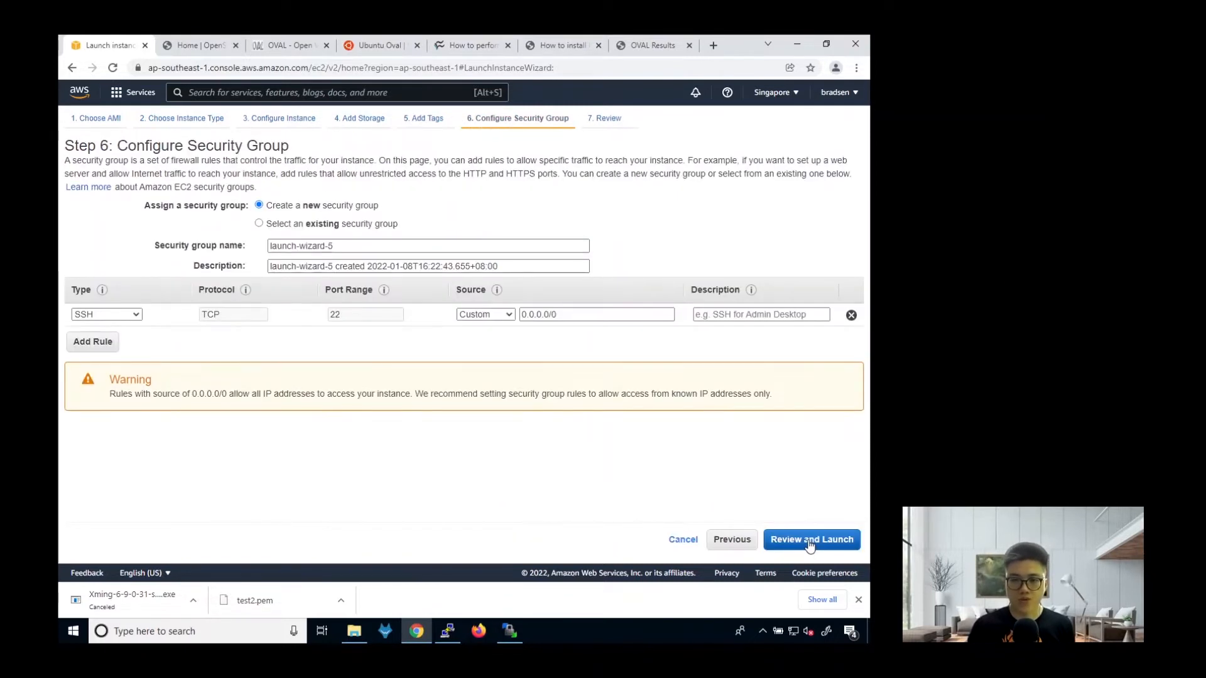
{"action": "mouse_move", "coordinate": [321, 240]}
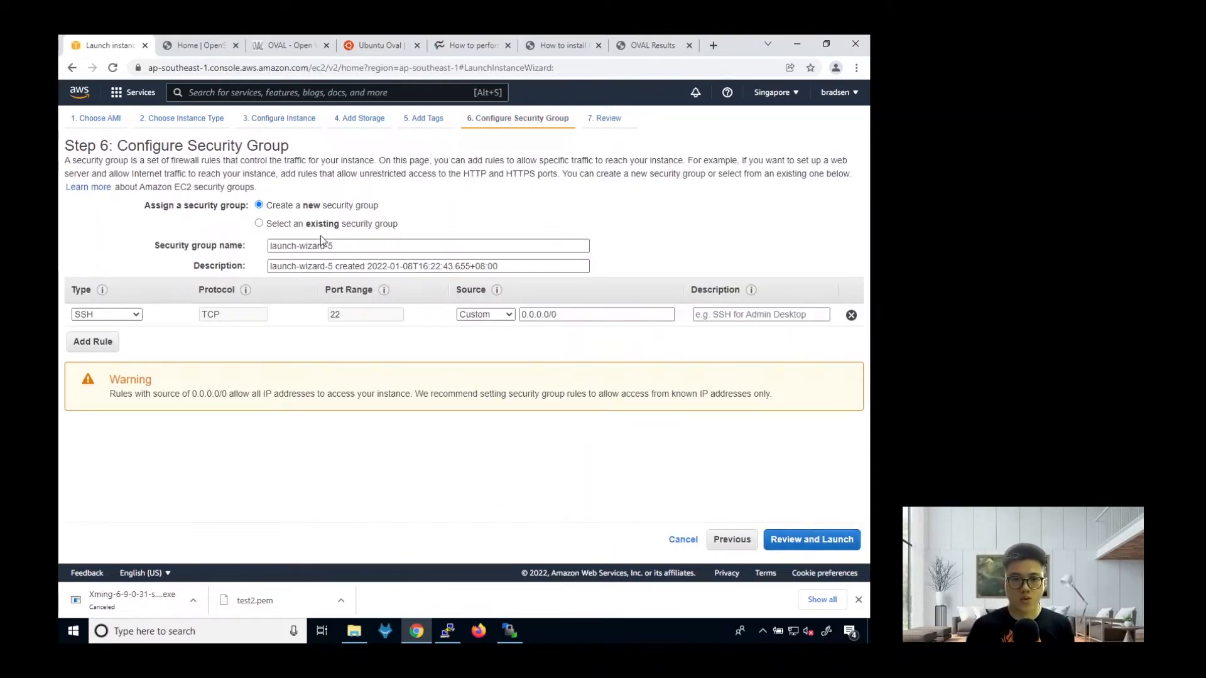
{"action": "left_click", "coordinate": [812, 539]}
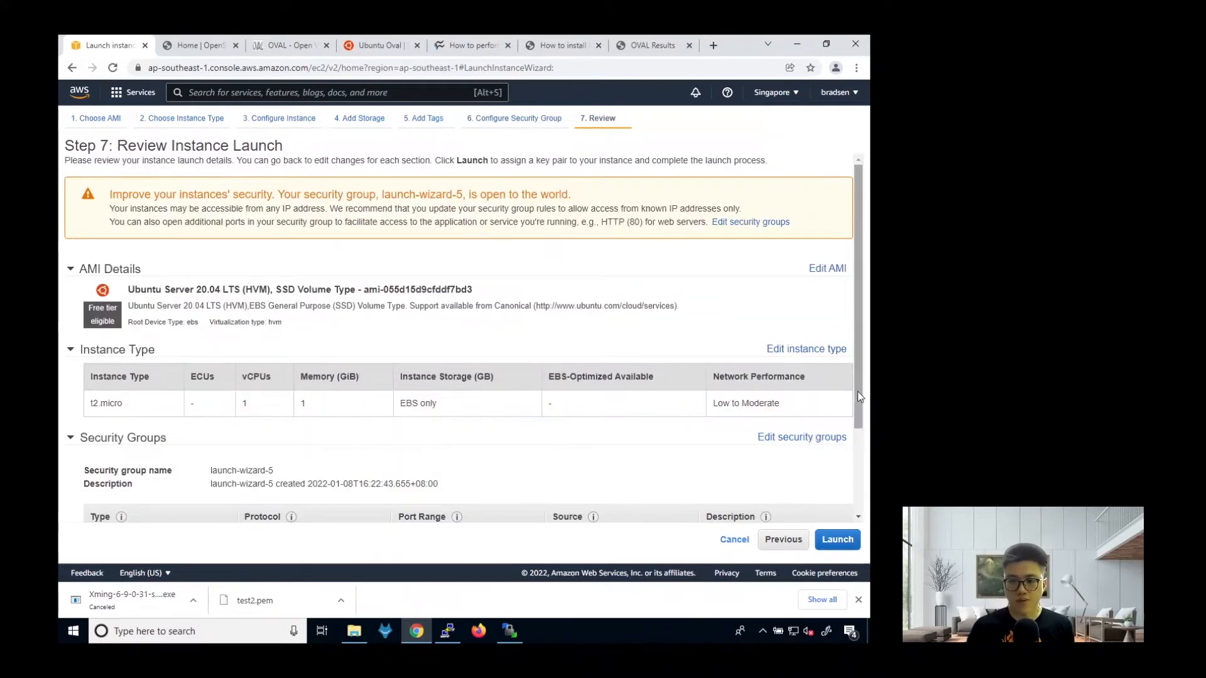
Launch the instance with existing key pair test2, acknowledging the private key file.
{"action": "left_click", "coordinate": [836, 539]}
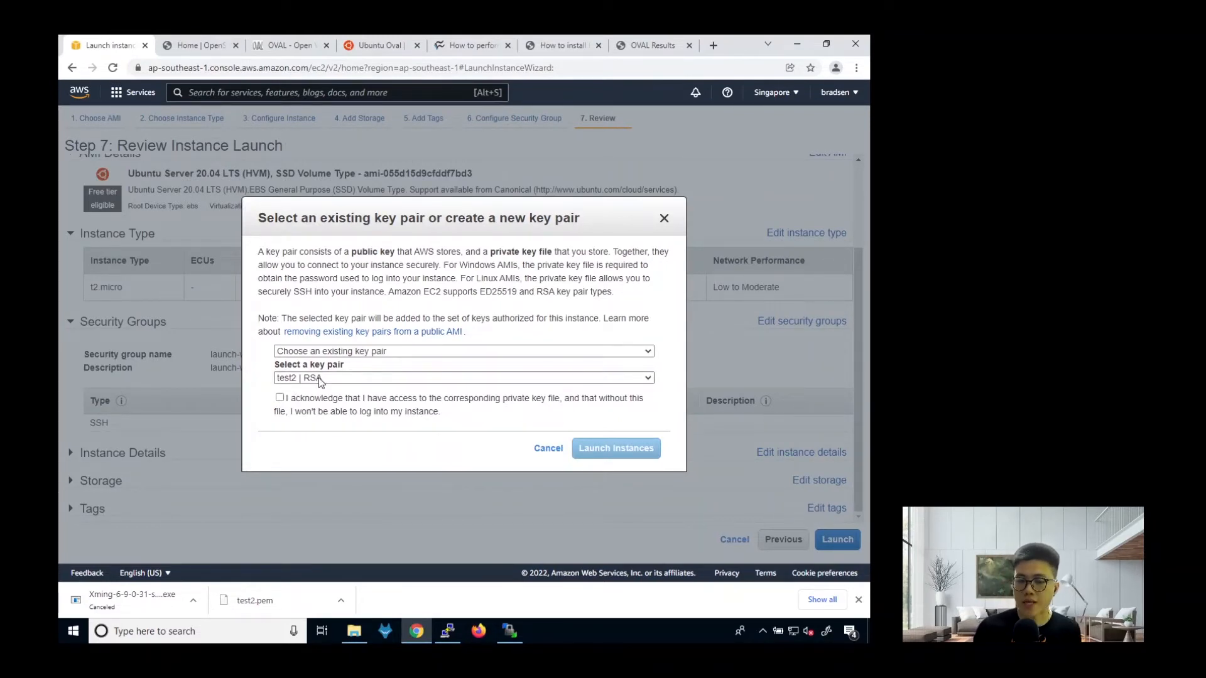
{"action": "left_click", "coordinate": [462, 350]}
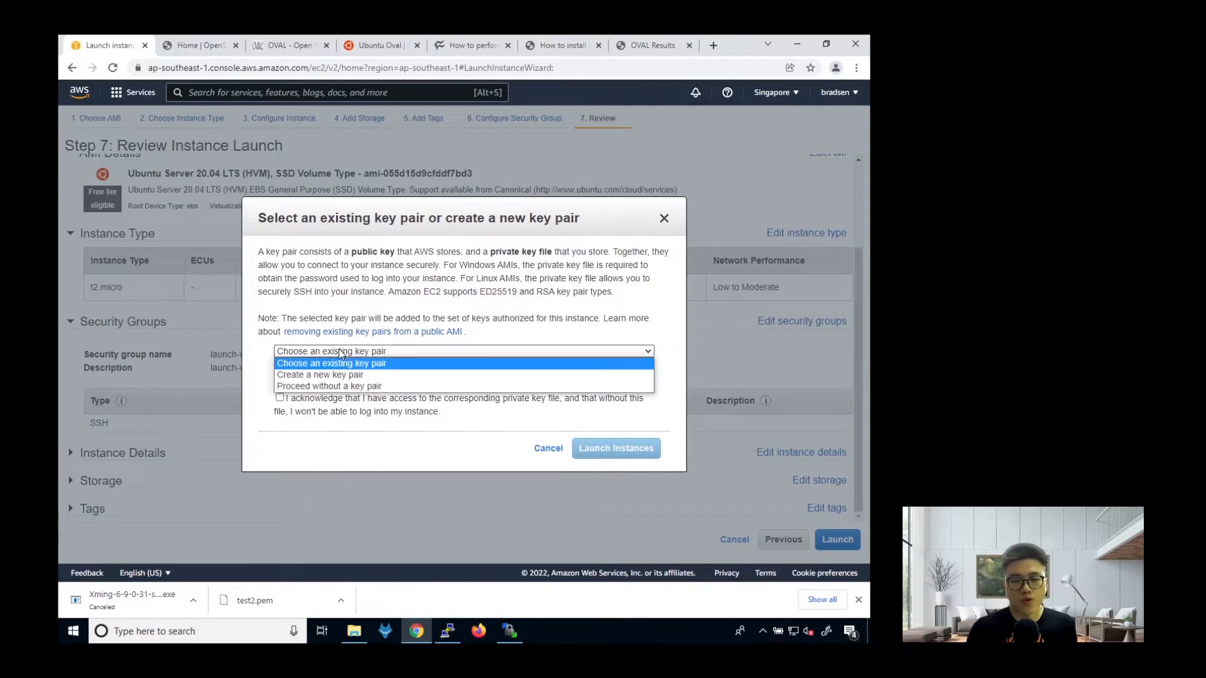
{"action": "left_click", "coordinate": [331, 363]}
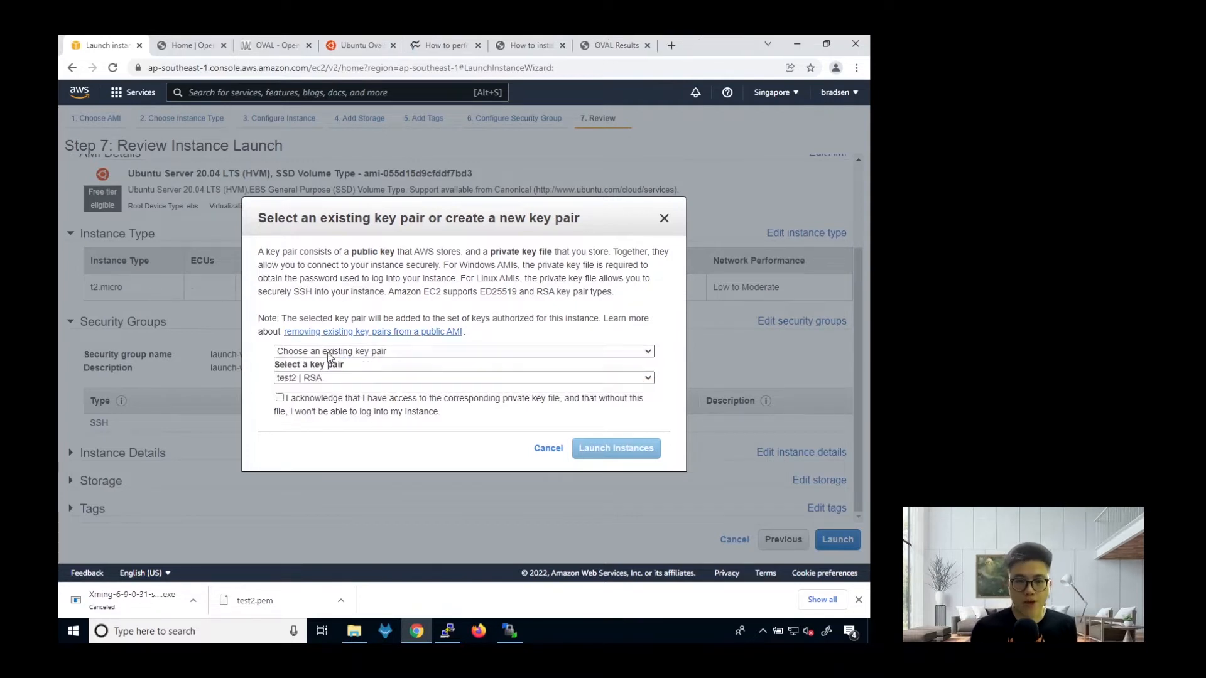
{"action": "left_click", "coordinate": [463, 351]}
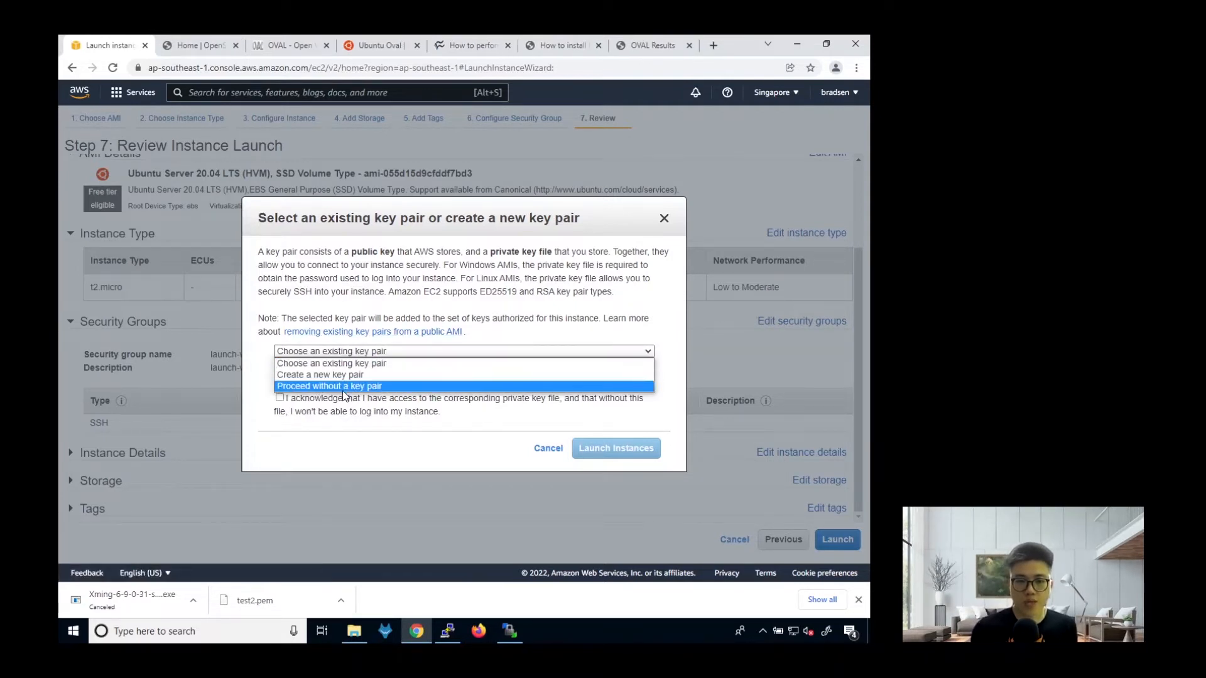
{"action": "mouse_move", "coordinate": [462, 393]}
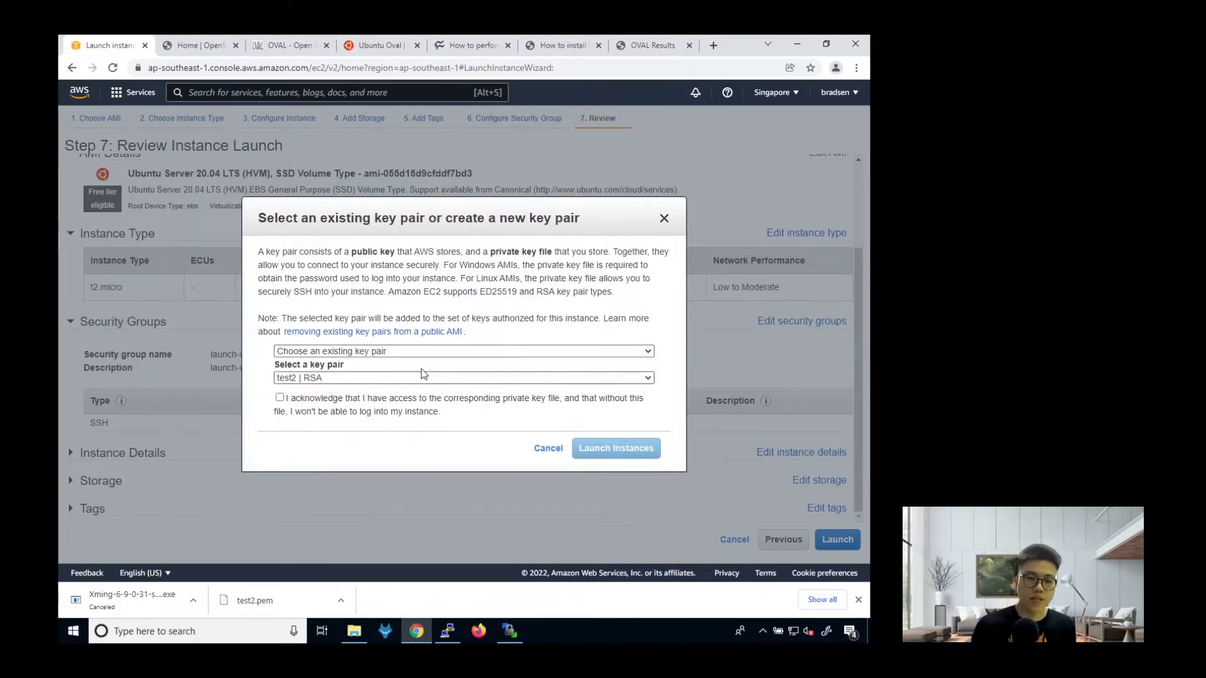
{"action": "mouse_move", "coordinate": [387, 385]}
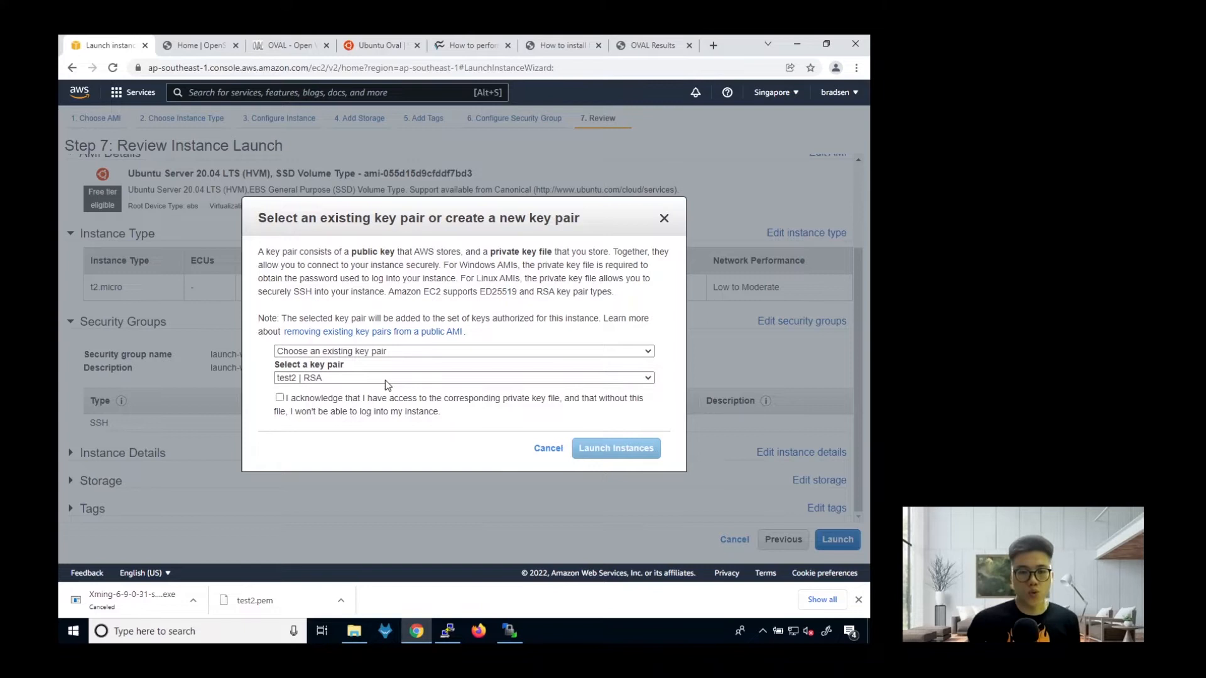
{"action": "mouse_move", "coordinate": [421, 377]}
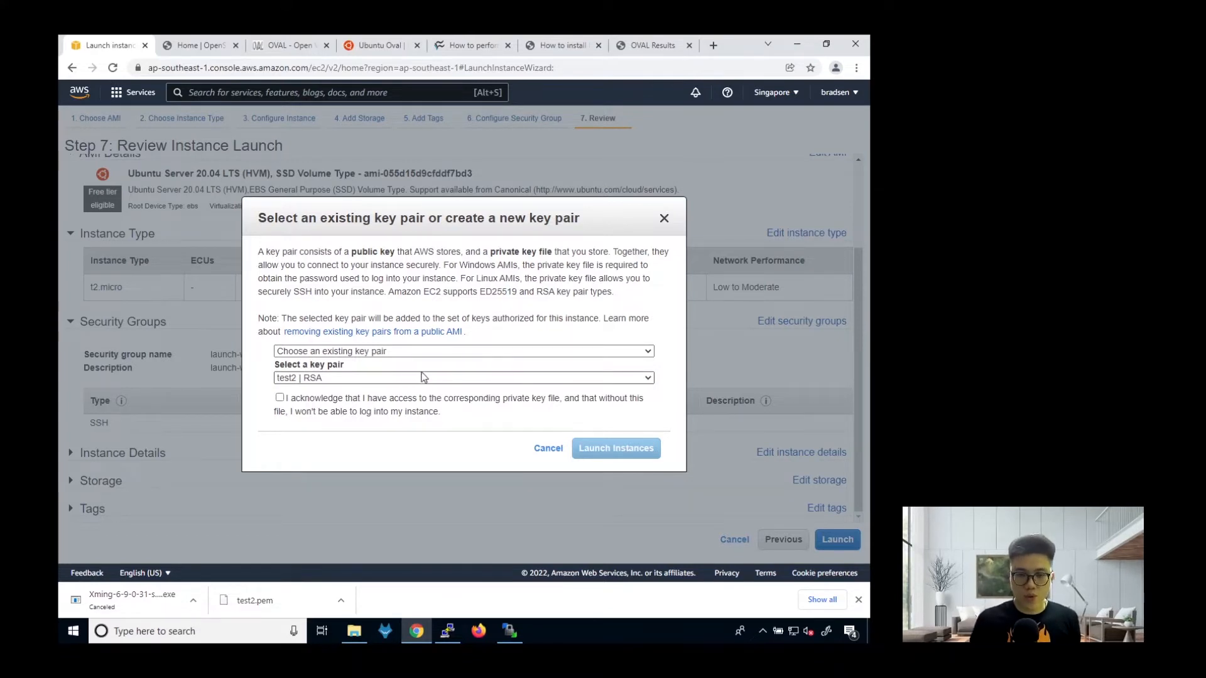
{"action": "left_click", "coordinate": [281, 398]}
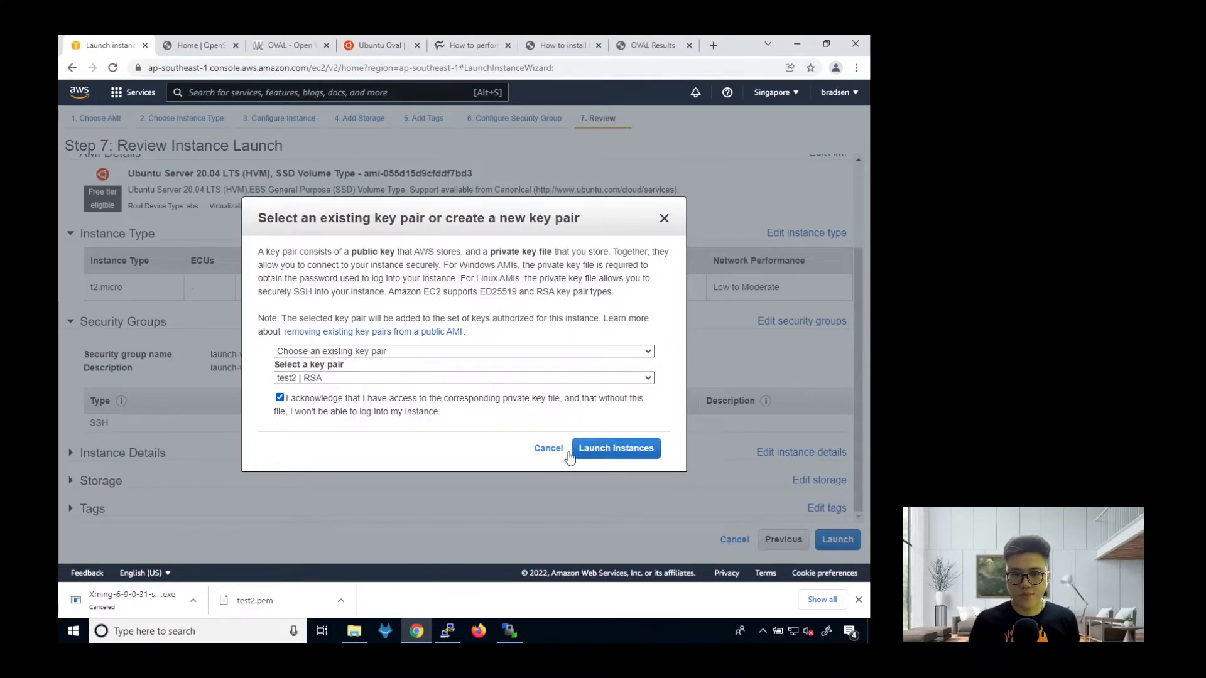
{"action": "left_click", "coordinate": [614, 448]}
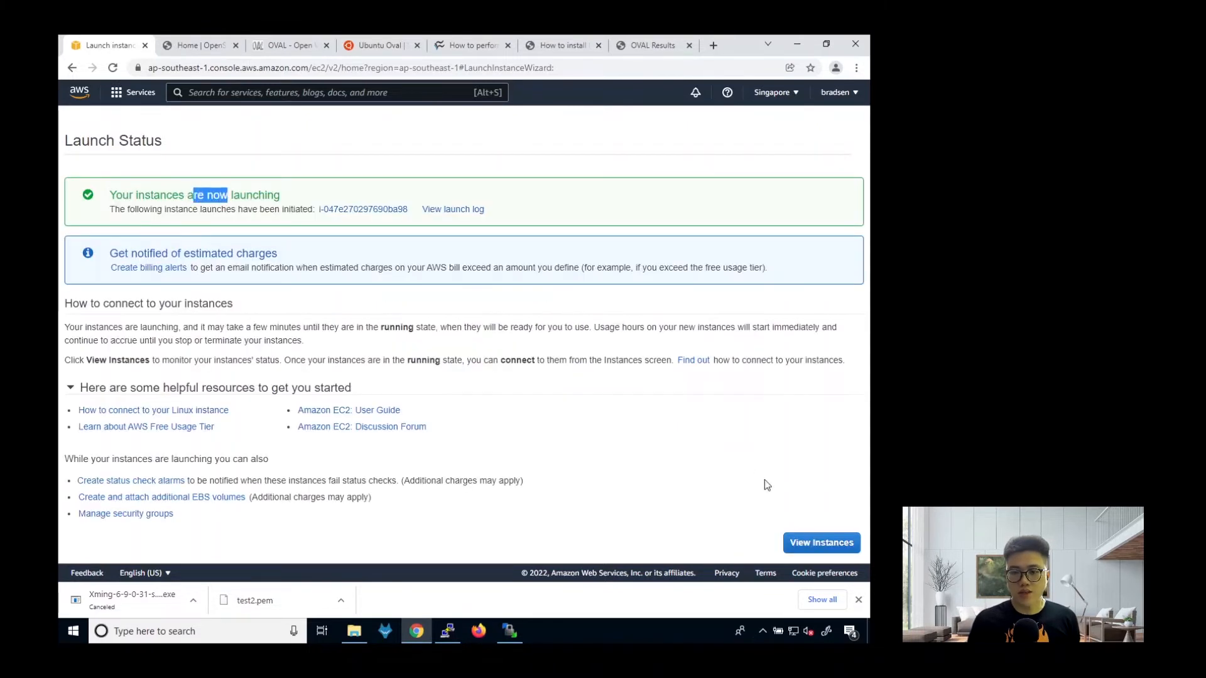
Select the running t2.micro instance in the Instances list to show its public IPv4.
{"action": "left_click", "coordinate": [819, 542]}
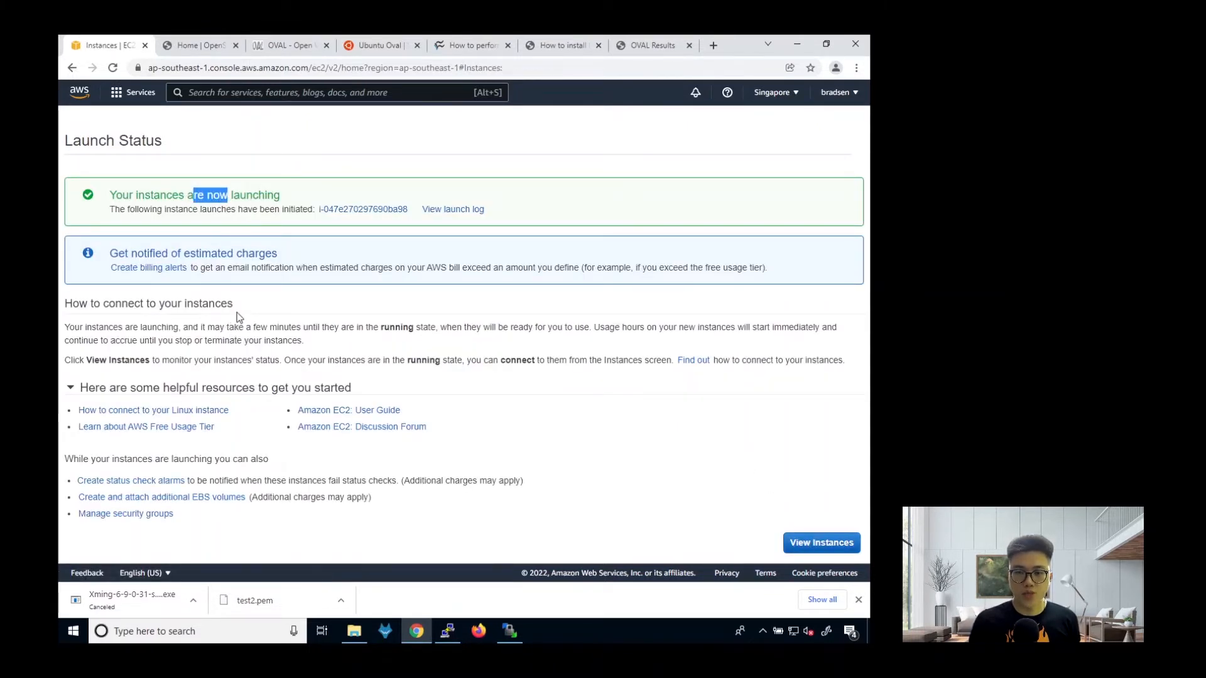
{"action": "left_click", "coordinate": [821, 543]}
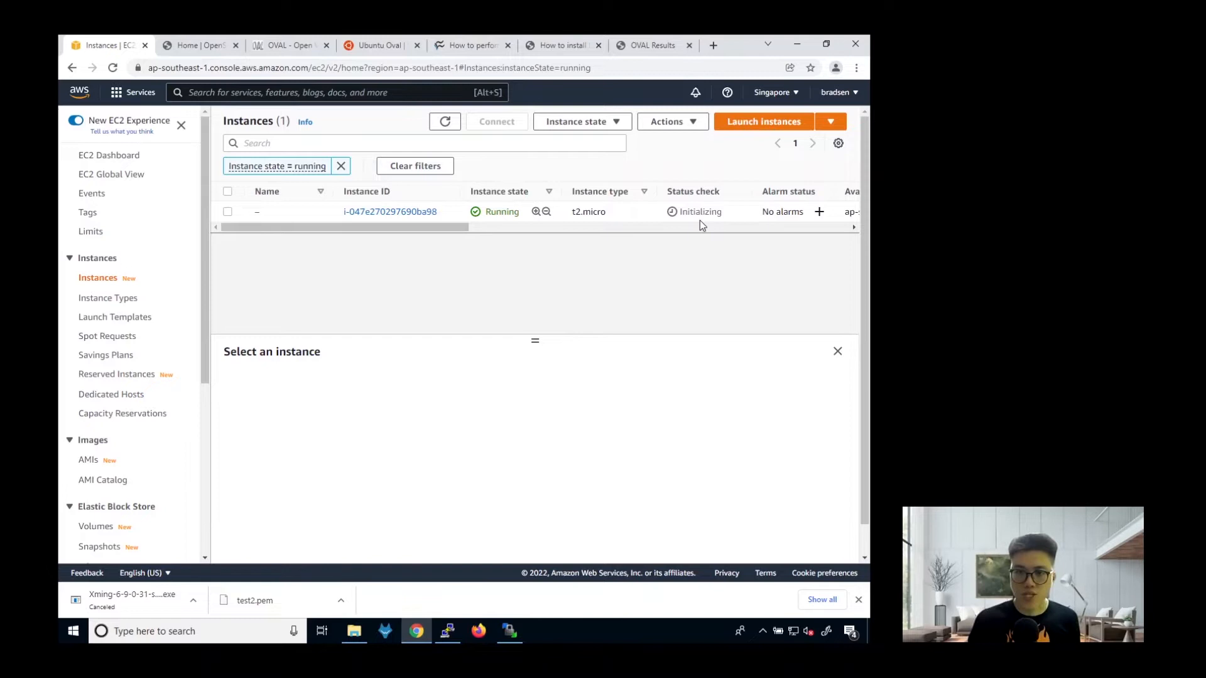
{"action": "mouse_move", "coordinate": [709, 211]}
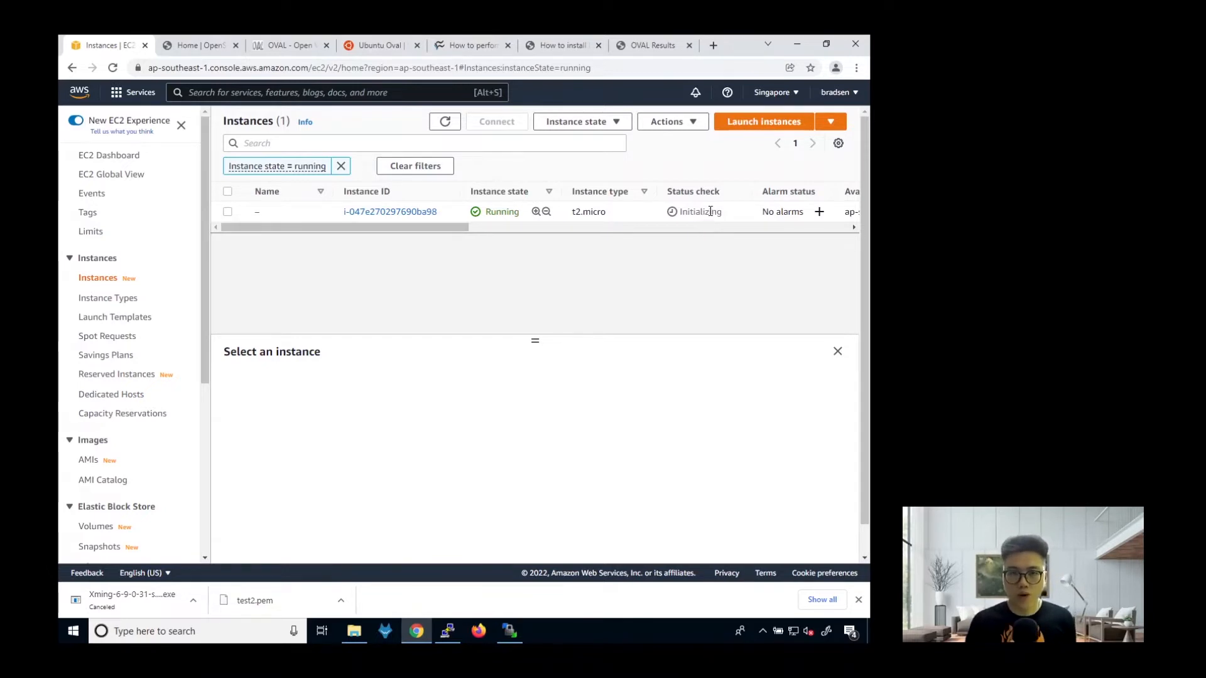
{"action": "left_click", "coordinate": [227, 212]}
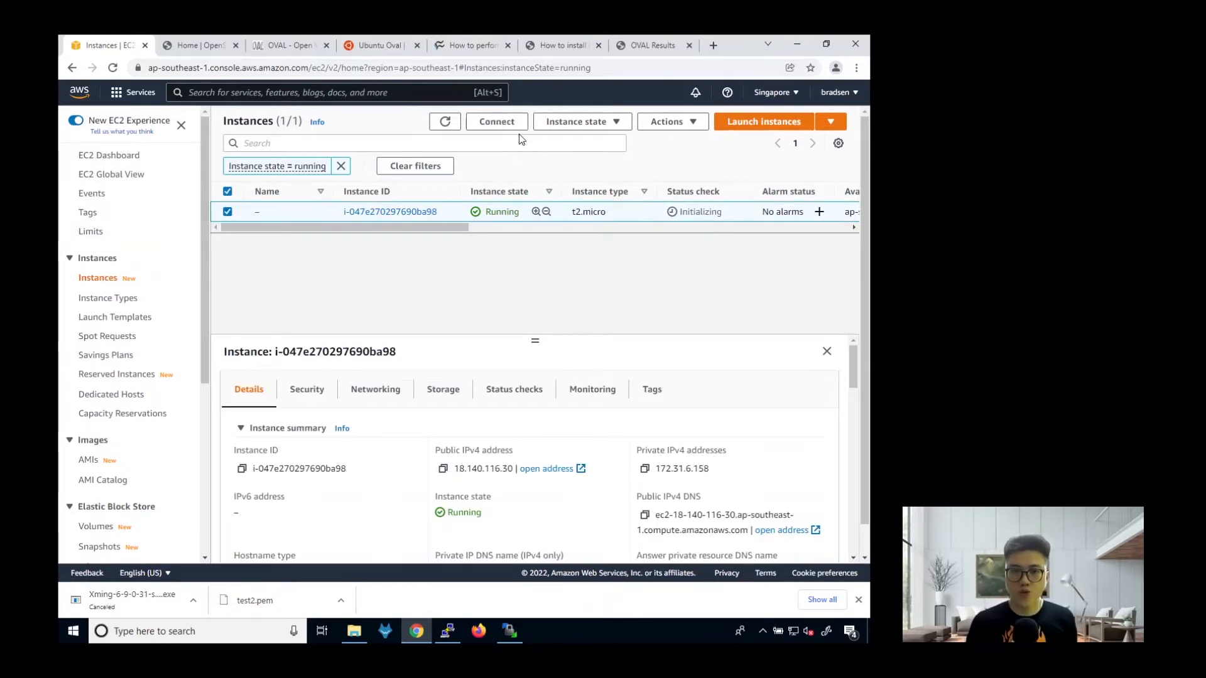
Open Connect for the instance and view the SSH client example command.
{"action": "left_click", "coordinate": [496, 122]}
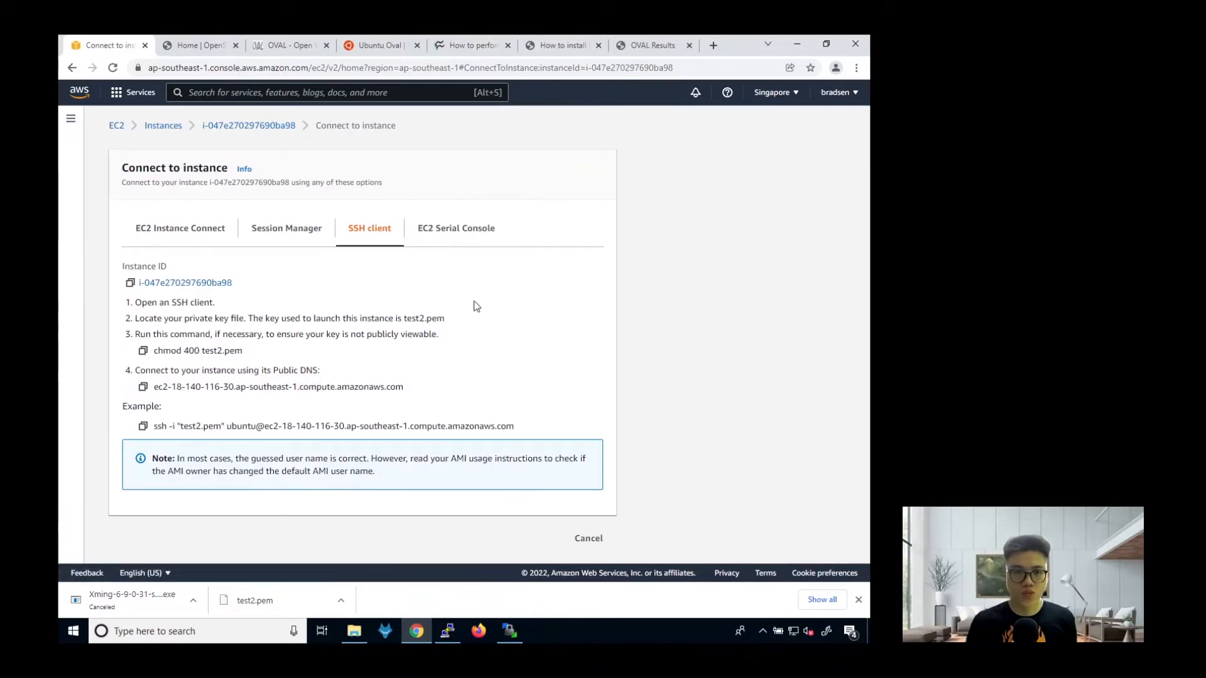
{"action": "mouse_move", "coordinate": [370, 227]}
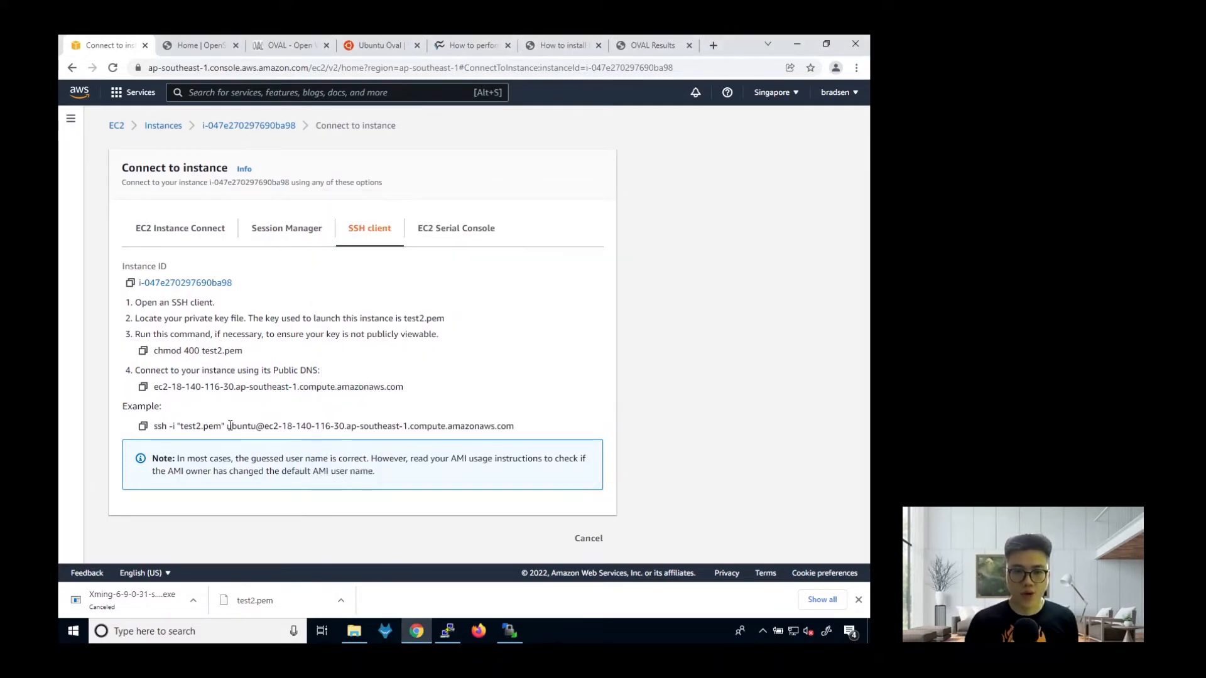
Start PuTTY, paste the ubuntu@ instance address as Host Name, and name the session 'Ubuntu Server'.
{"action": "left_click", "coordinate": [446, 630]}
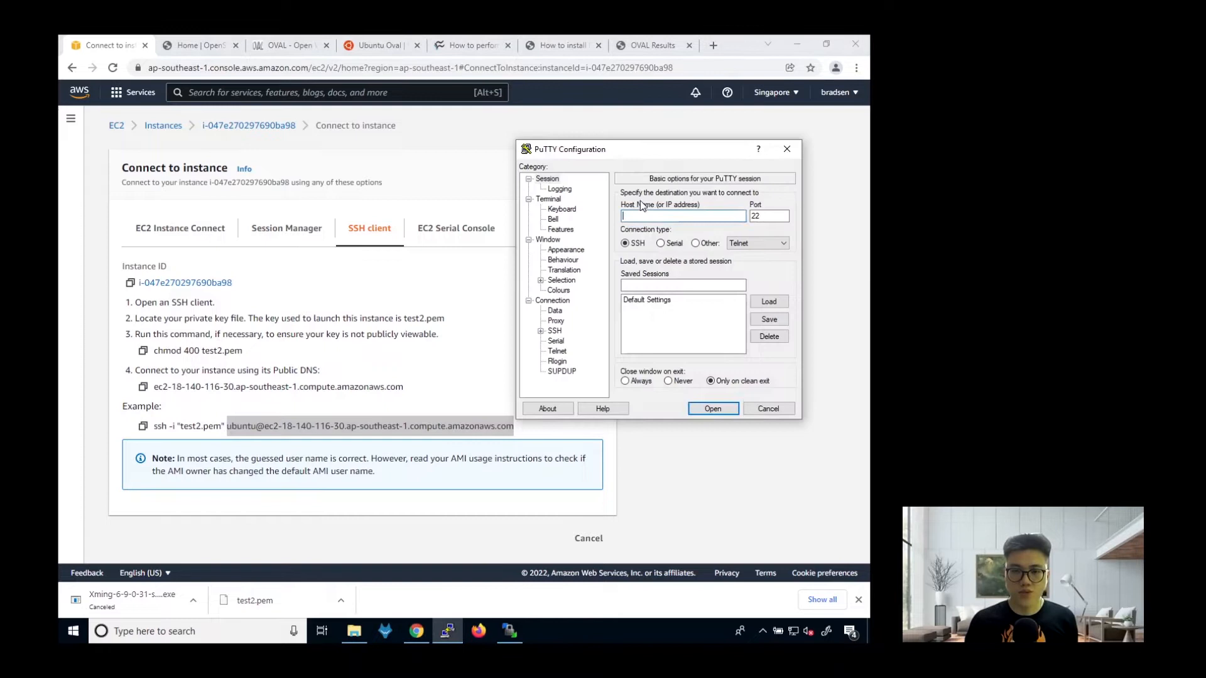
{"action": "right_click", "coordinate": [682, 215]}
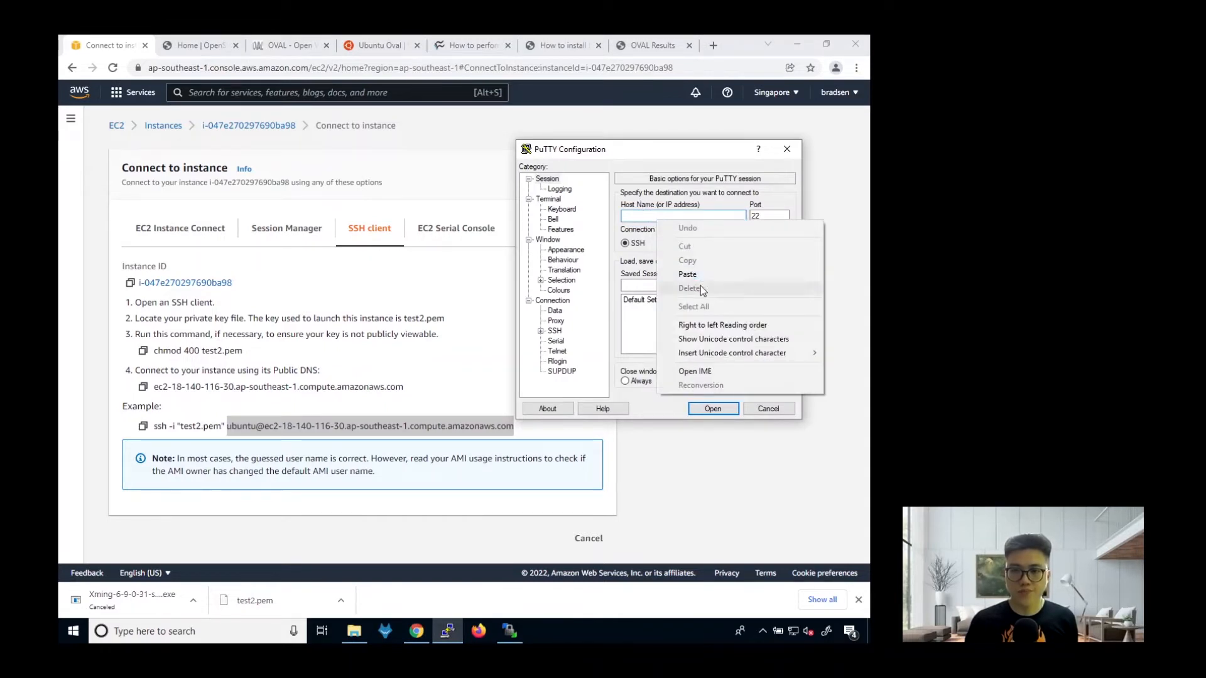
{"action": "left_click", "coordinate": [688, 274]}
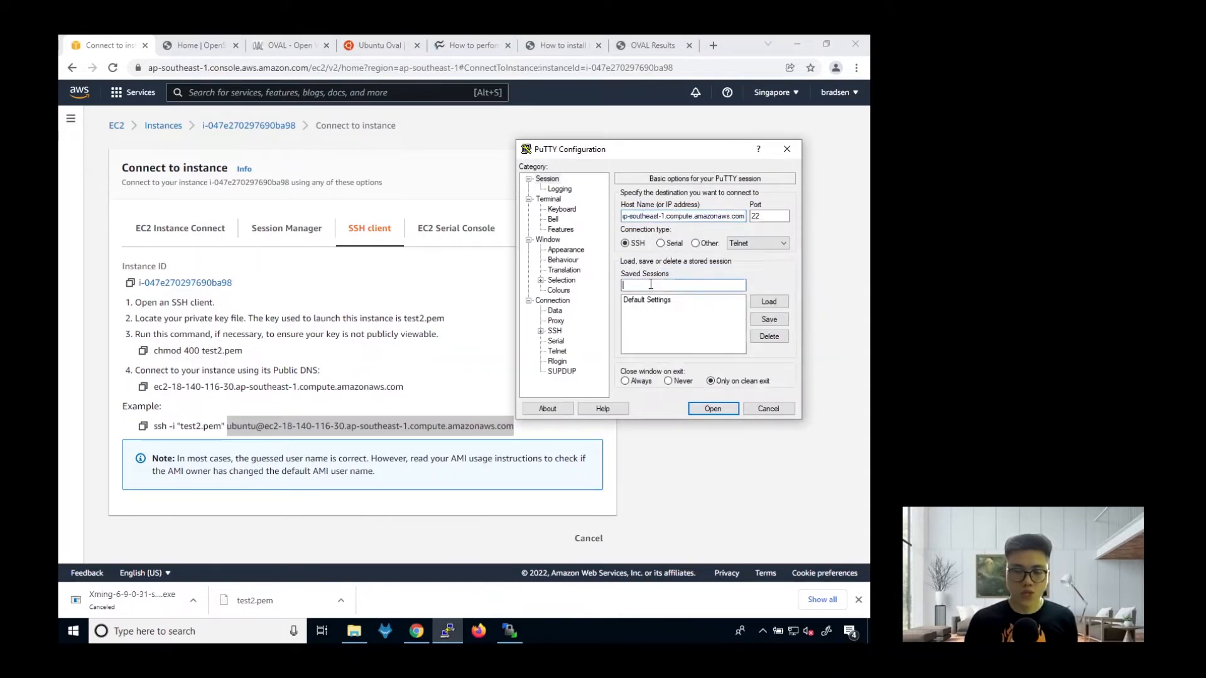
{"action": "type", "text": "uBU"}
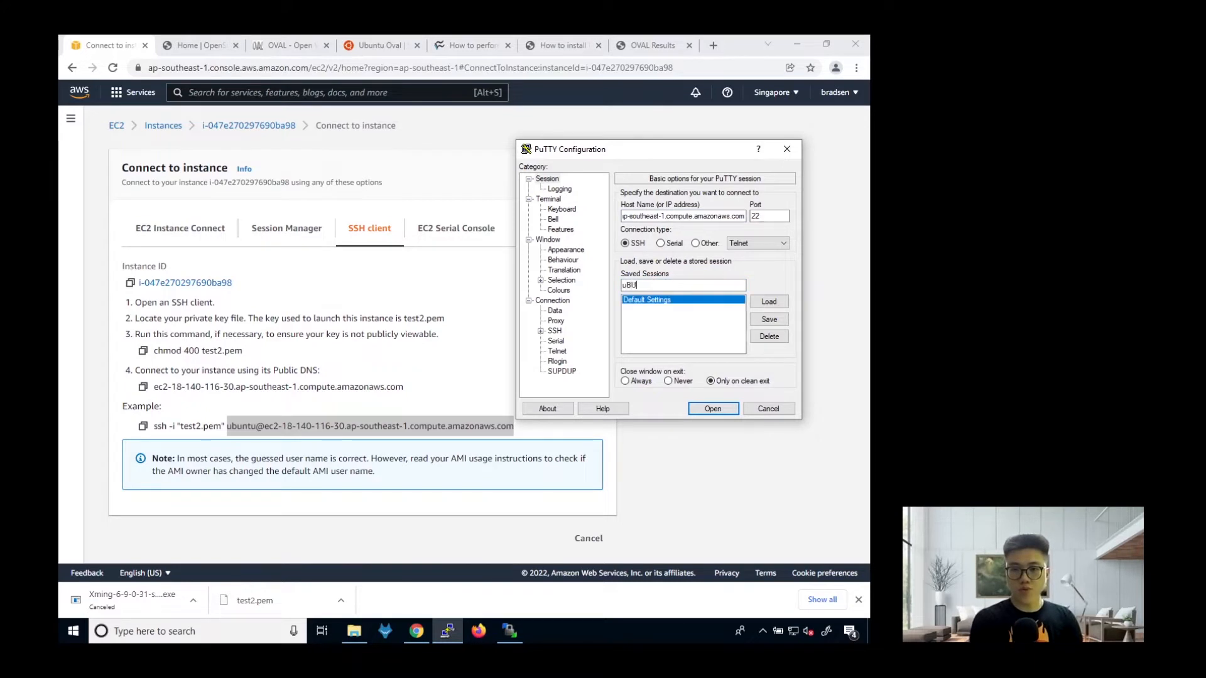
{"action": "type", "text": "Ubuntu Server"}
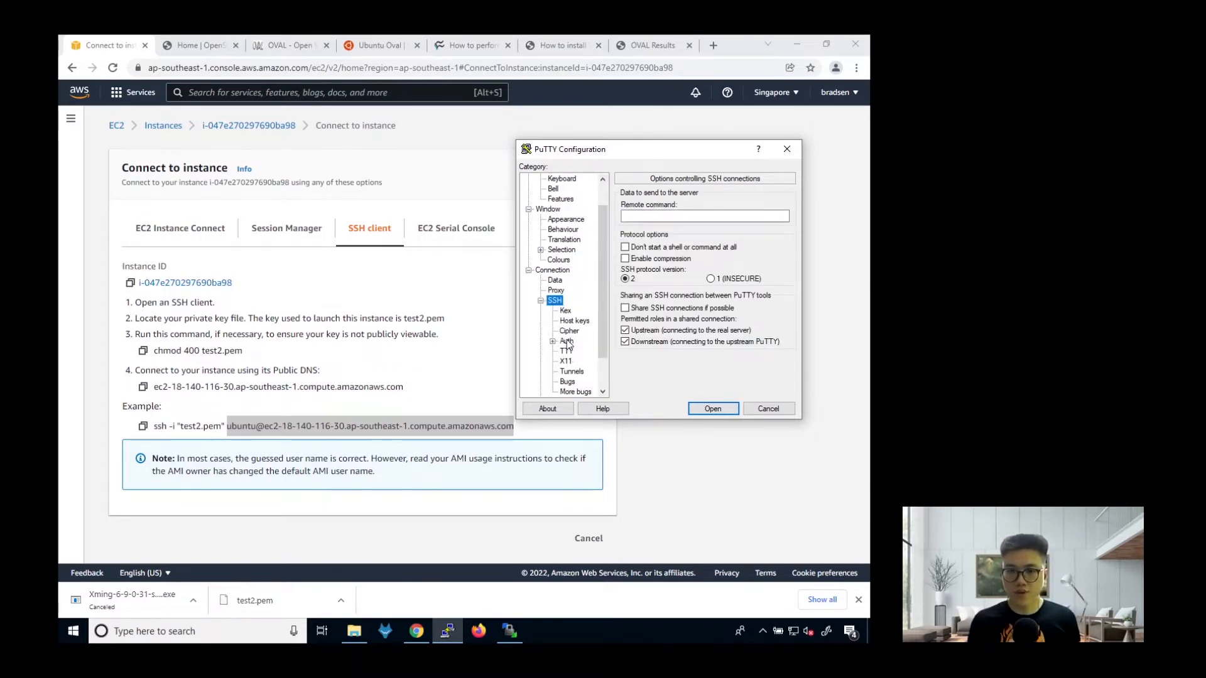
Set test2.ppk as the SSH auth key, save the 'Ubuntu Server' session, and connect.
{"action": "left_click", "coordinate": [566, 340]}
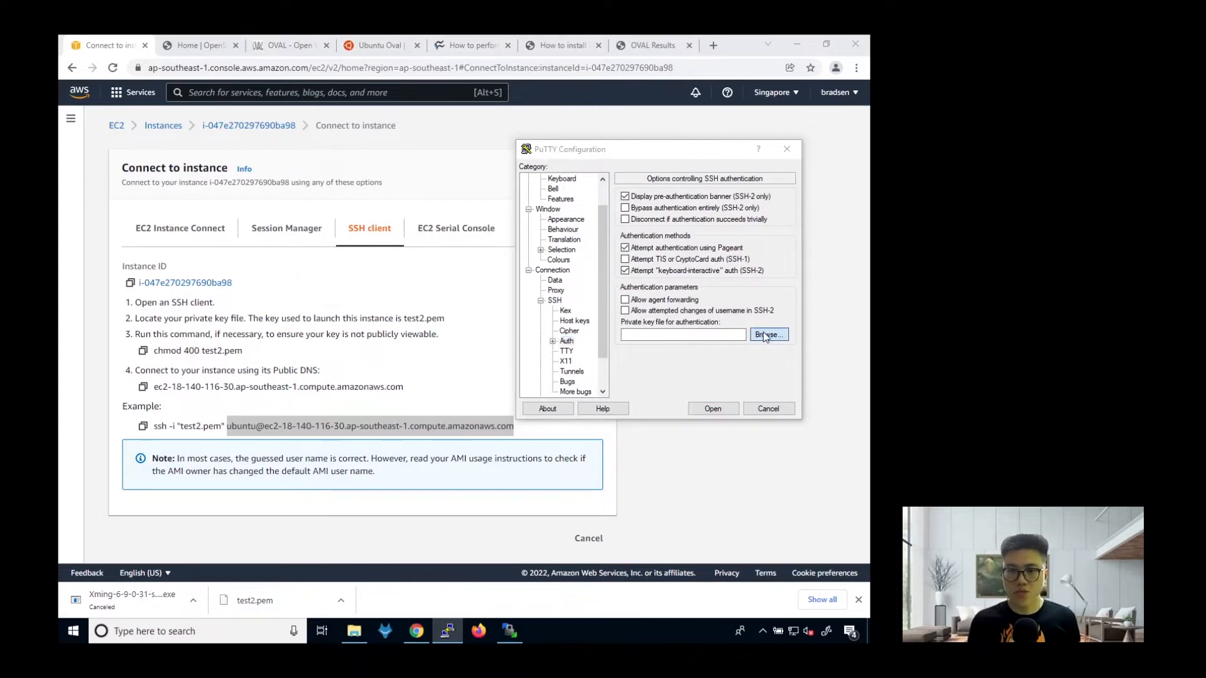
{"action": "left_click", "coordinate": [768, 335]}
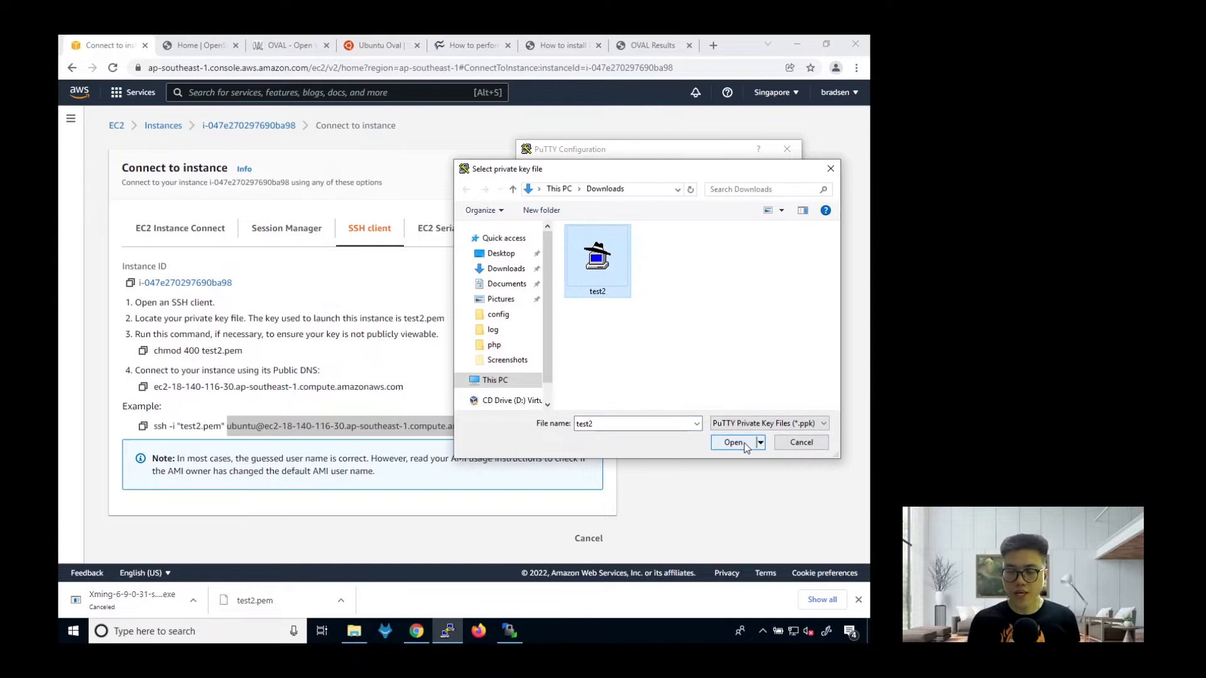
{"action": "left_click", "coordinate": [733, 442]}
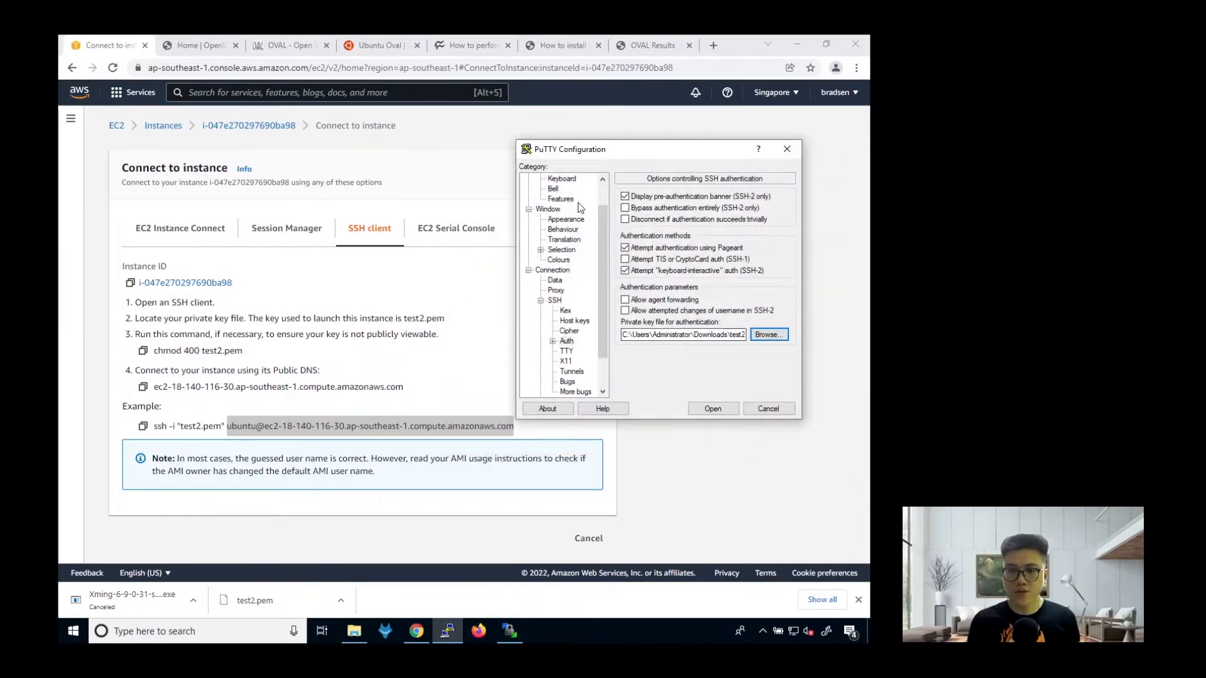
{"action": "left_click", "coordinate": [548, 178]}
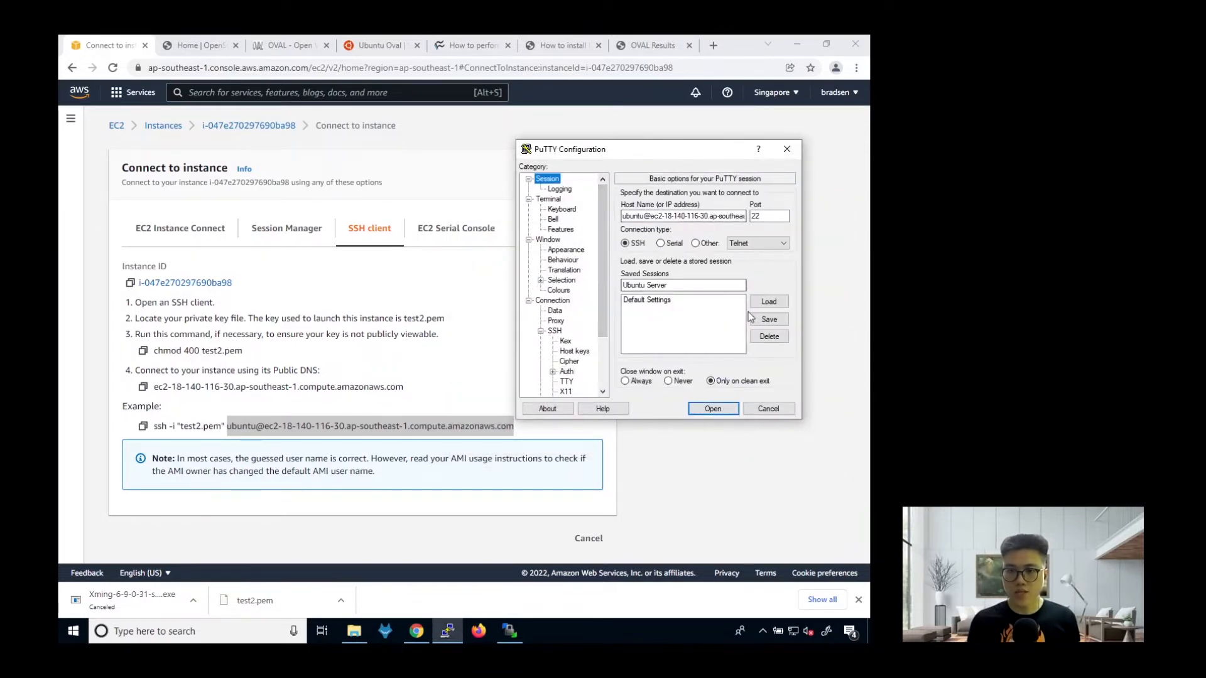
{"action": "left_click", "coordinate": [768, 319]}
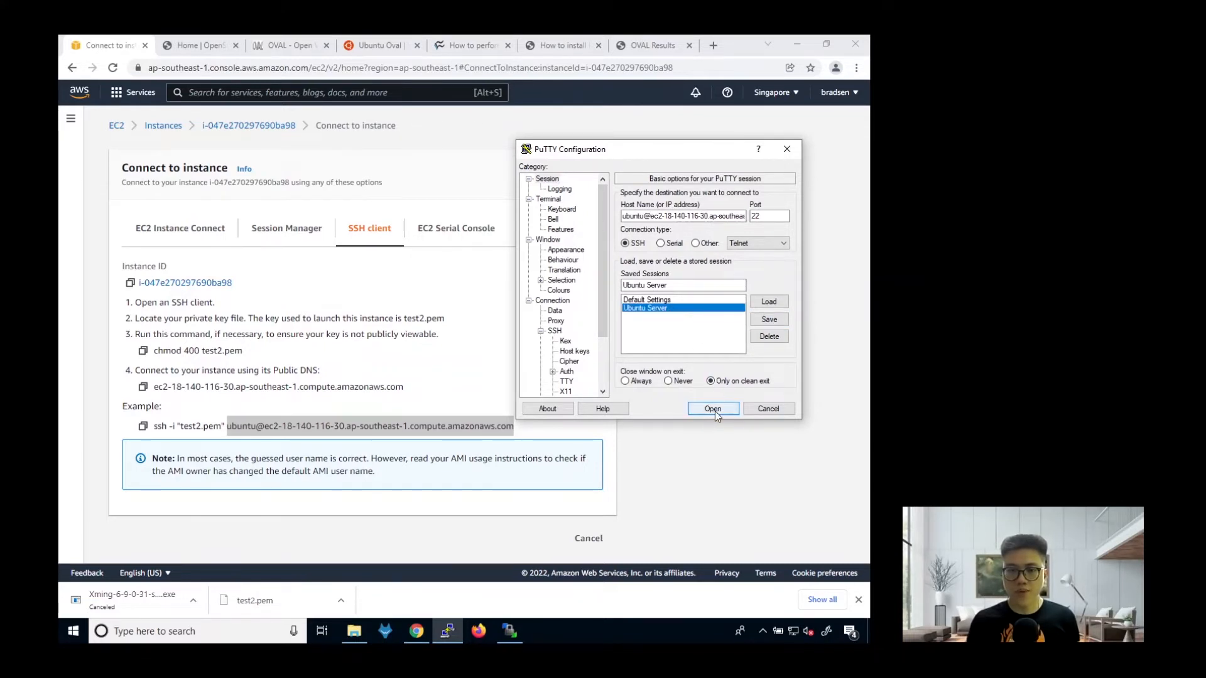
{"action": "left_click", "coordinate": [712, 408]}
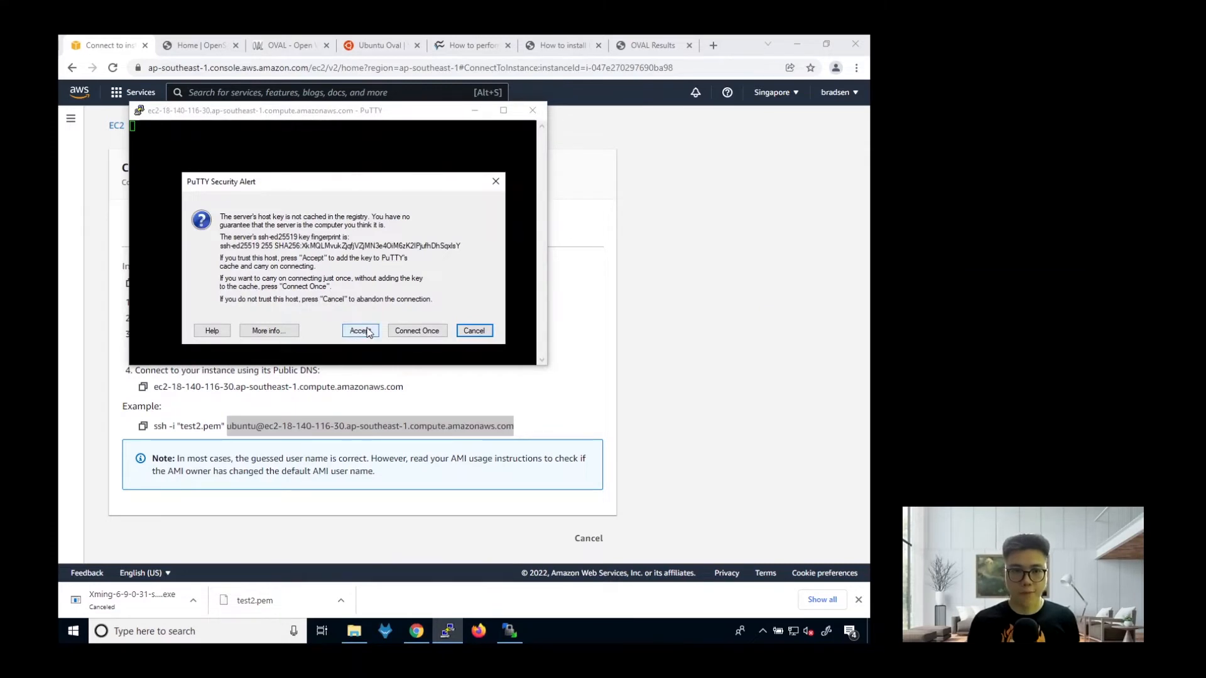
{"action": "mouse_move", "coordinate": [237, 309]}
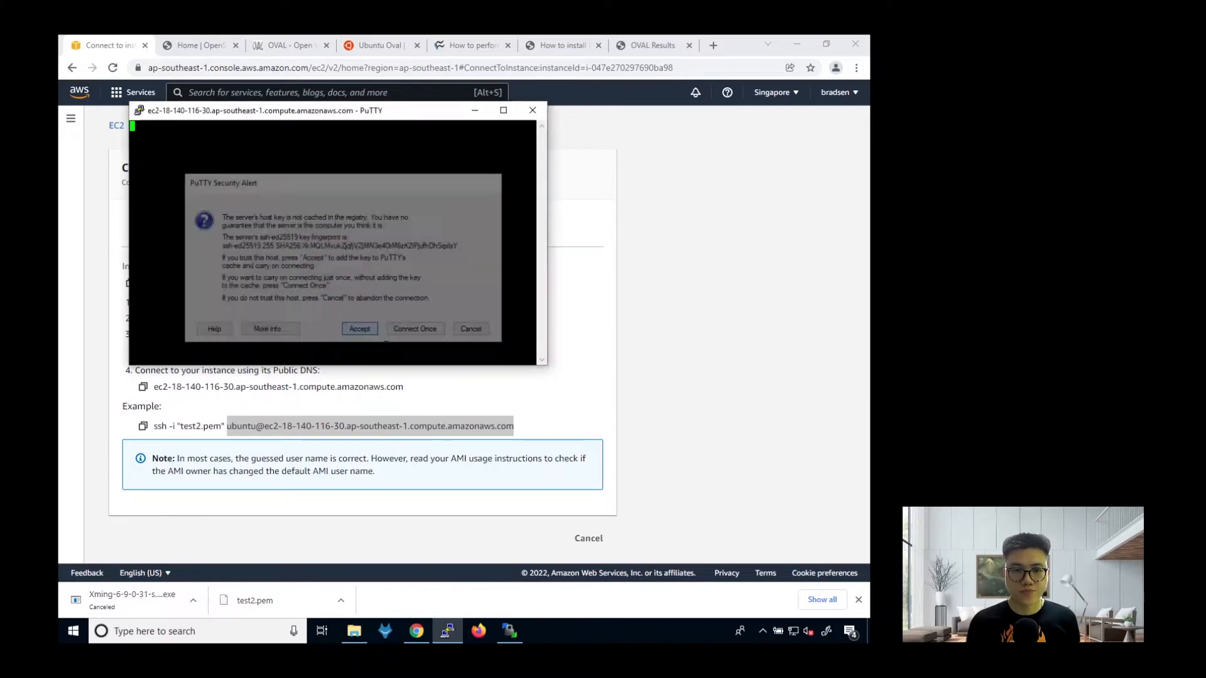
Accept the PuTTY host key security alert to reach the Ubuntu shell prompt.
{"action": "left_click", "coordinate": [359, 329]}
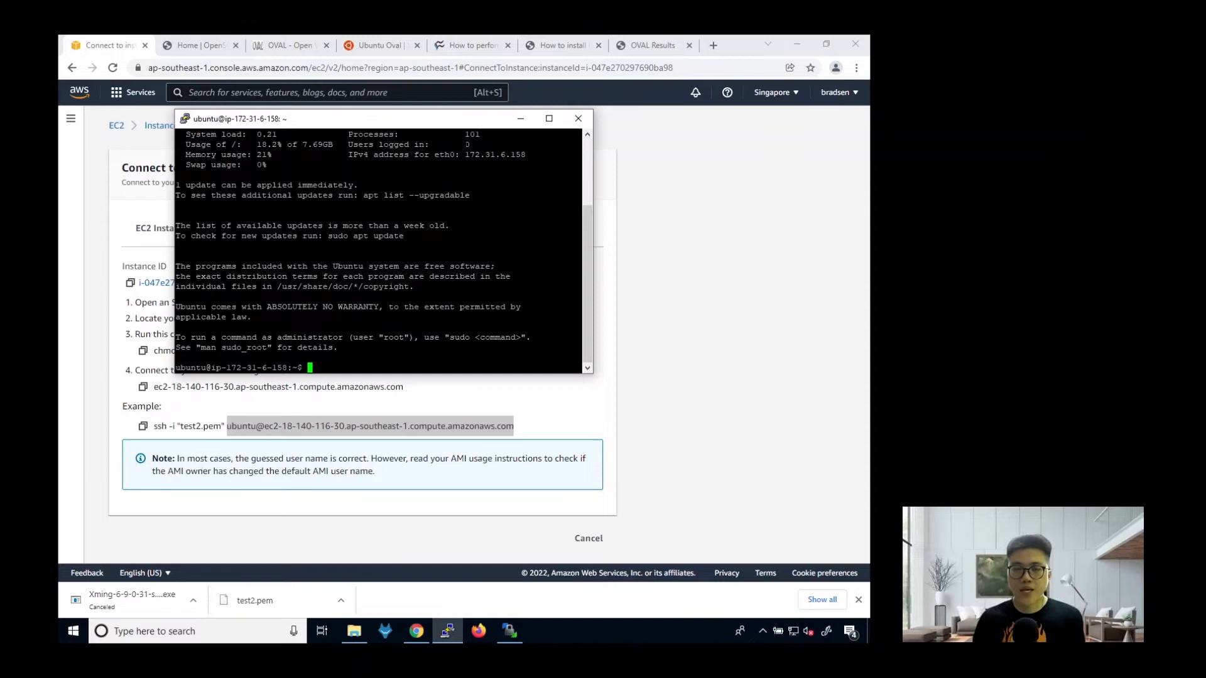
{"action": "mouse_move", "coordinate": [470, 46]}
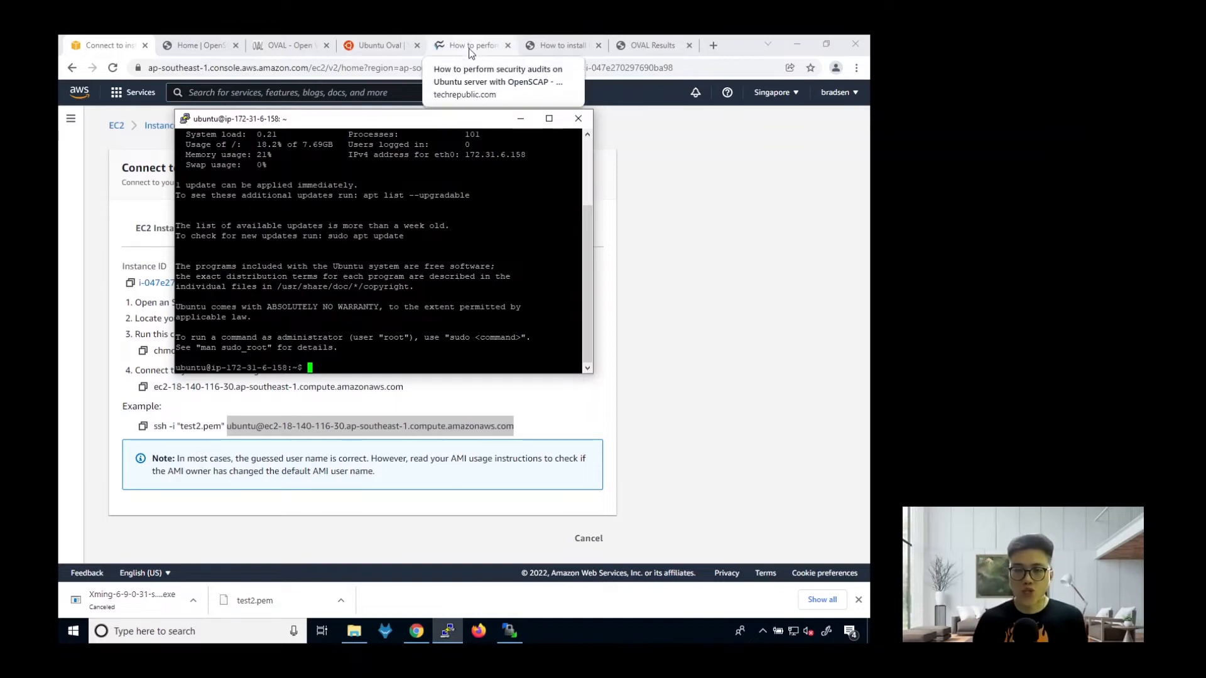
Run sudo apt-get update from the devmanuals guide, then install libopenscap8 in PuTTY.
{"action": "left_click", "coordinate": [561, 45]}
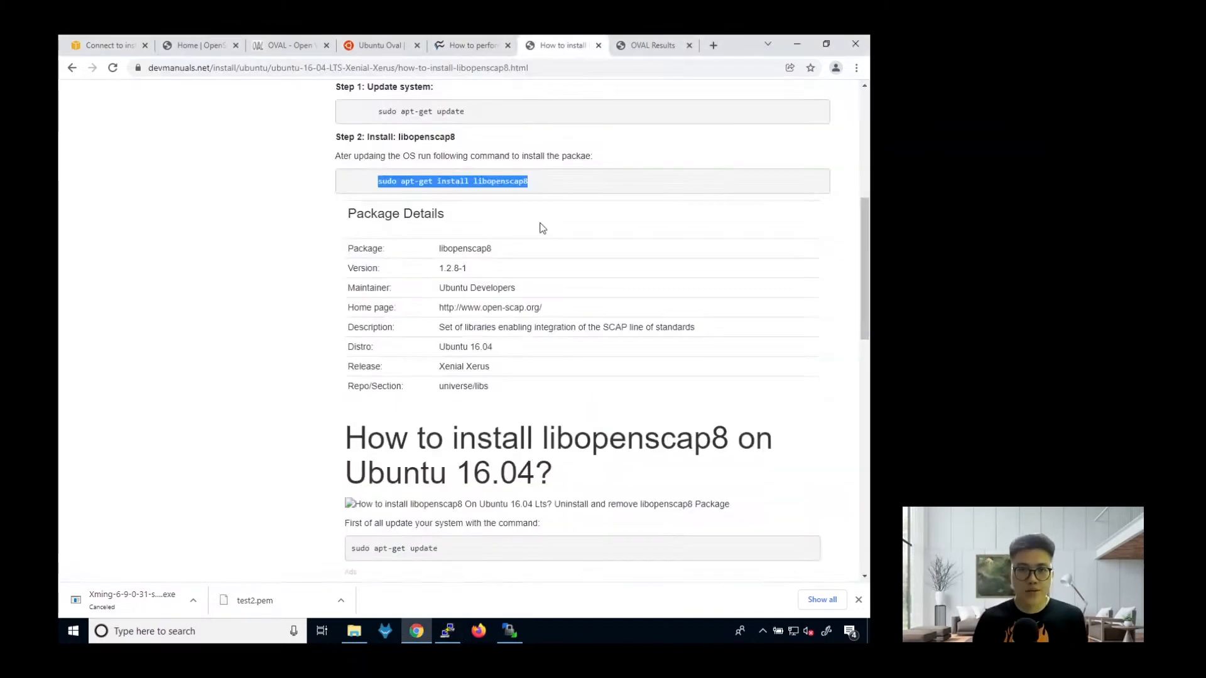
{"action": "scroll", "scroll_direction": "up", "scroll_amount": 3}
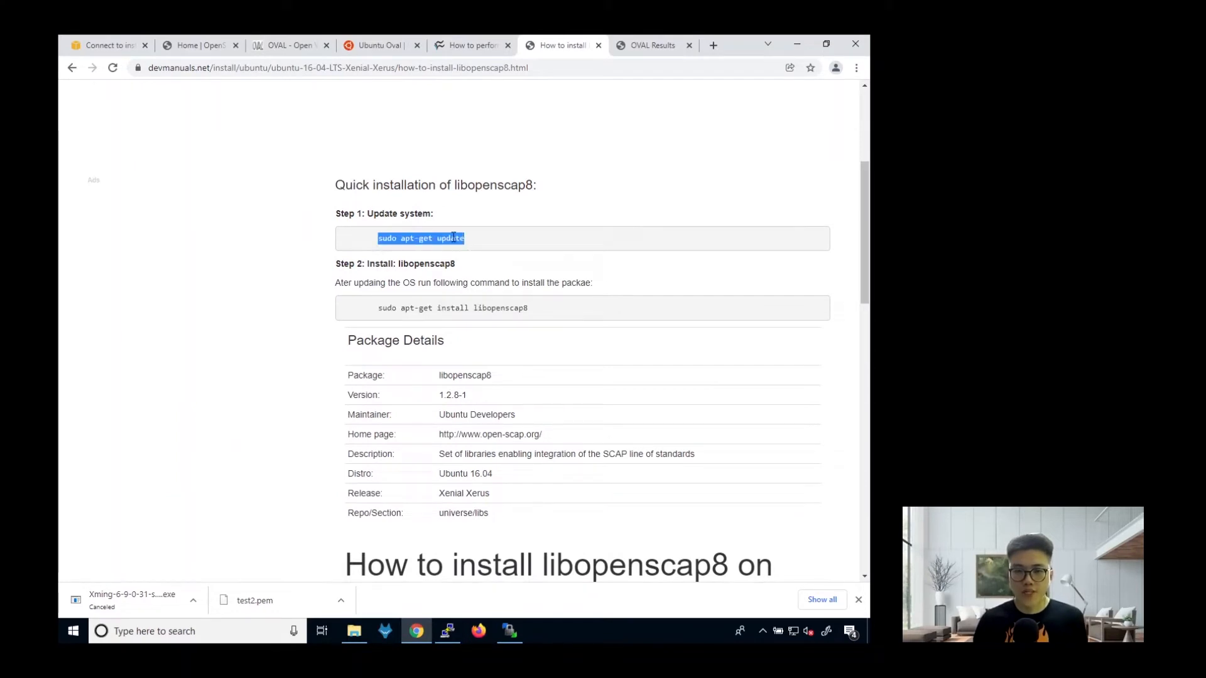
{"action": "left_click", "coordinate": [447, 631]}
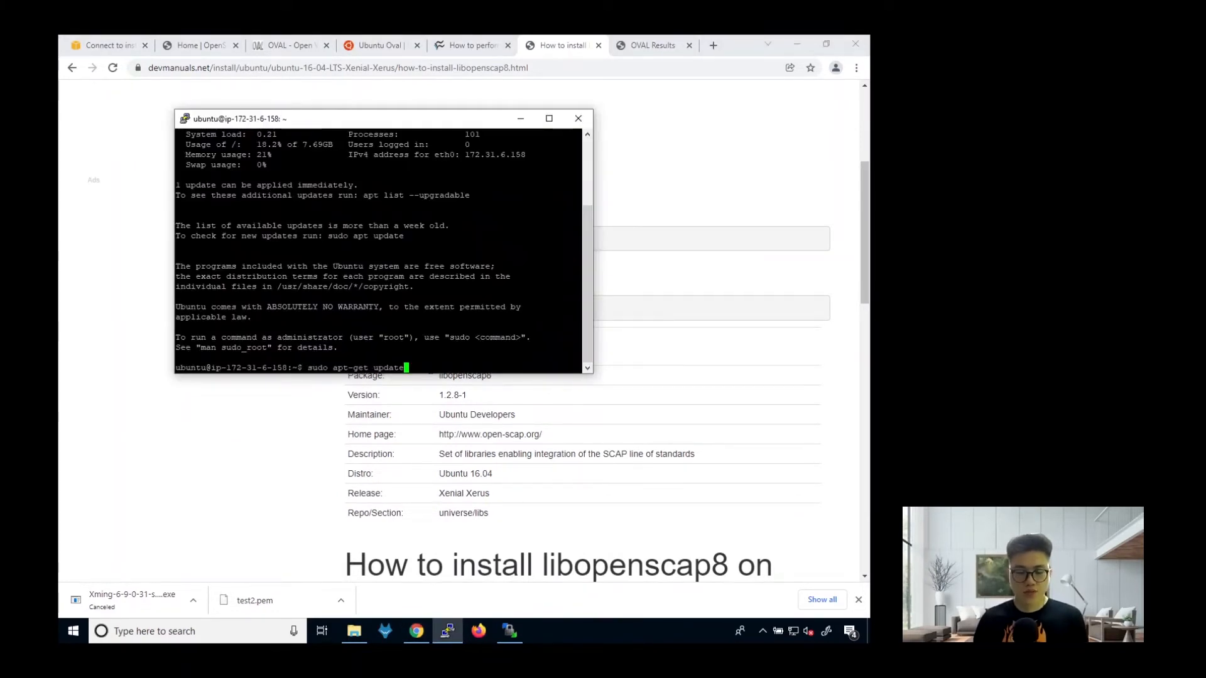
{"action": "key", "text": "Return"}
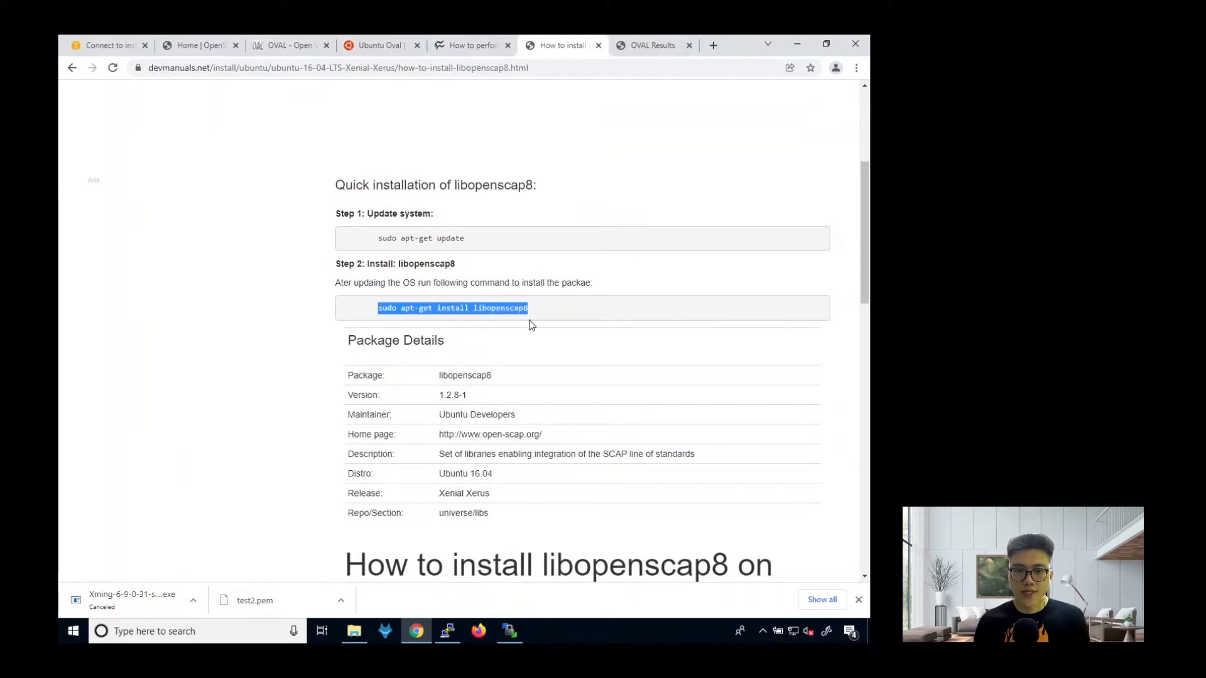
{"action": "mouse_move", "coordinate": [459, 668]}
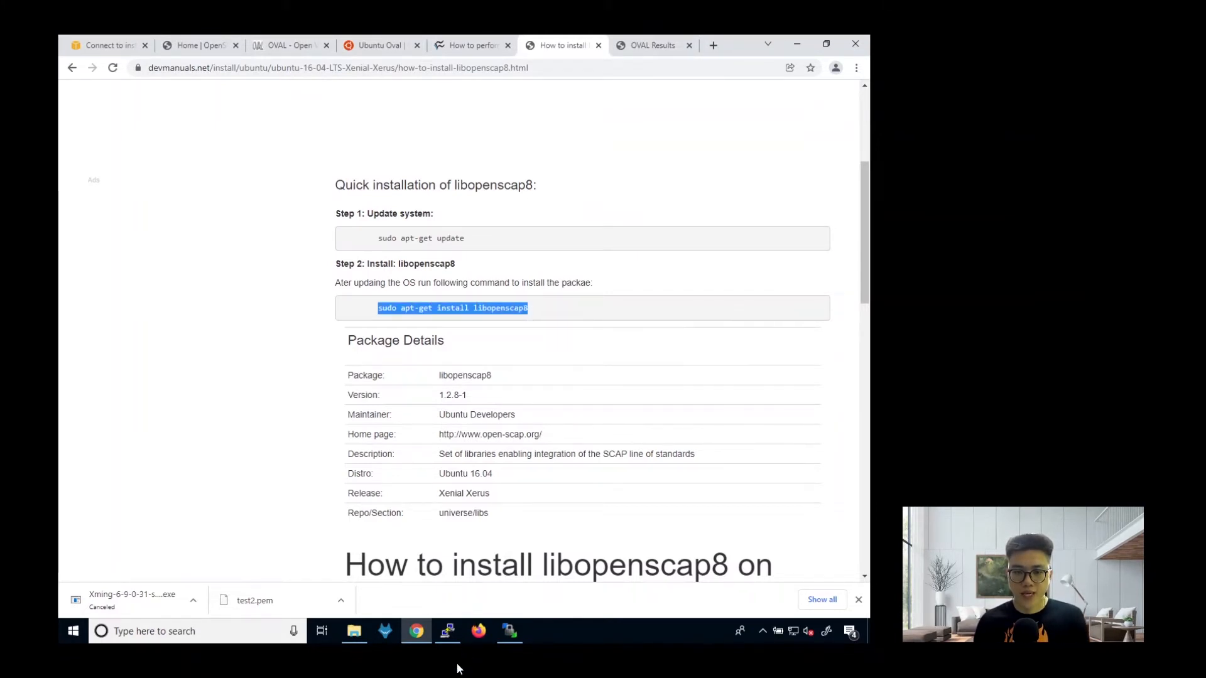
{"action": "left_click", "coordinate": [447, 630]}
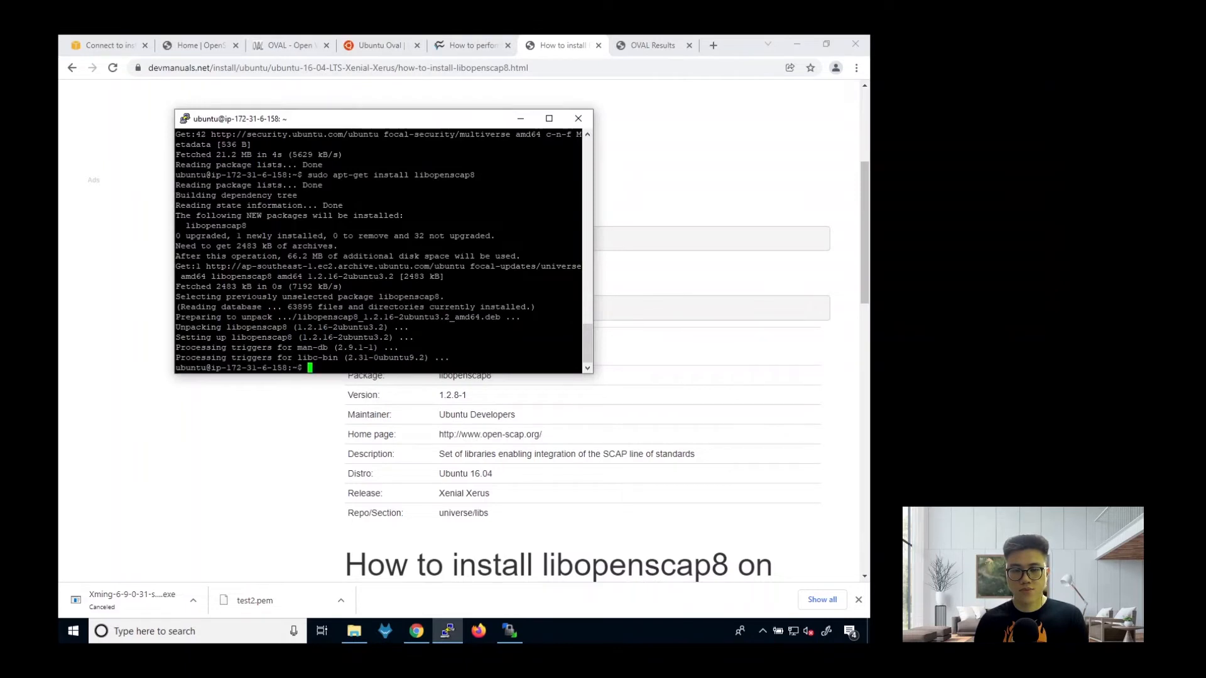
Run the ubuntu.com OVAL wget, bunzip2 and oscap oval eval commands in PuTTY.
{"action": "left_click", "coordinate": [469, 45]}
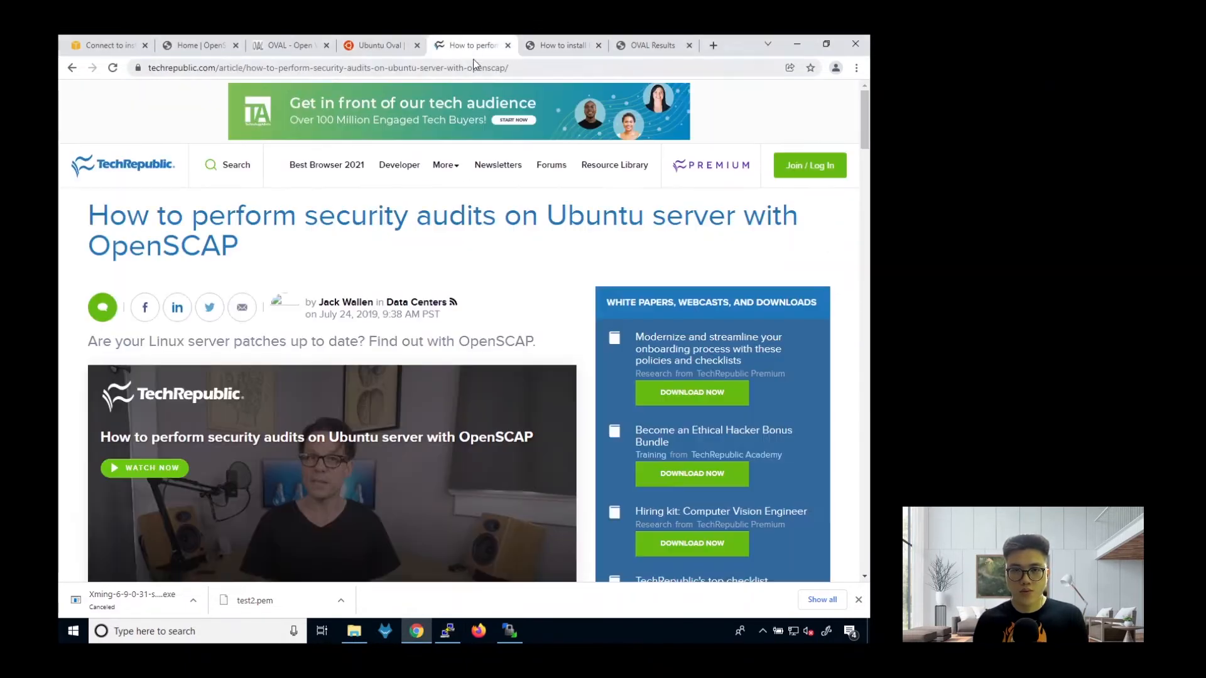
{"action": "left_click", "coordinate": [380, 45]}
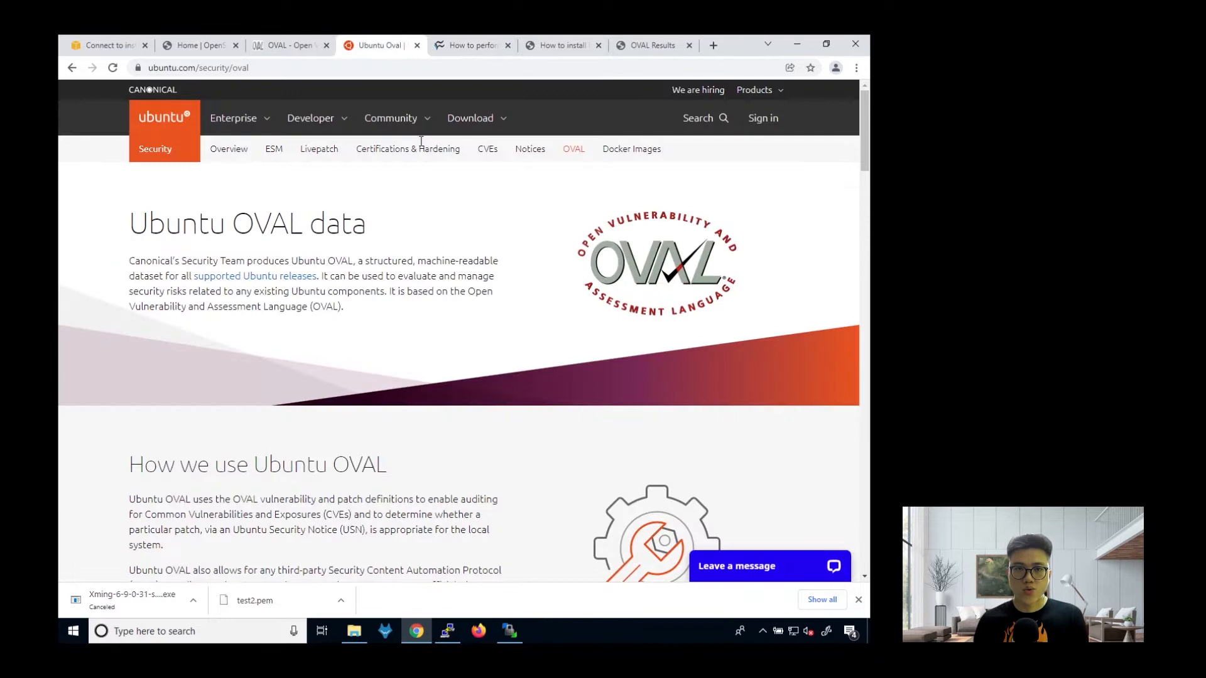
{"action": "scroll", "scroll_direction": "down", "scroll_amount": 3}
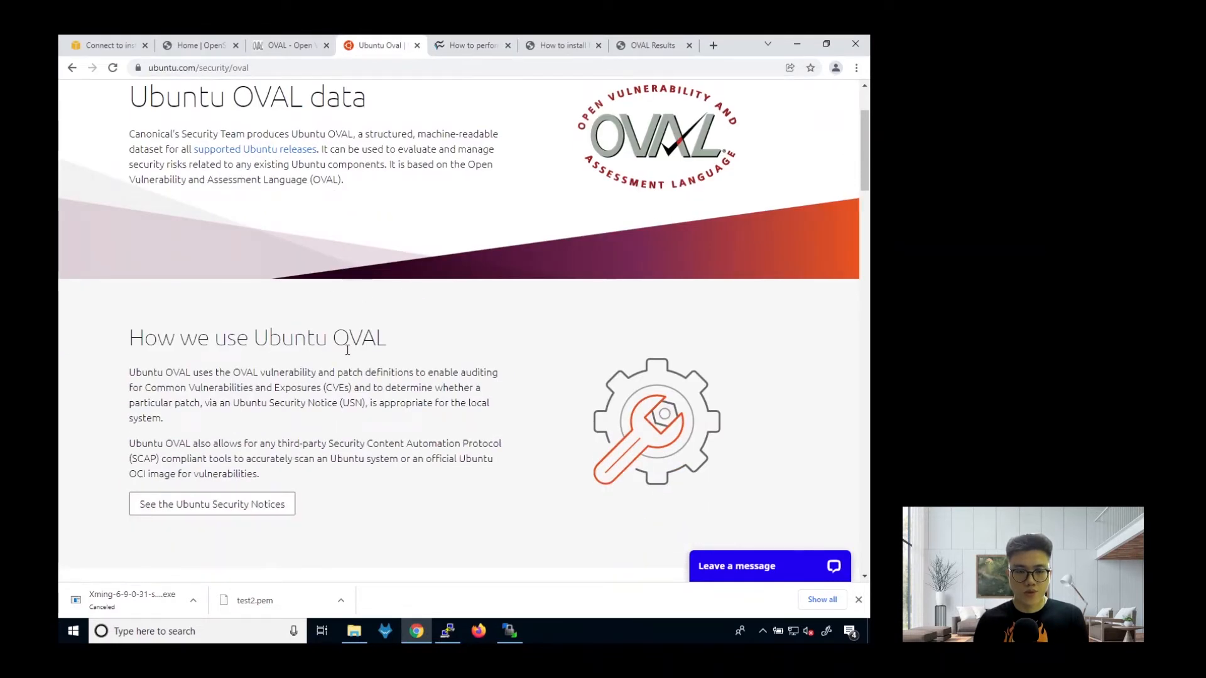
{"action": "scroll", "scroll_direction": "down", "scroll_amount": 3}
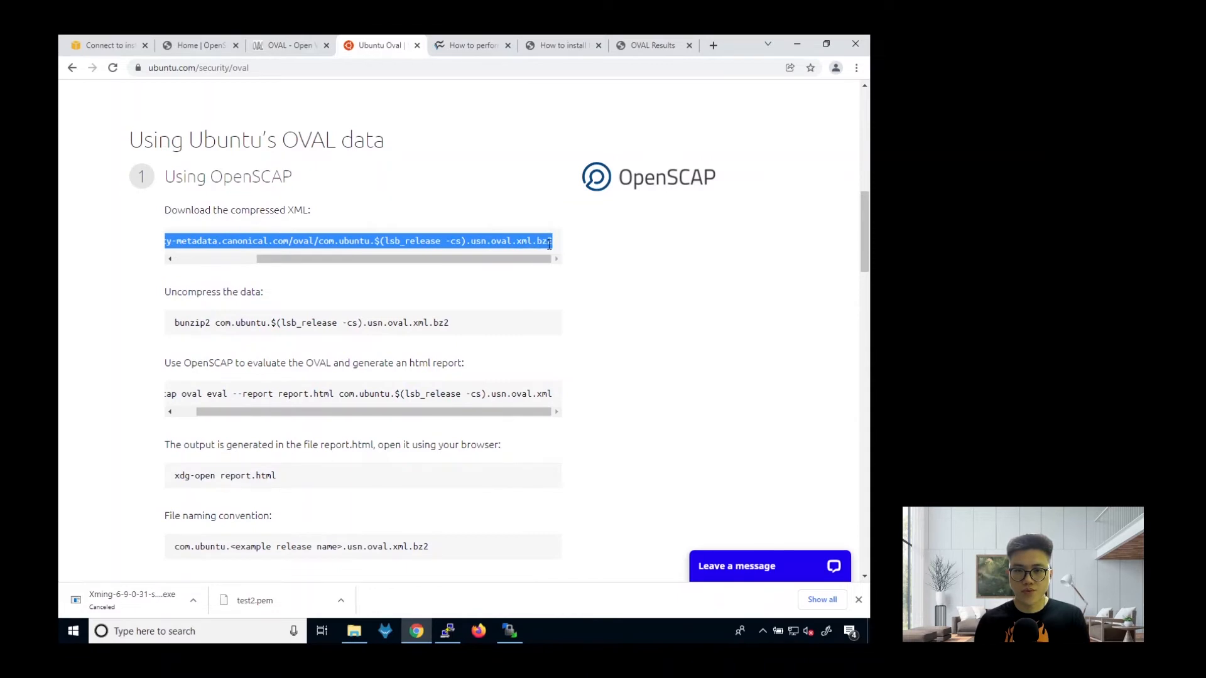
{"action": "left_click", "coordinate": [446, 631]}
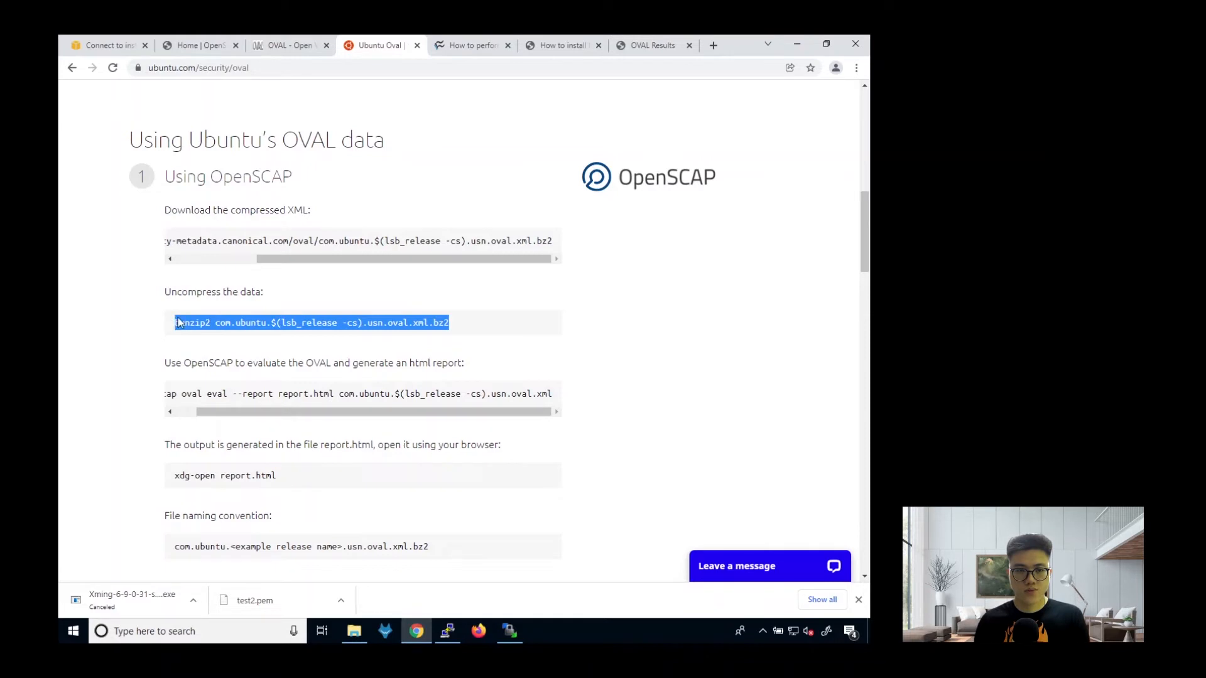
{"action": "left_click", "coordinate": [447, 630]}
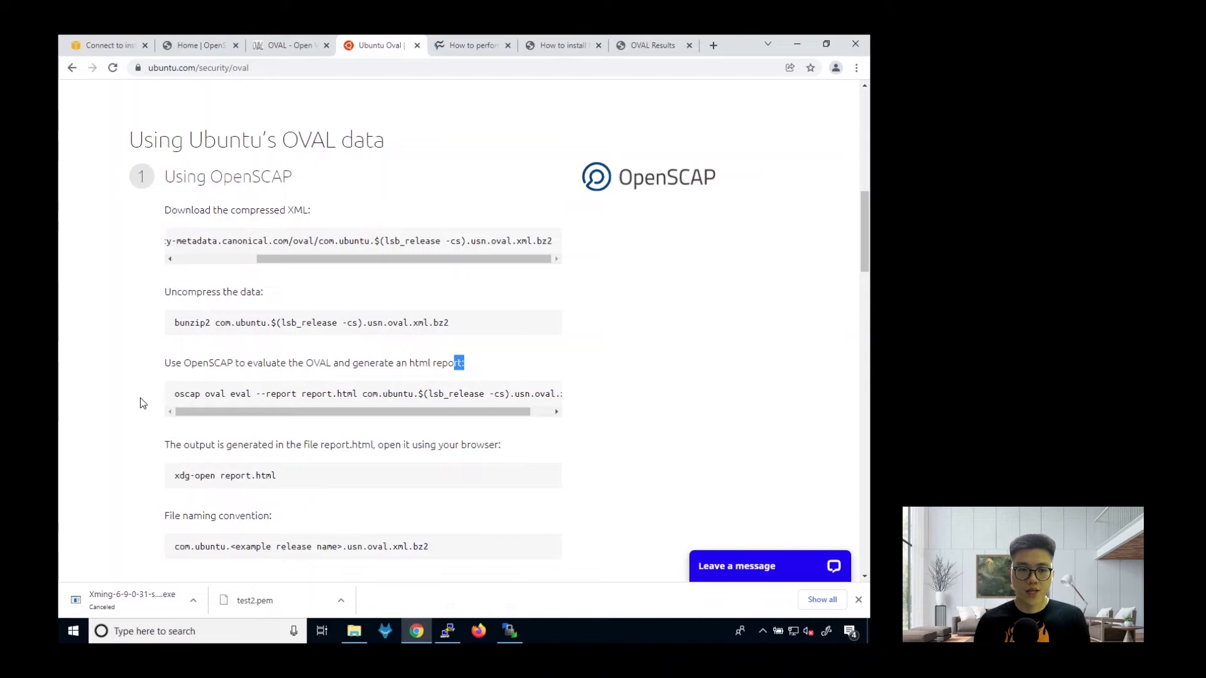
{"action": "triple_click", "coordinate": [362, 394]}
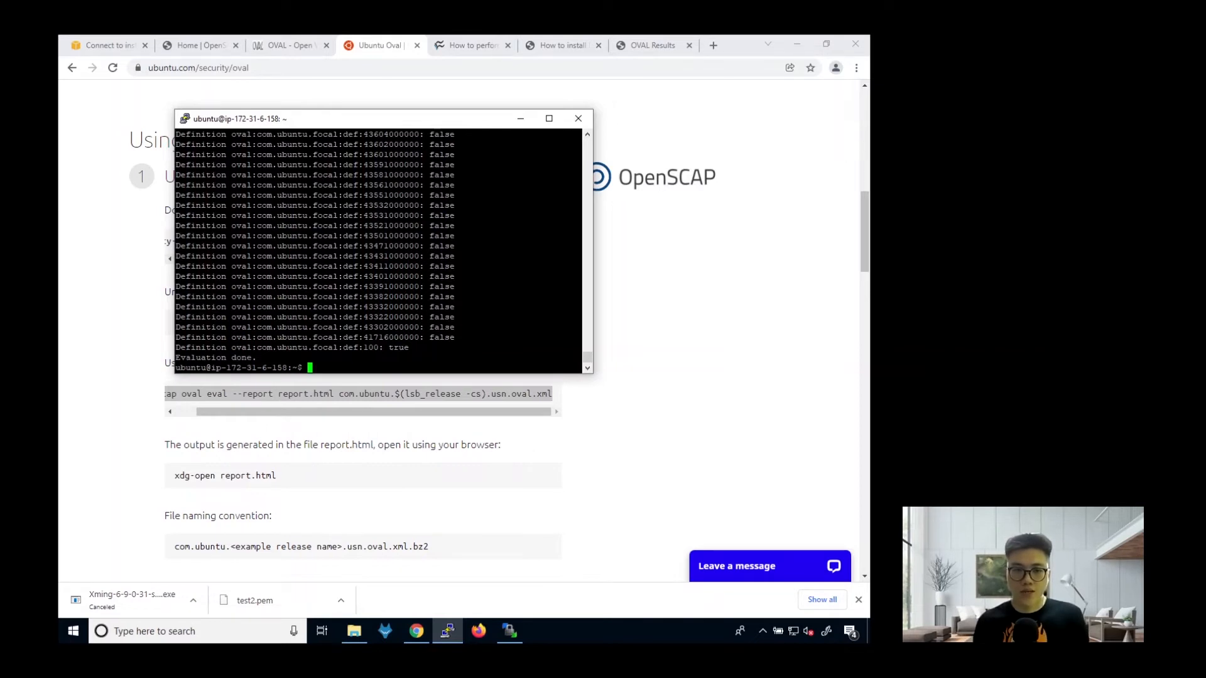
{"action": "mouse_move", "coordinate": [223, 374]}
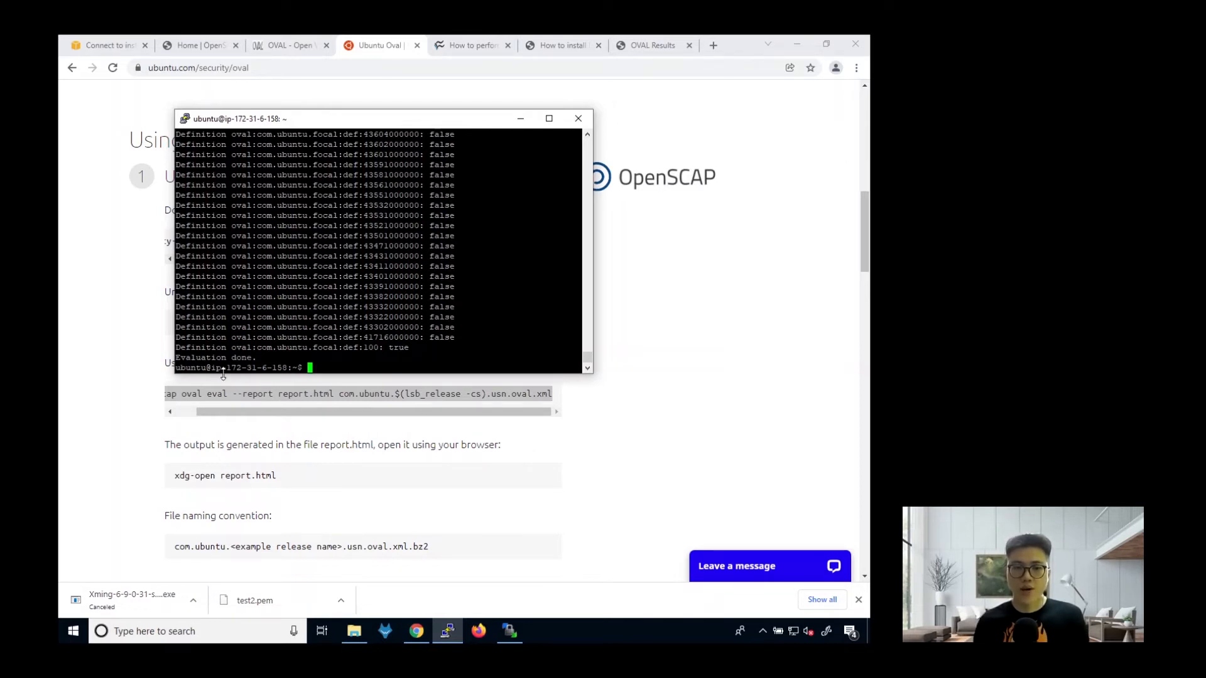
{"action": "mouse_move", "coordinate": [507, 576]}
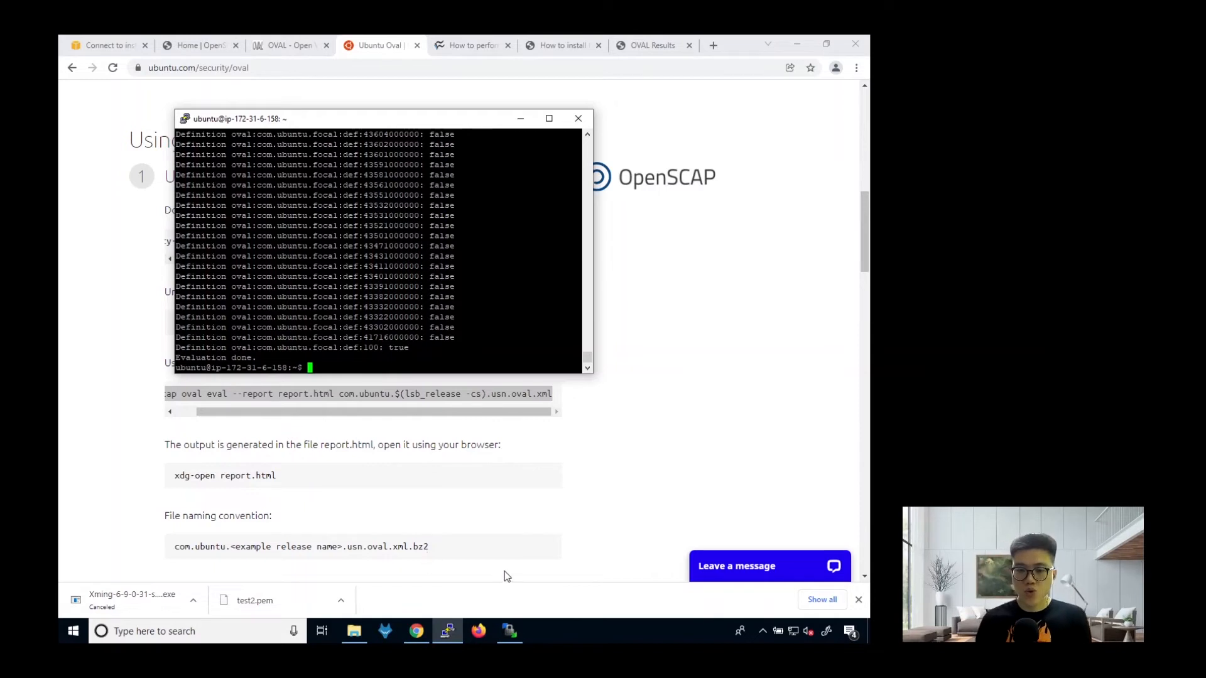
Launch WinSCP to a blank new-session login, then return to Chrome's Ubuntu OVAL page.
{"action": "left_click", "coordinate": [508, 631]}
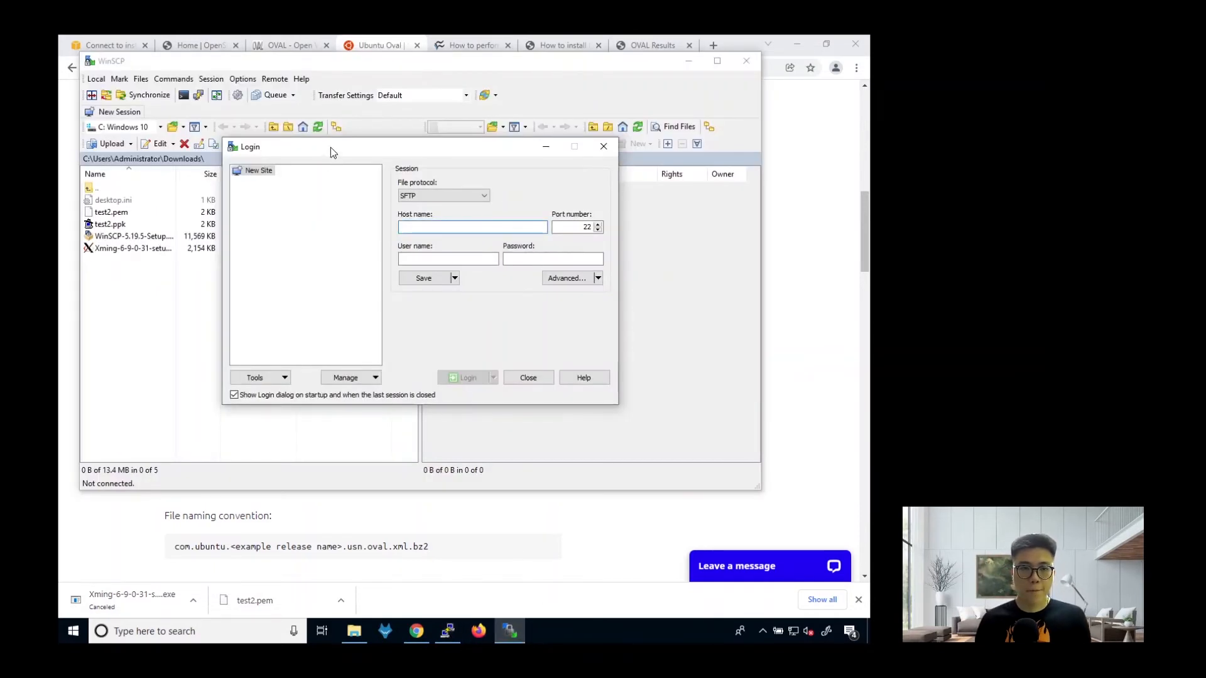
{"action": "mouse_move", "coordinate": [343, 147]}
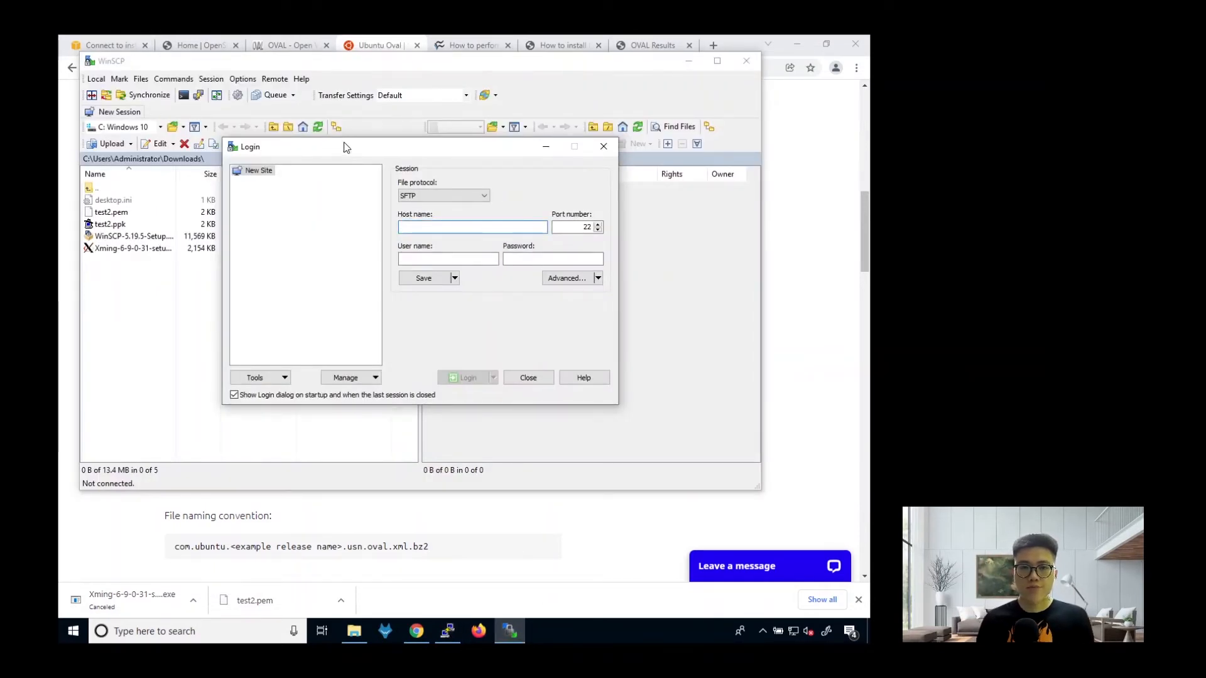
{"action": "left_click", "coordinate": [473, 226]}
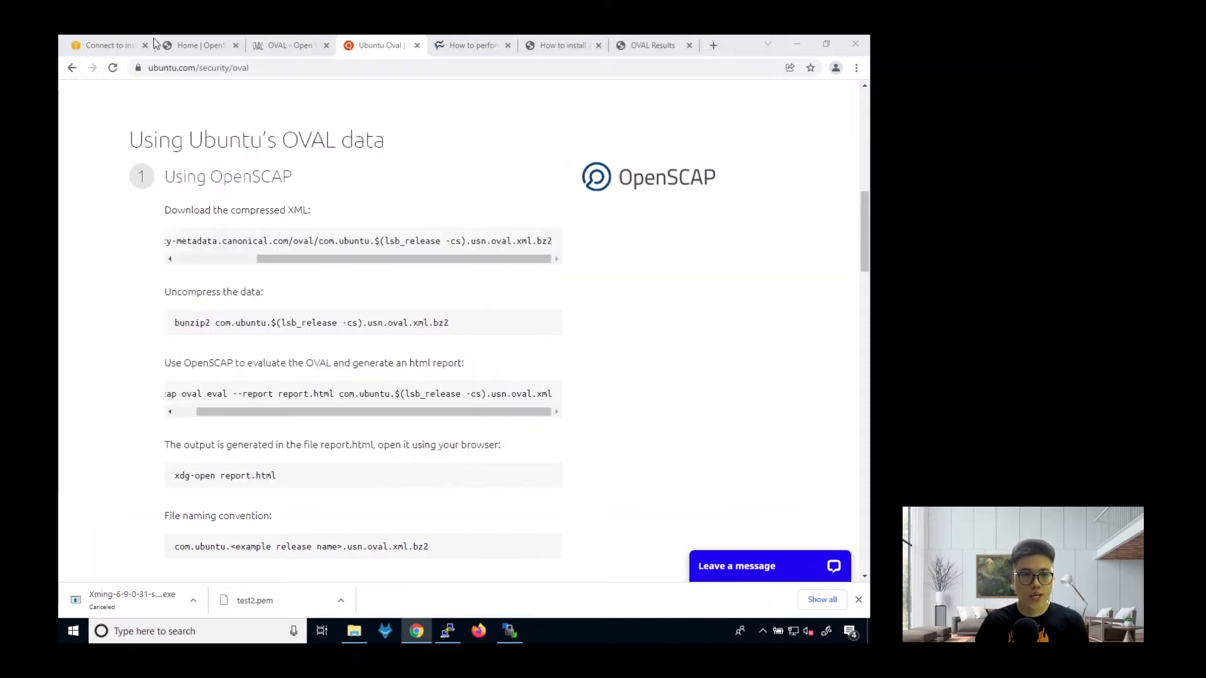
Copy the instance's public DNS (…ap-southeast-1.compute.amazonaws.com) into WinSCP as host, with user name ubuntu.
{"action": "right_click", "coordinate": [323, 426]}
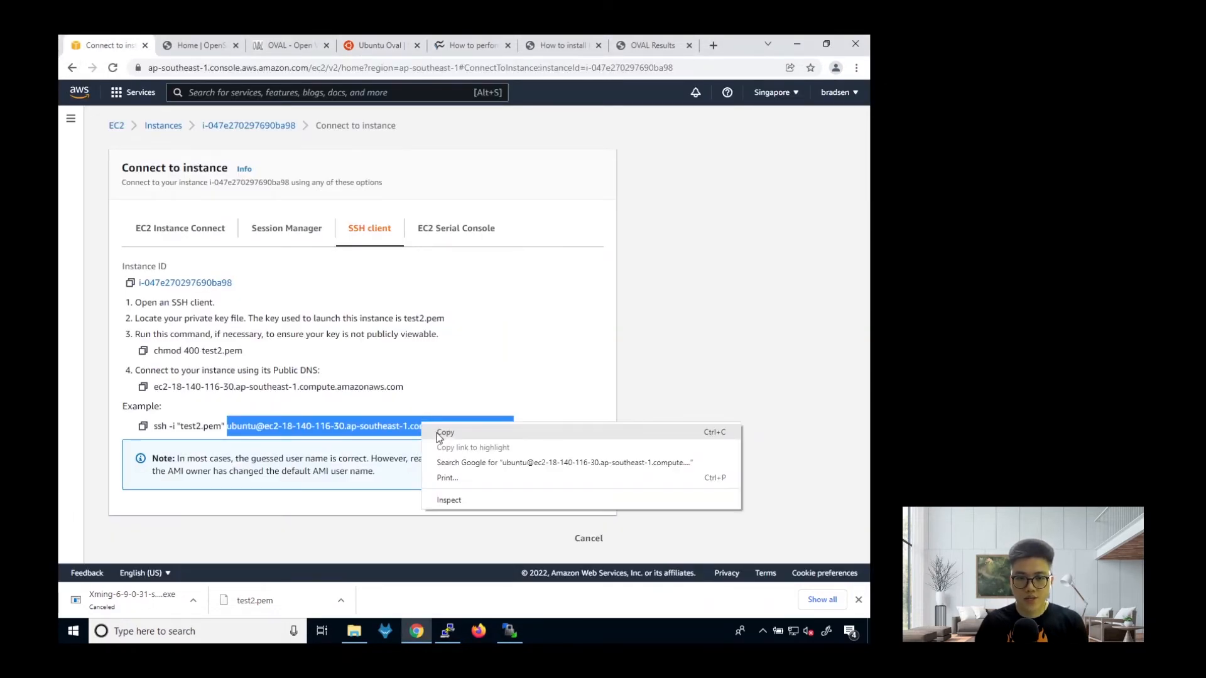
{"action": "left_click", "coordinate": [509, 631]}
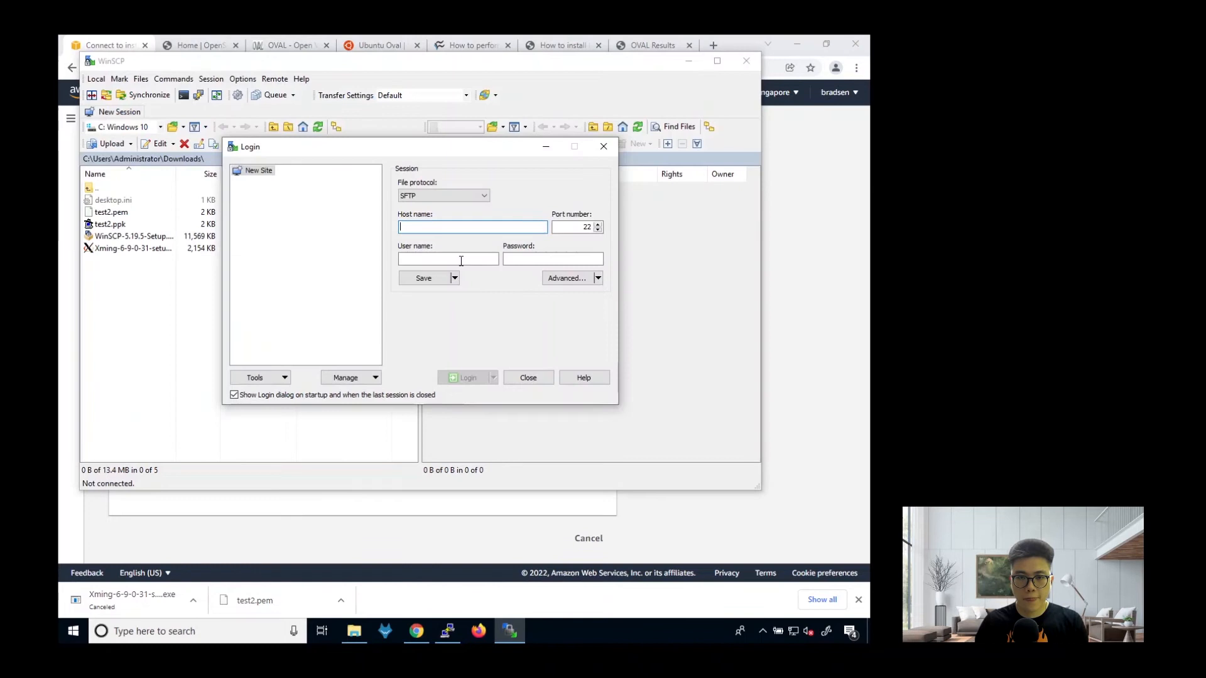
{"action": "type", "text": "6-30.ap-southeast-1.compute.amazonaws.com"}
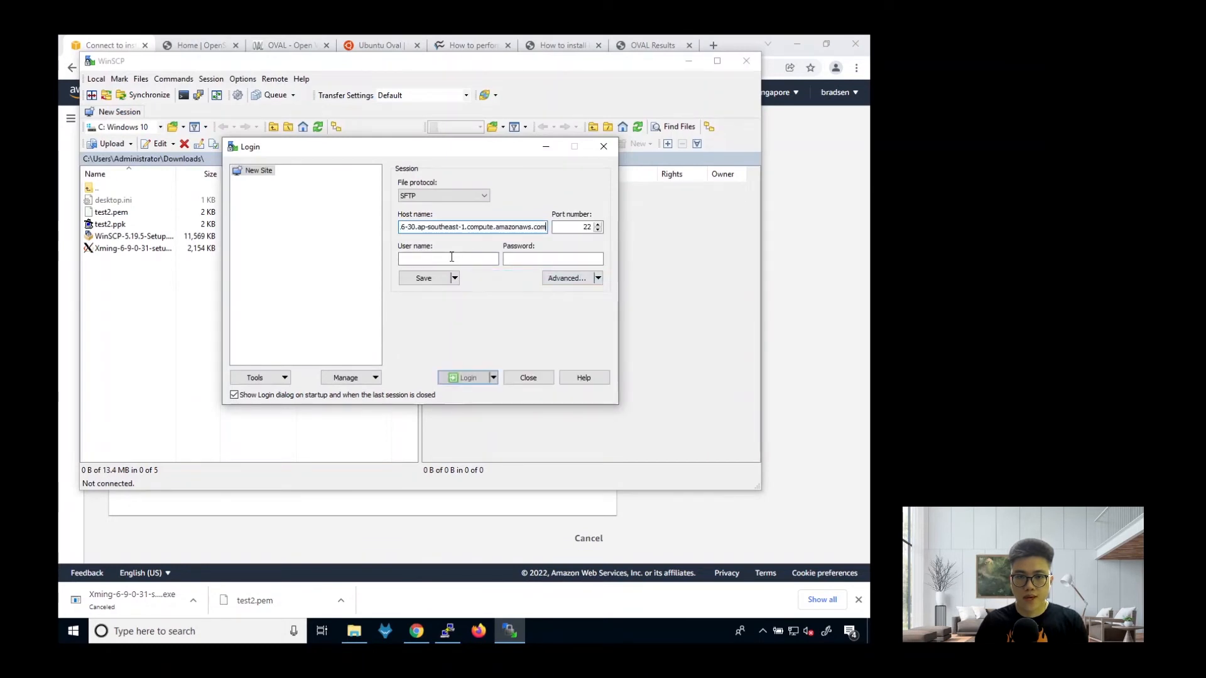
{"action": "type", "text": "ubuntu"}
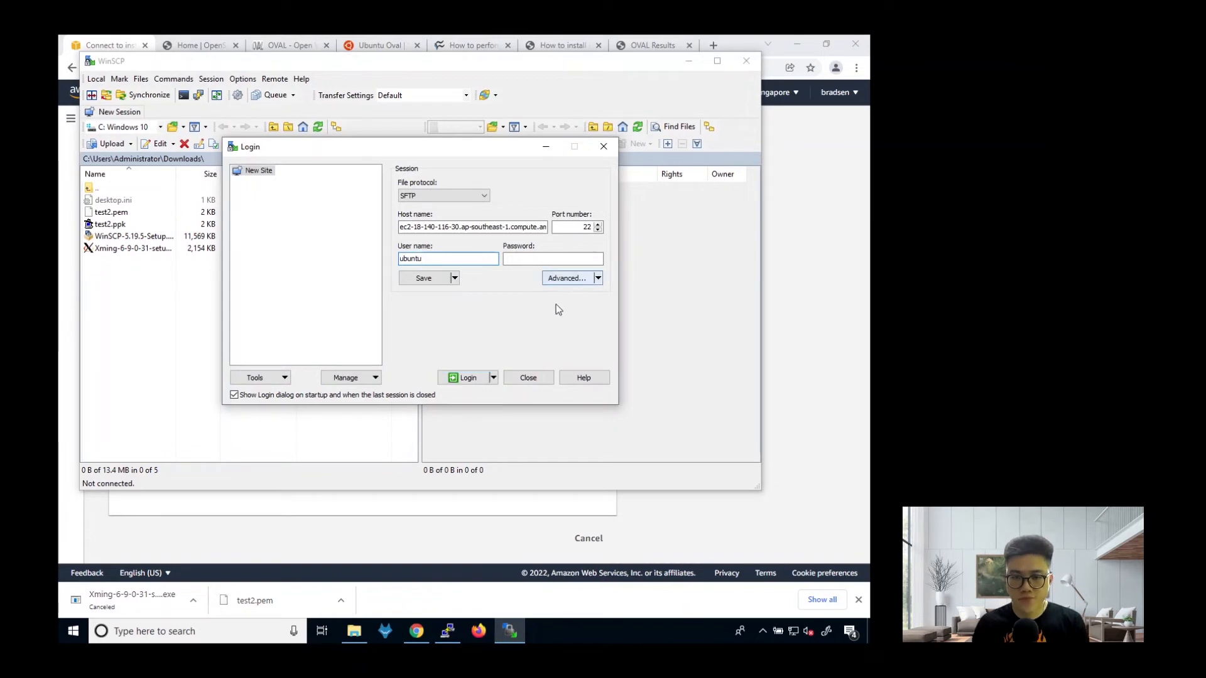
Set SSH authentication in Advanced site settings to the private key Downloads\test2.ppk.
{"action": "left_click", "coordinate": [569, 277]}
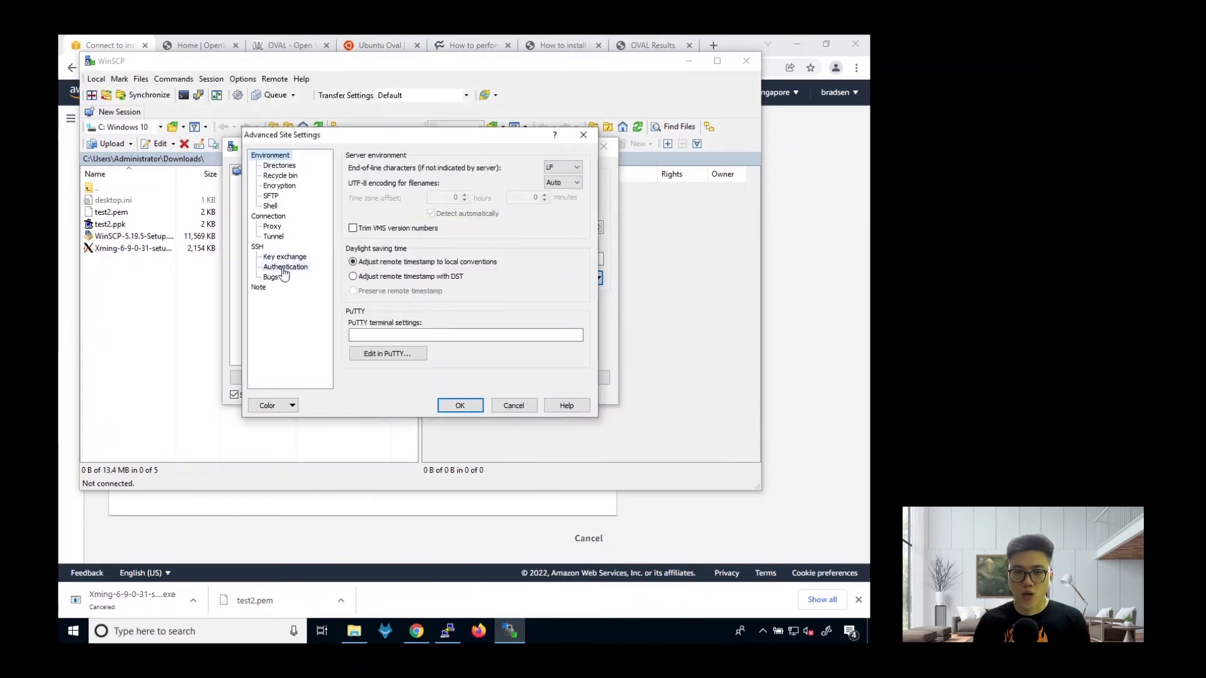
{"action": "left_click", "coordinate": [285, 267]}
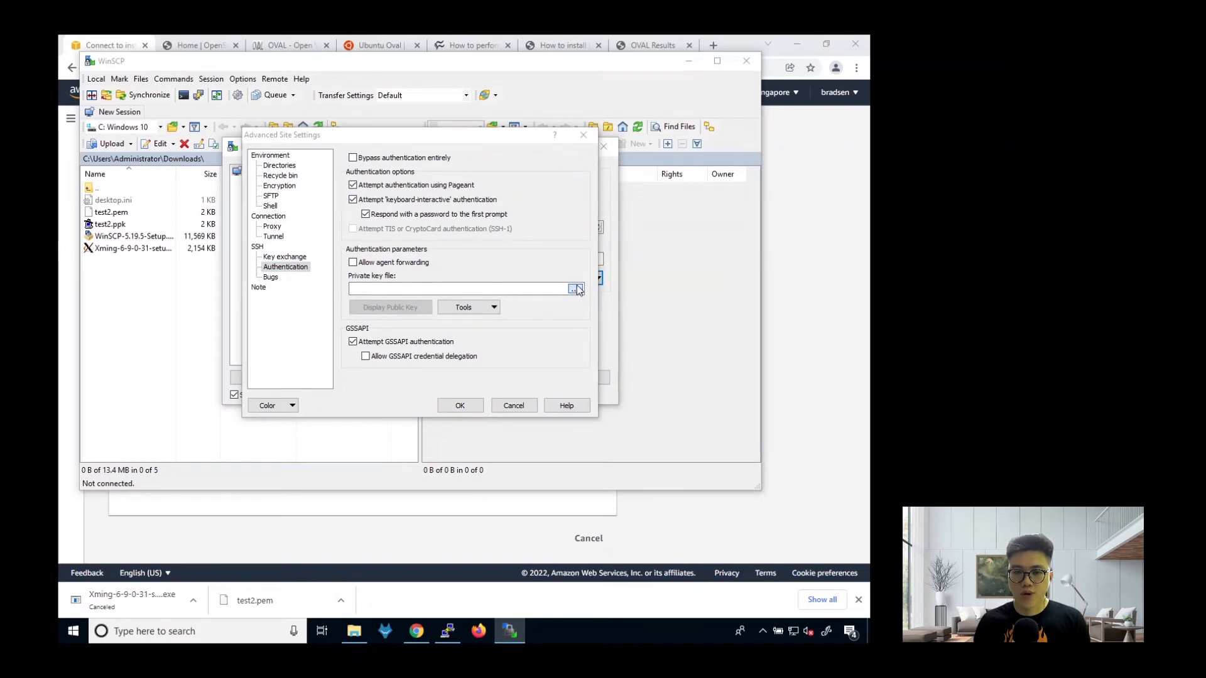
{"action": "left_click", "coordinate": [573, 288]}
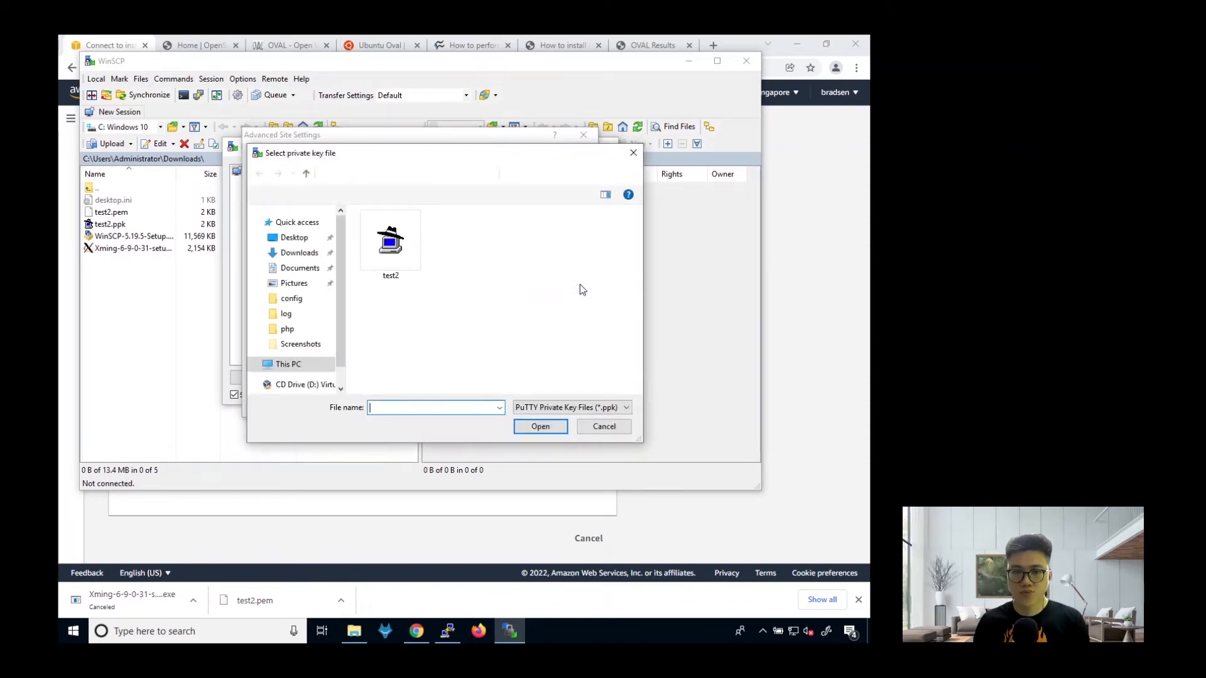
{"action": "left_click", "coordinate": [390, 243]}
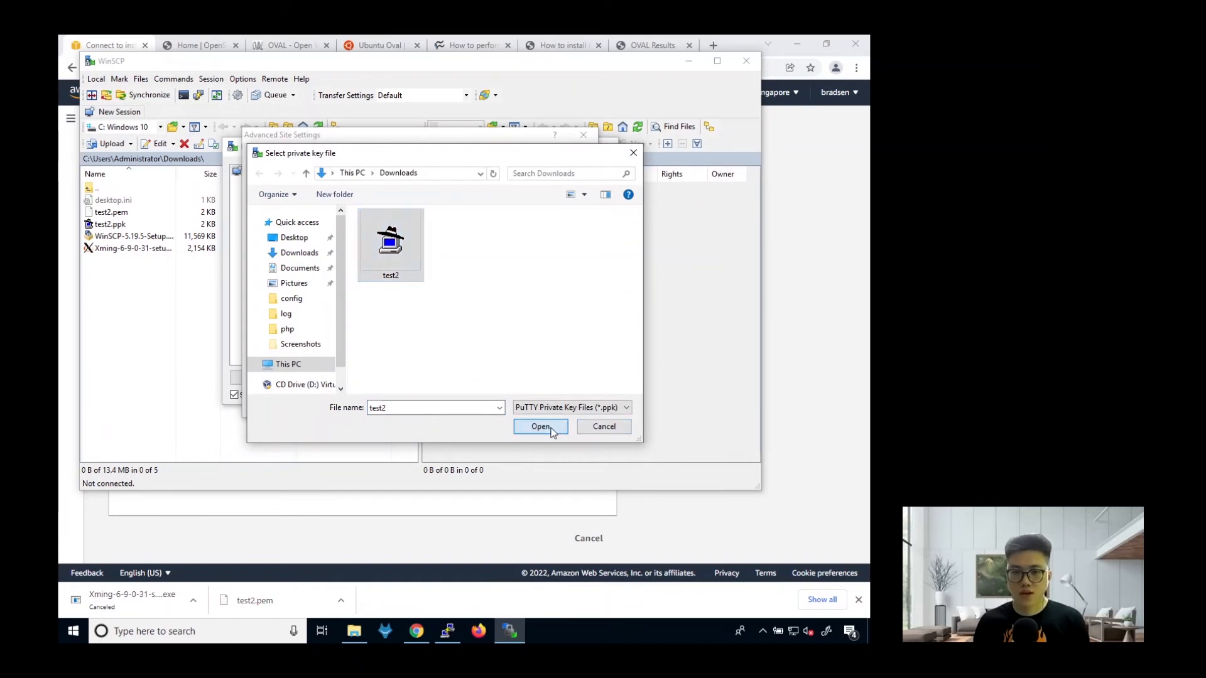
{"action": "left_click", "coordinate": [541, 427]}
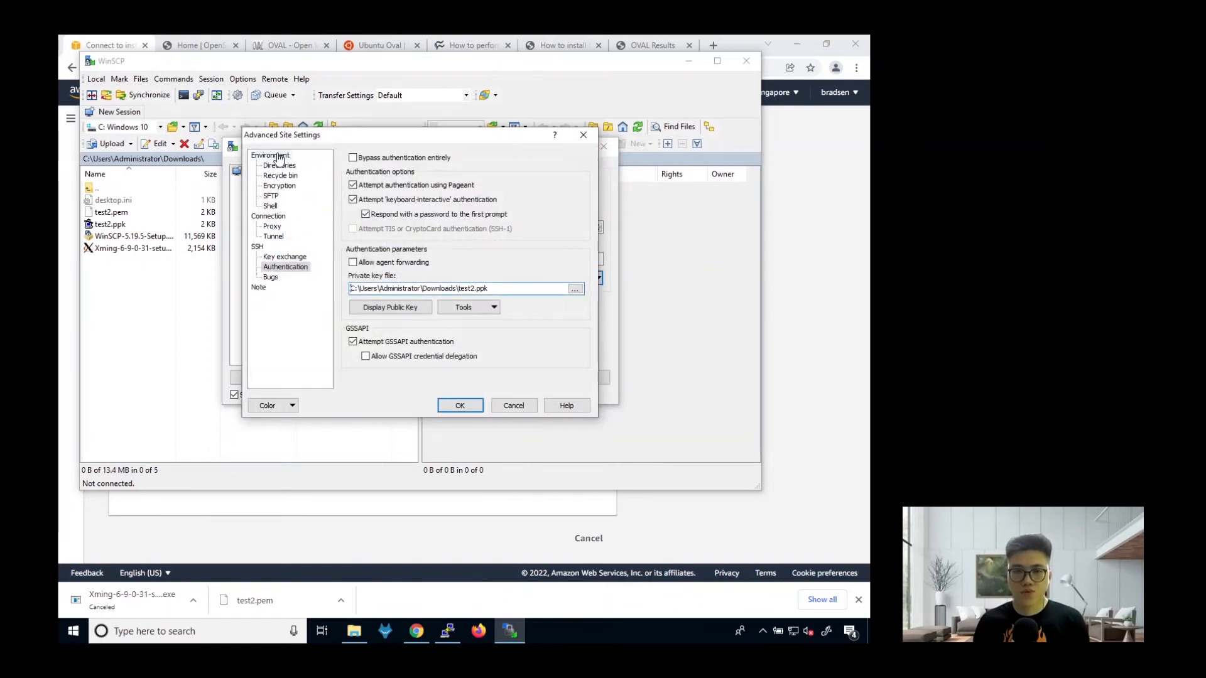
{"action": "left_click", "coordinate": [271, 154]}
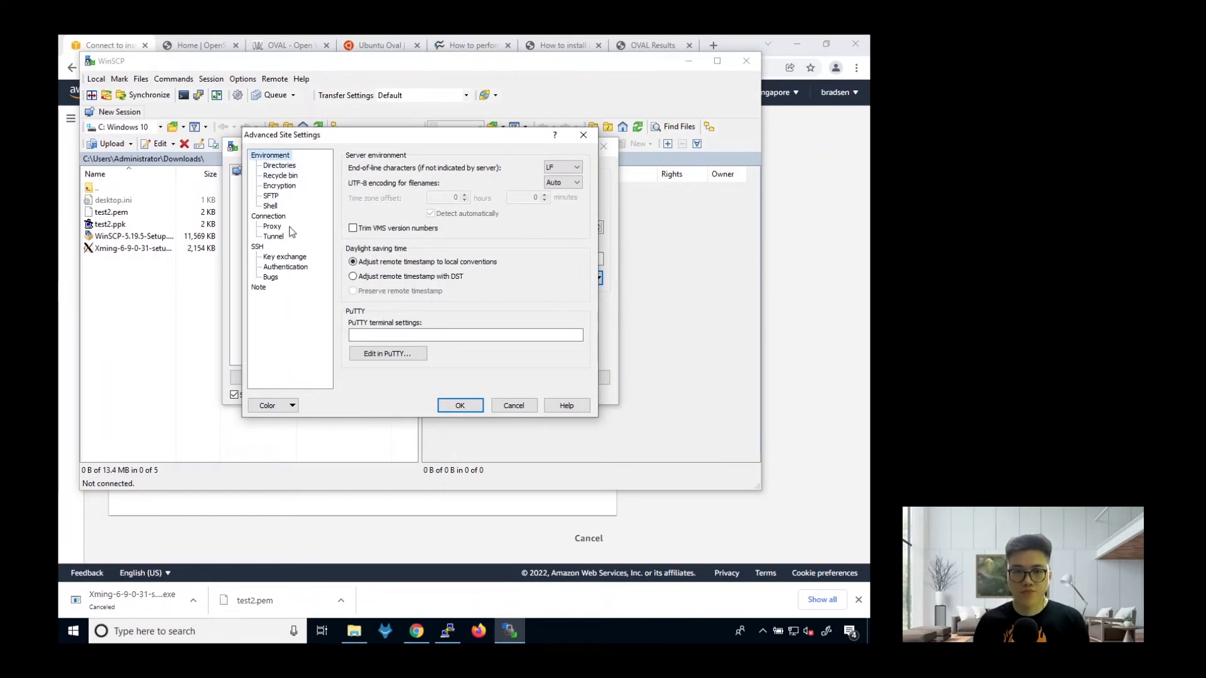
{"action": "left_click", "coordinate": [285, 266]}
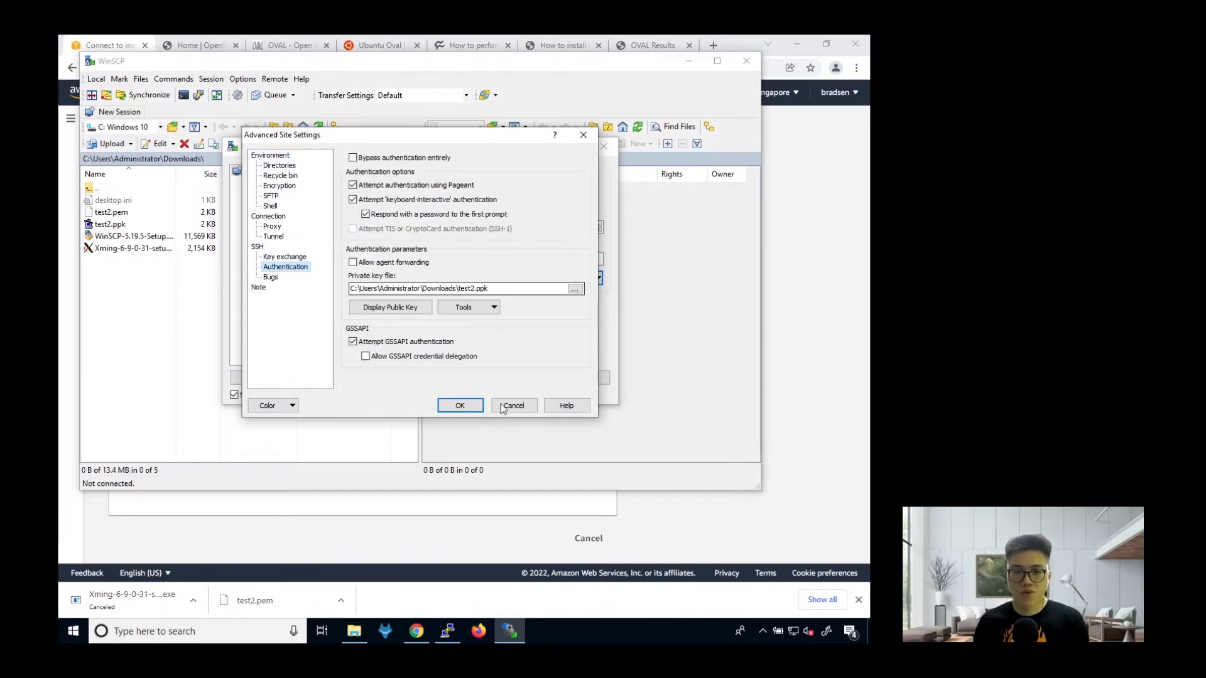
{"action": "left_click", "coordinate": [459, 405]}
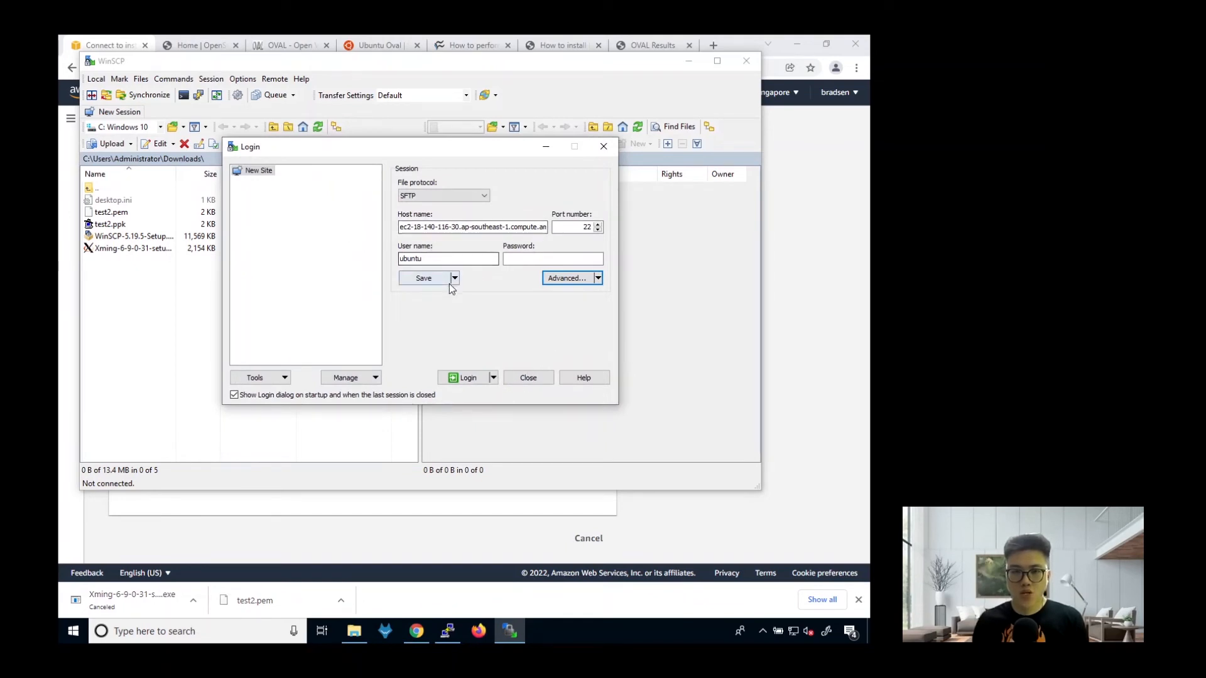
Save the login details under the site name 'Ubuntu Server'.
{"action": "left_click", "coordinate": [423, 278]}
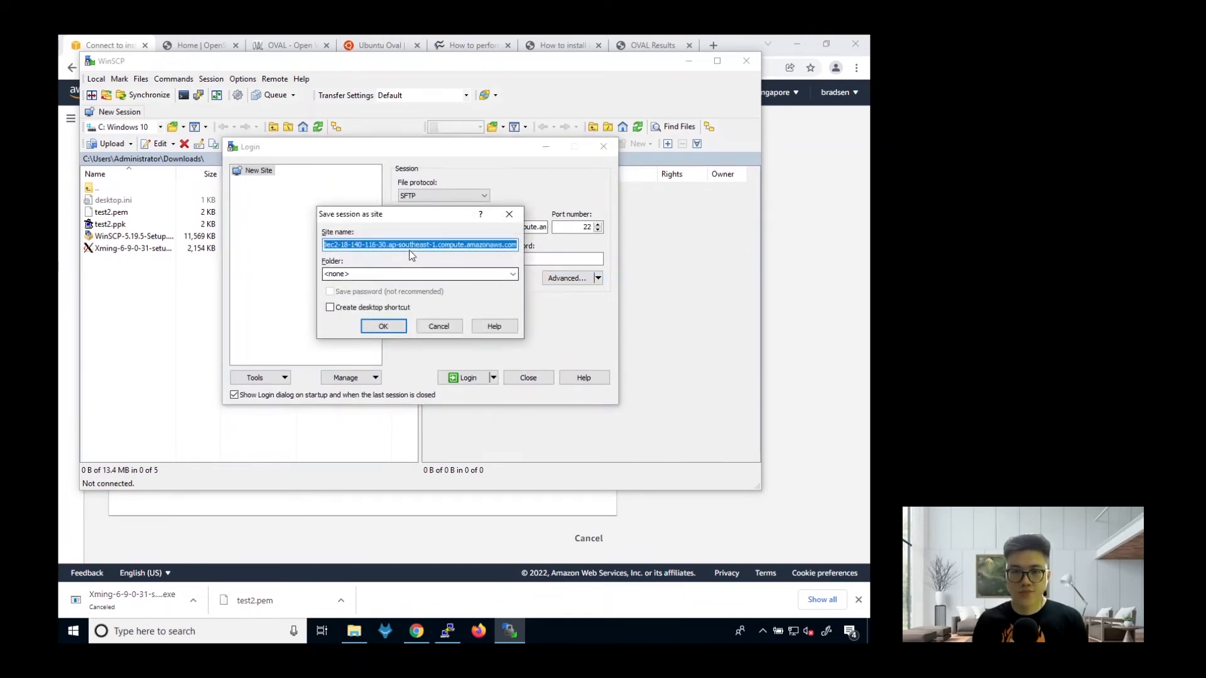
{"action": "type", "text": "Ubuntu Serv"}
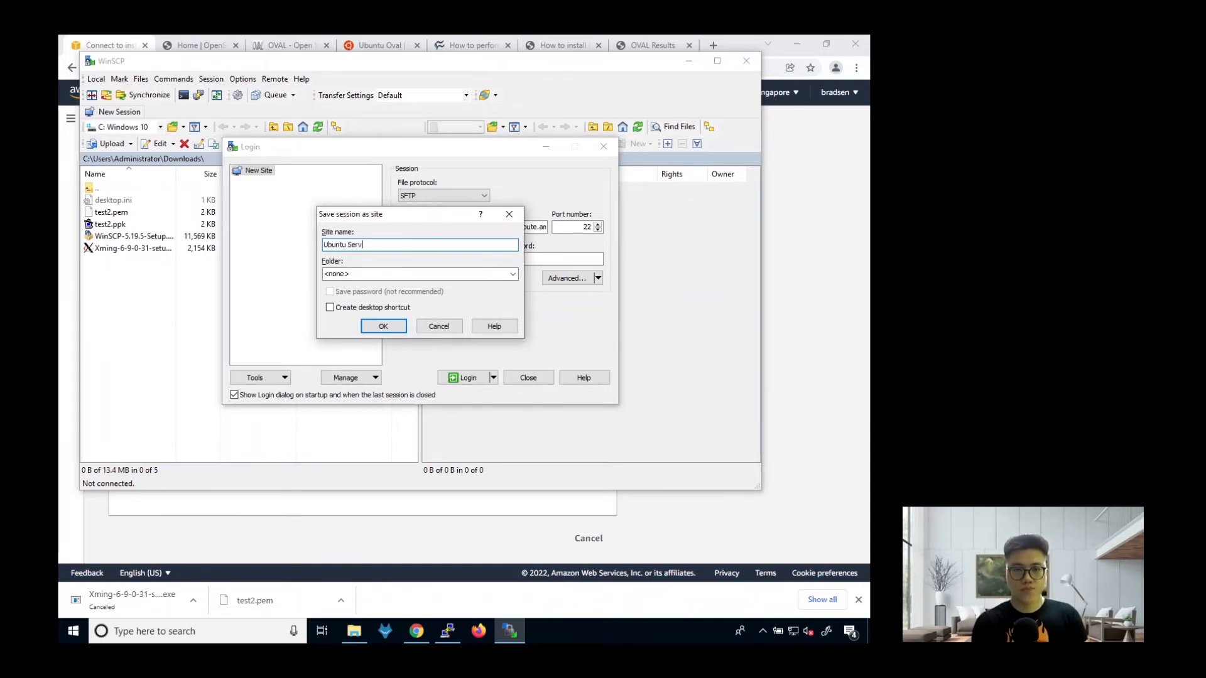
{"action": "left_click", "coordinate": [383, 326]}
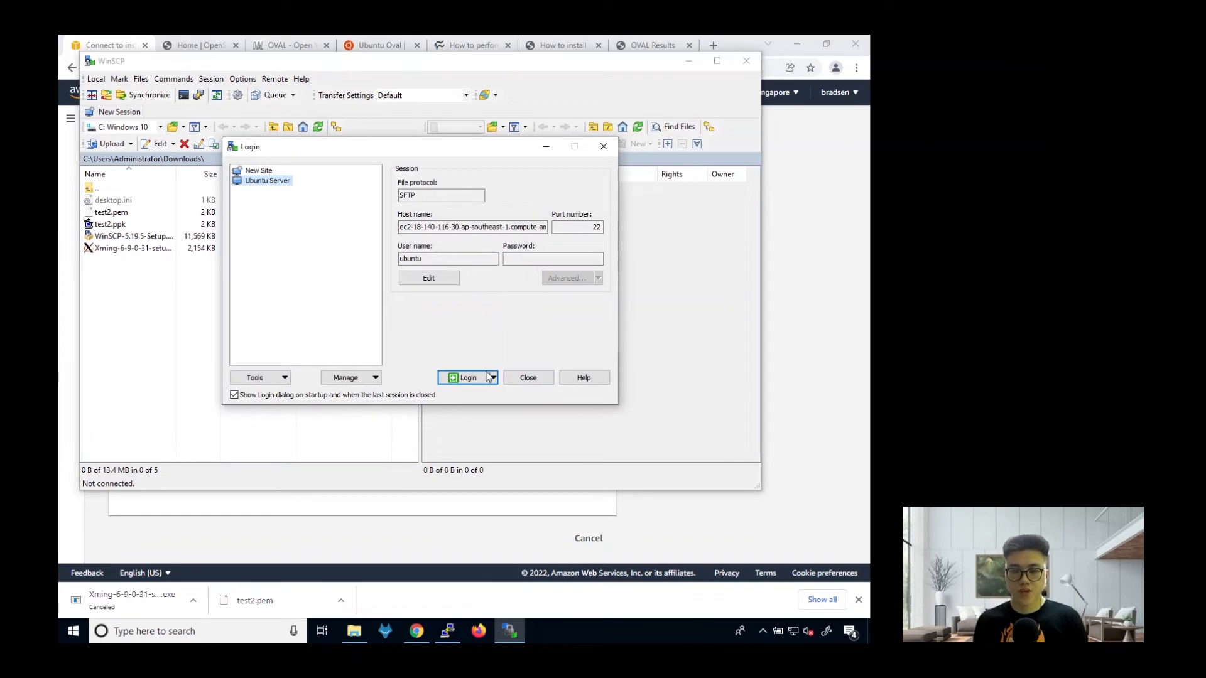
Log in to Ubuntu Server and accept the unknown host key warning with Yes.
{"action": "left_click", "coordinate": [467, 377]}
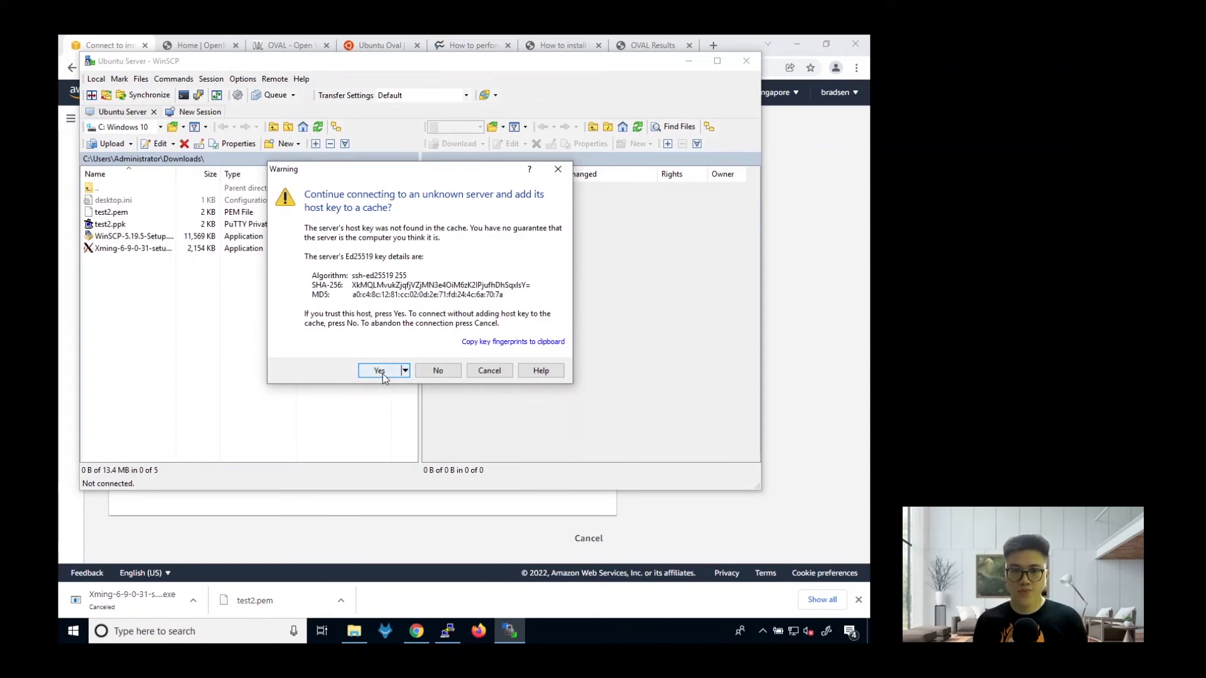
{"action": "mouse_move", "coordinate": [390, 261]}
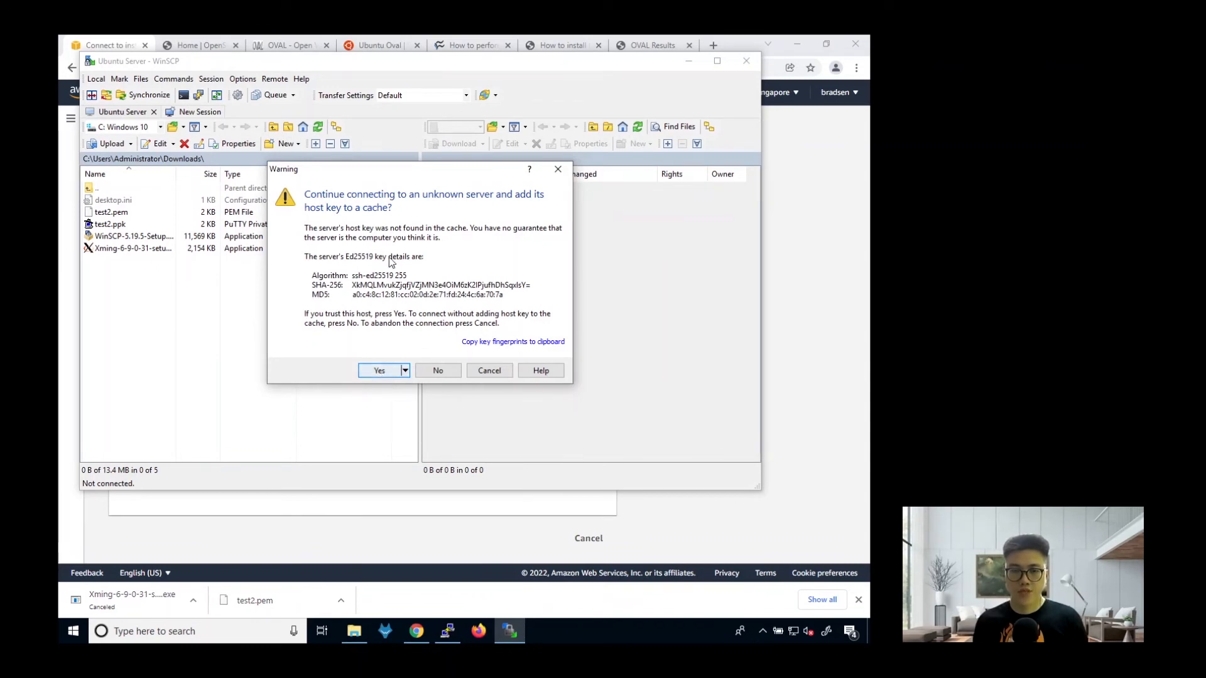
{"action": "mouse_move", "coordinate": [380, 394]}
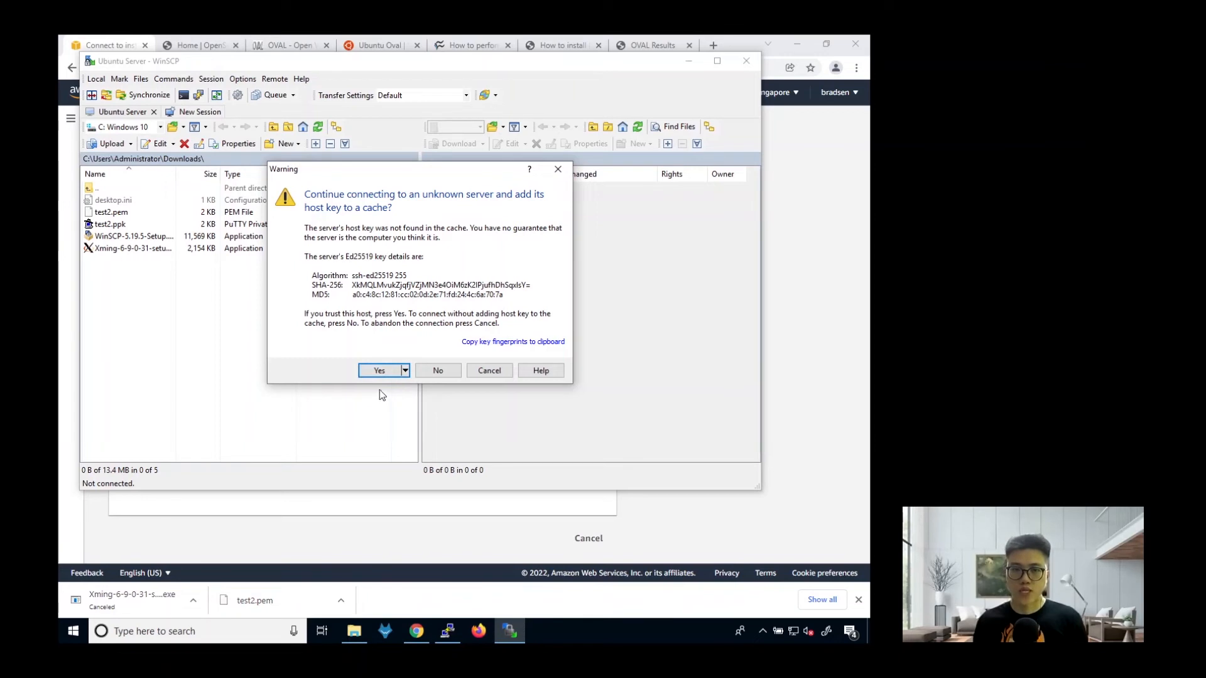
{"action": "left_click", "coordinate": [379, 371]}
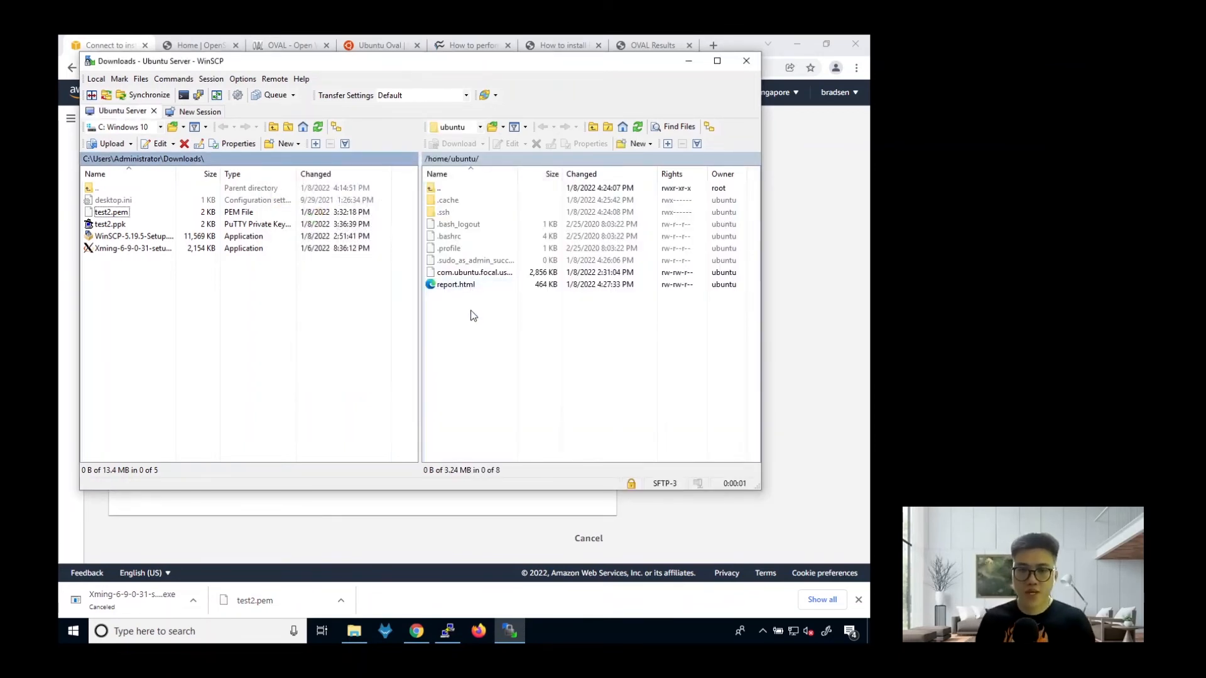
Copy report.html from remote /home/ubuntu into local Downloads and confirm the download.
{"action": "left_click", "coordinate": [456, 284]}
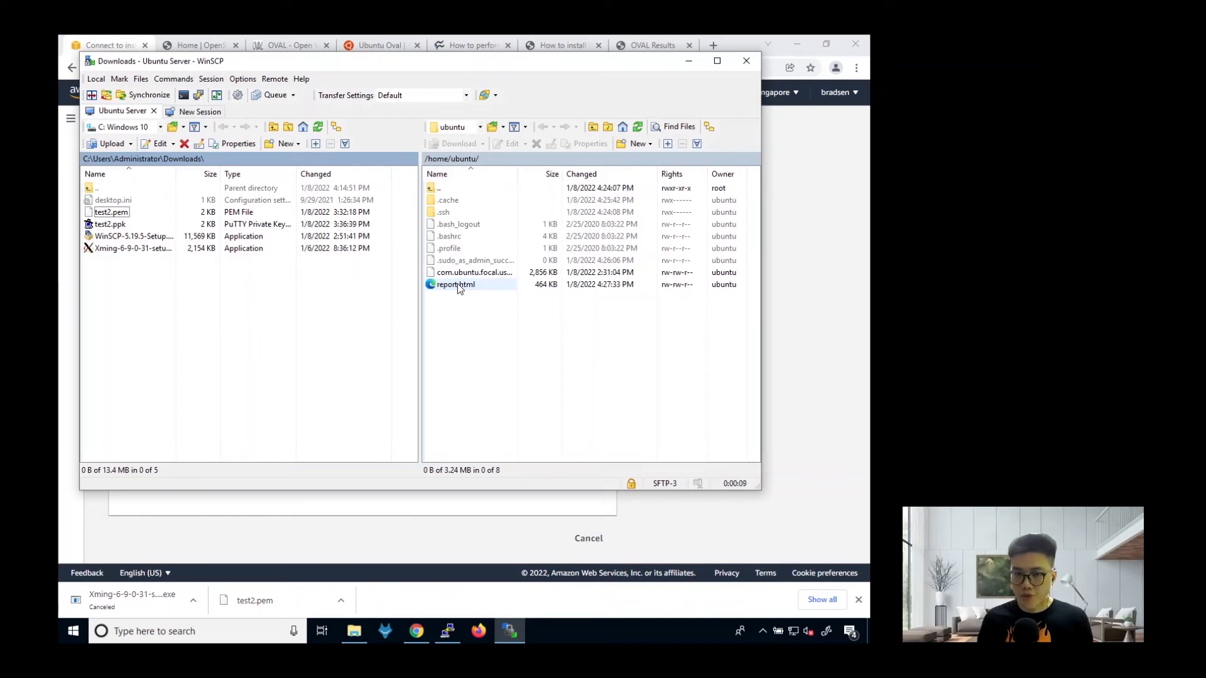
{"action": "left_click", "coordinate": [454, 284]}
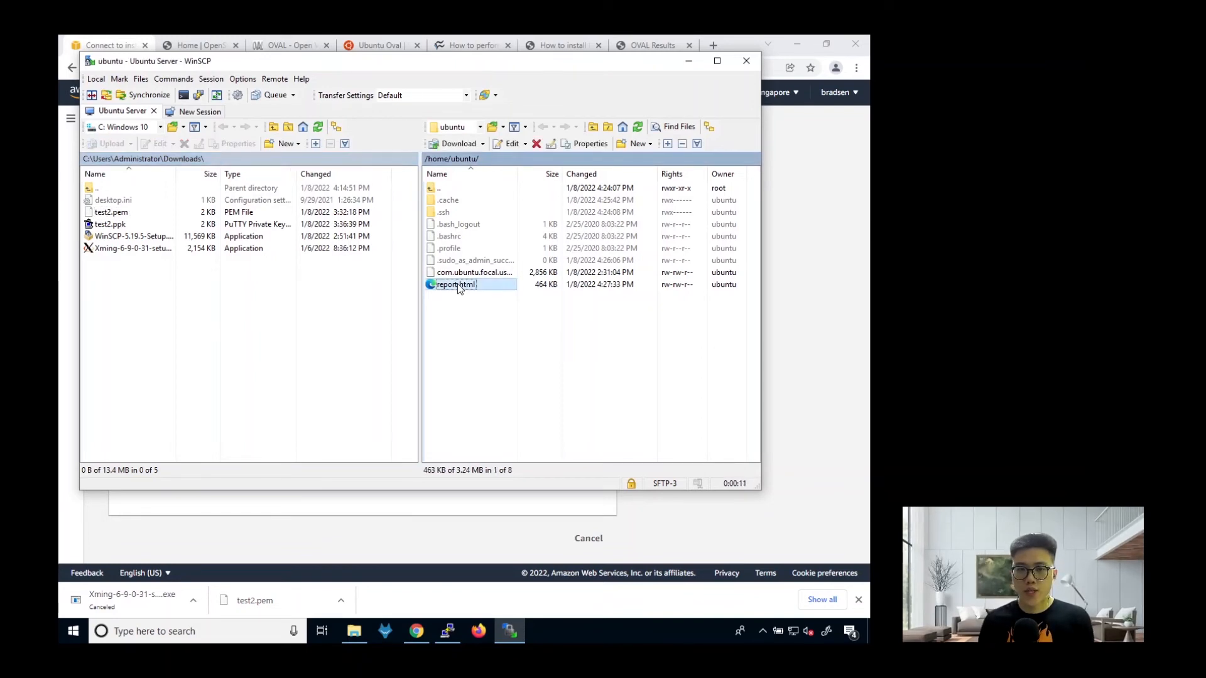
{"action": "right_click", "coordinate": [455, 284]}
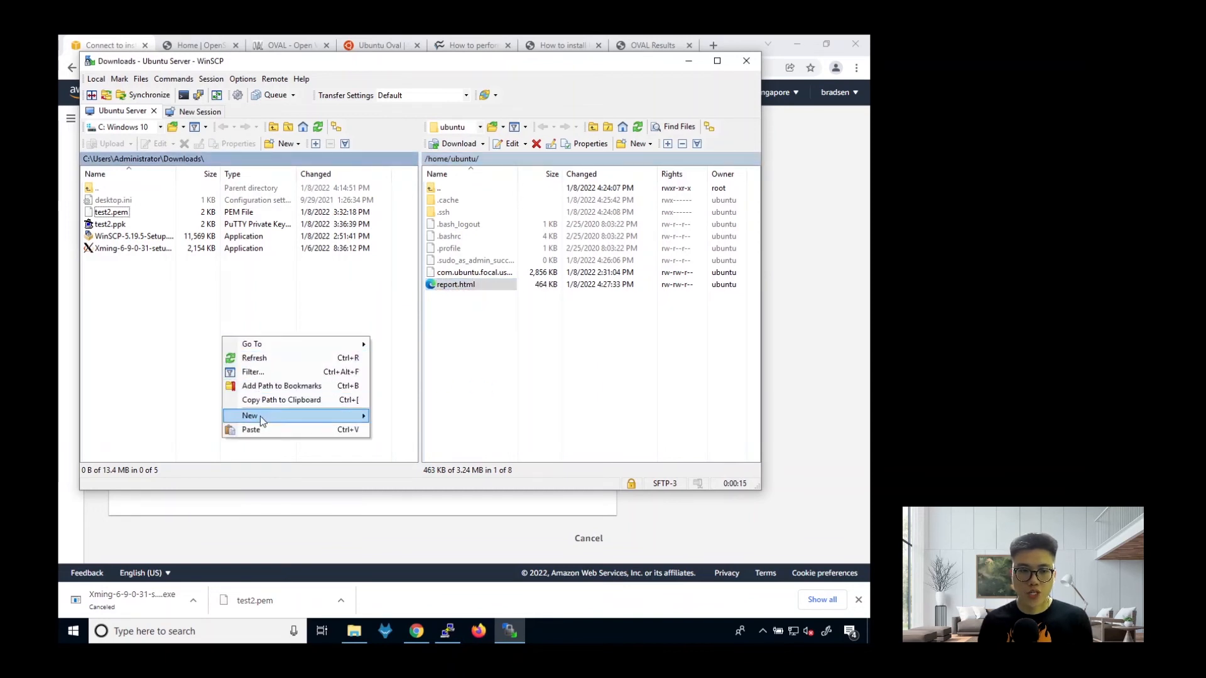
{"action": "left_click", "coordinate": [455, 144]}
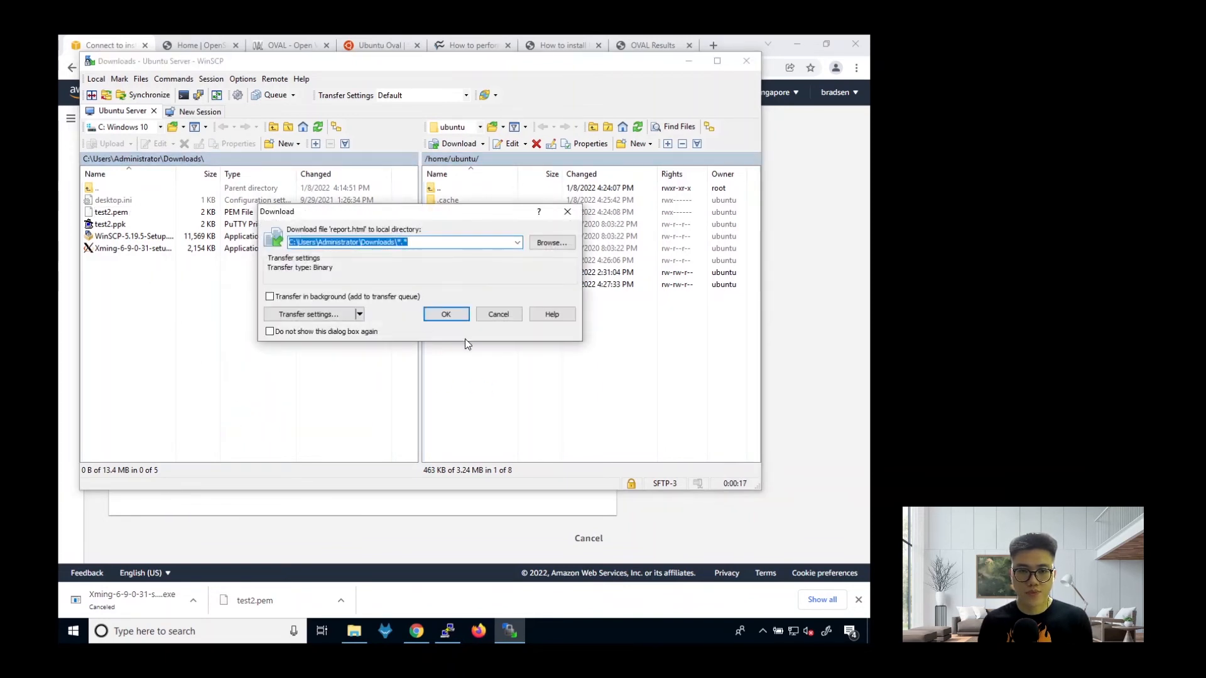
{"action": "left_click", "coordinate": [445, 314]}
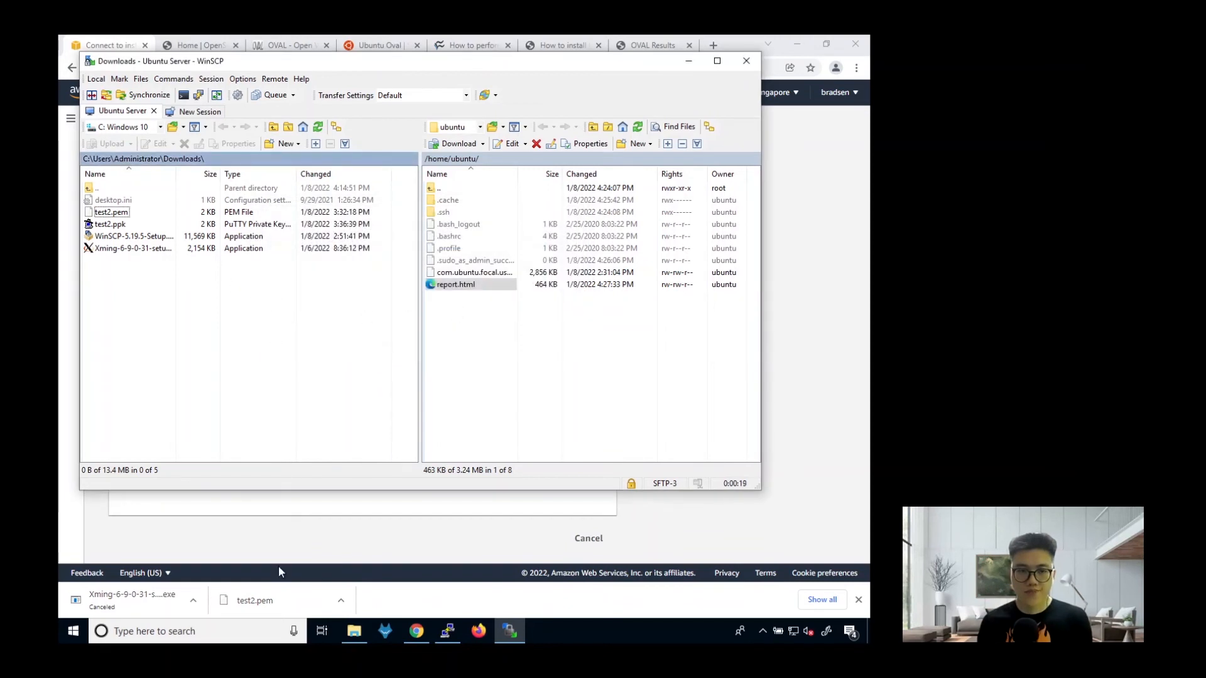
{"action": "mouse_move", "coordinate": [354, 630]}
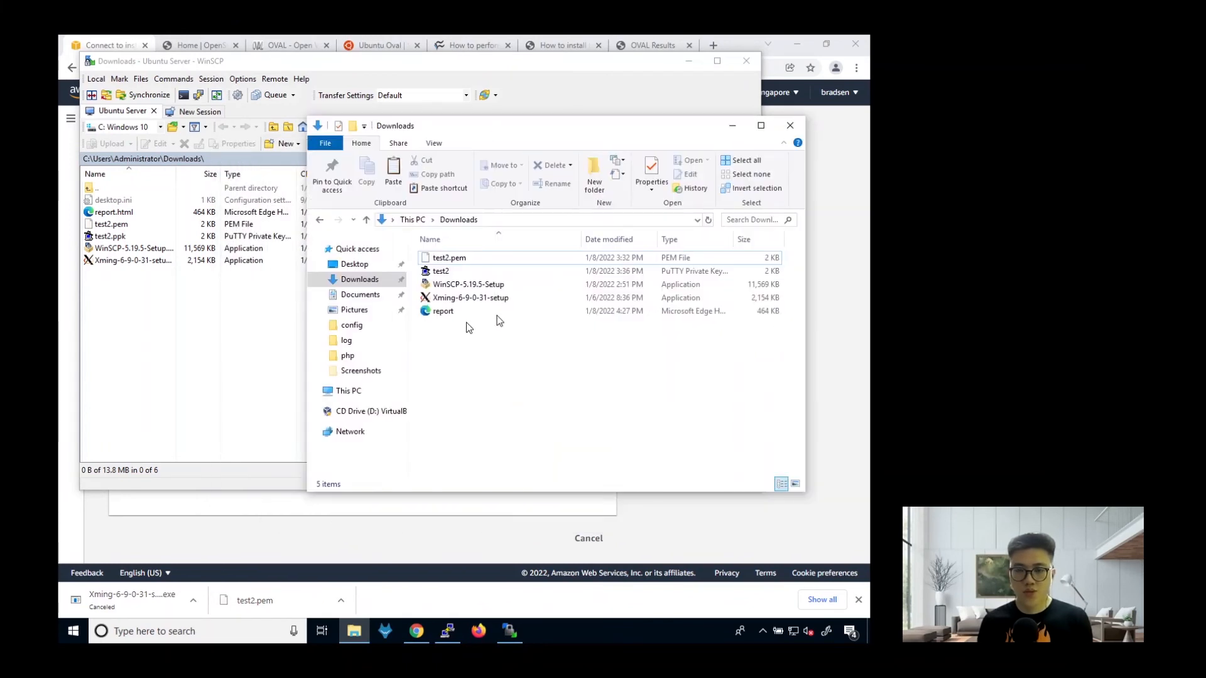
Open the downloaded report from File Explorer's Downloads folder with Google Chrome.
{"action": "left_click", "coordinate": [442, 311]}
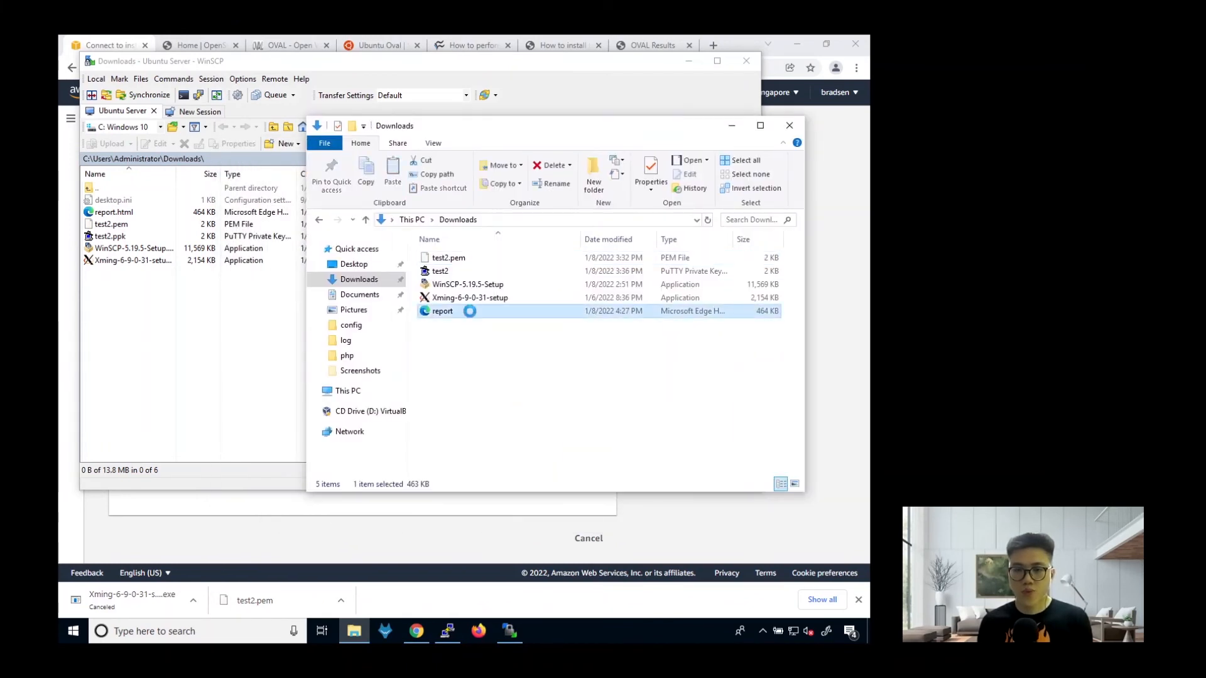
{"action": "right_click", "coordinate": [442, 311]}
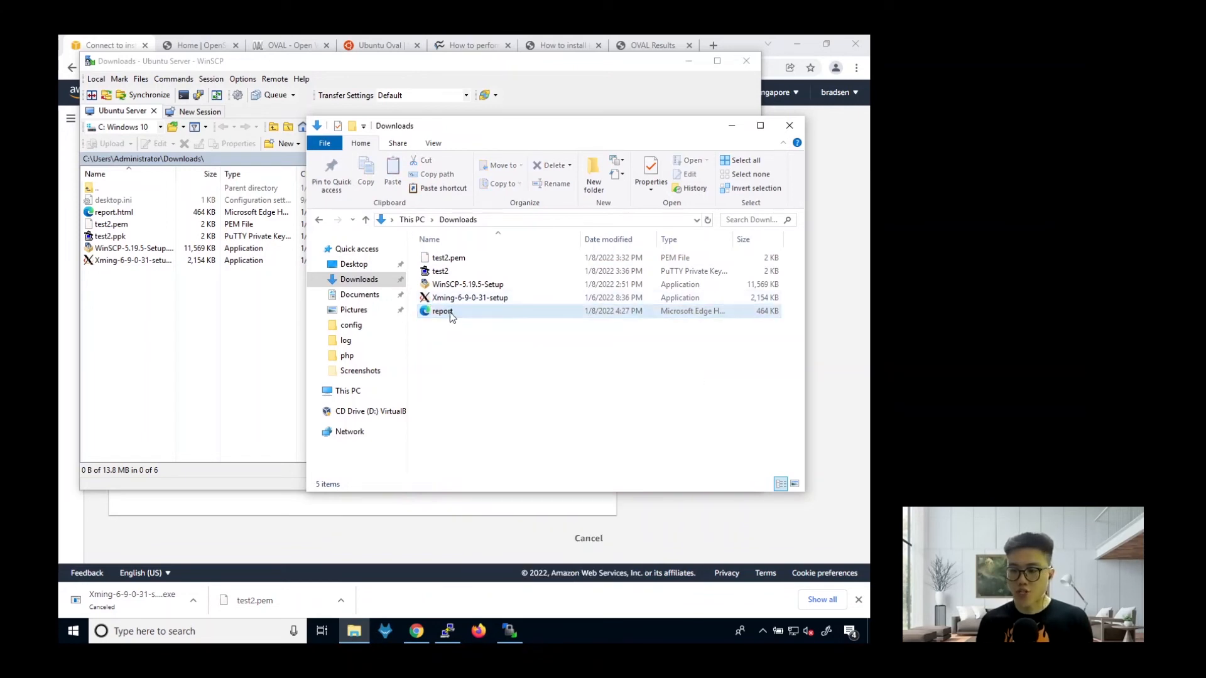
{"action": "right_click", "coordinate": [442, 311]}
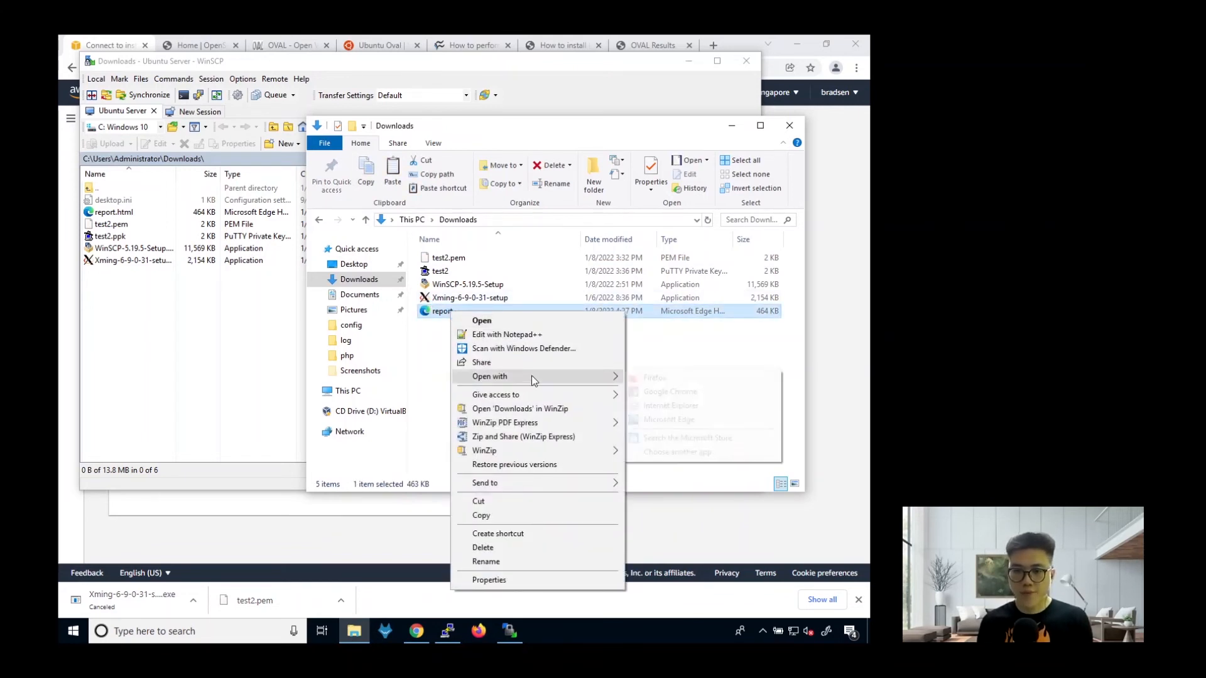
{"action": "left_click", "coordinate": [481, 321]}
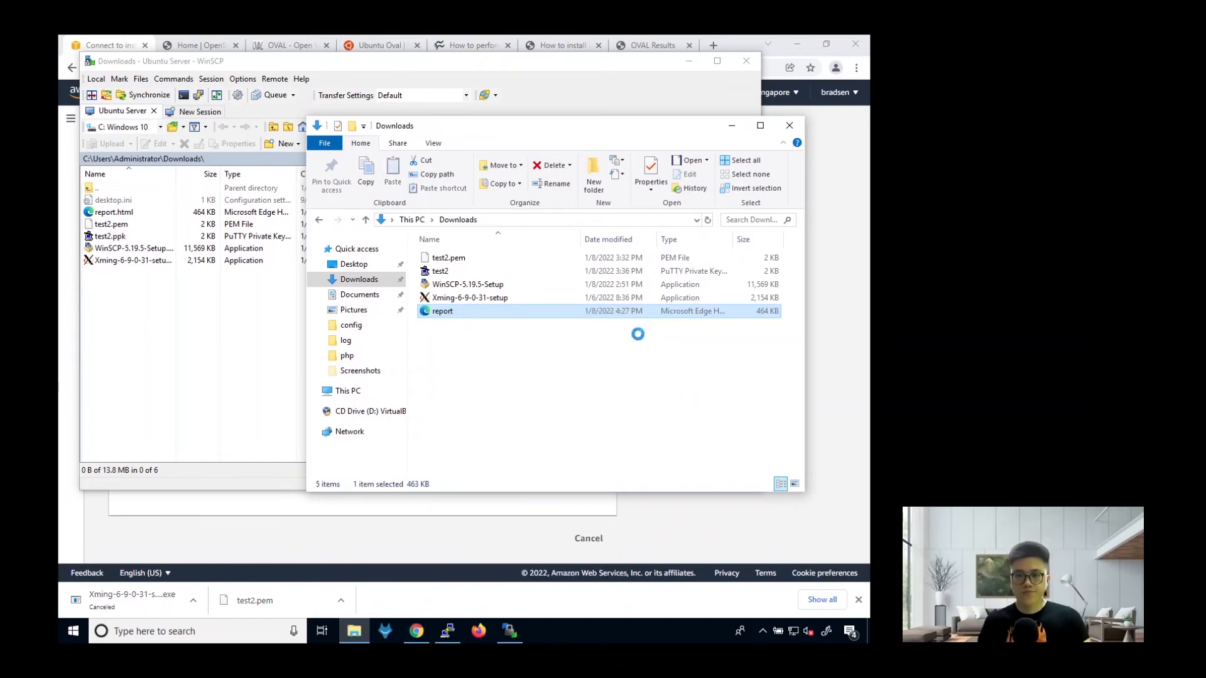
{"action": "double_click", "coordinate": [443, 311]}
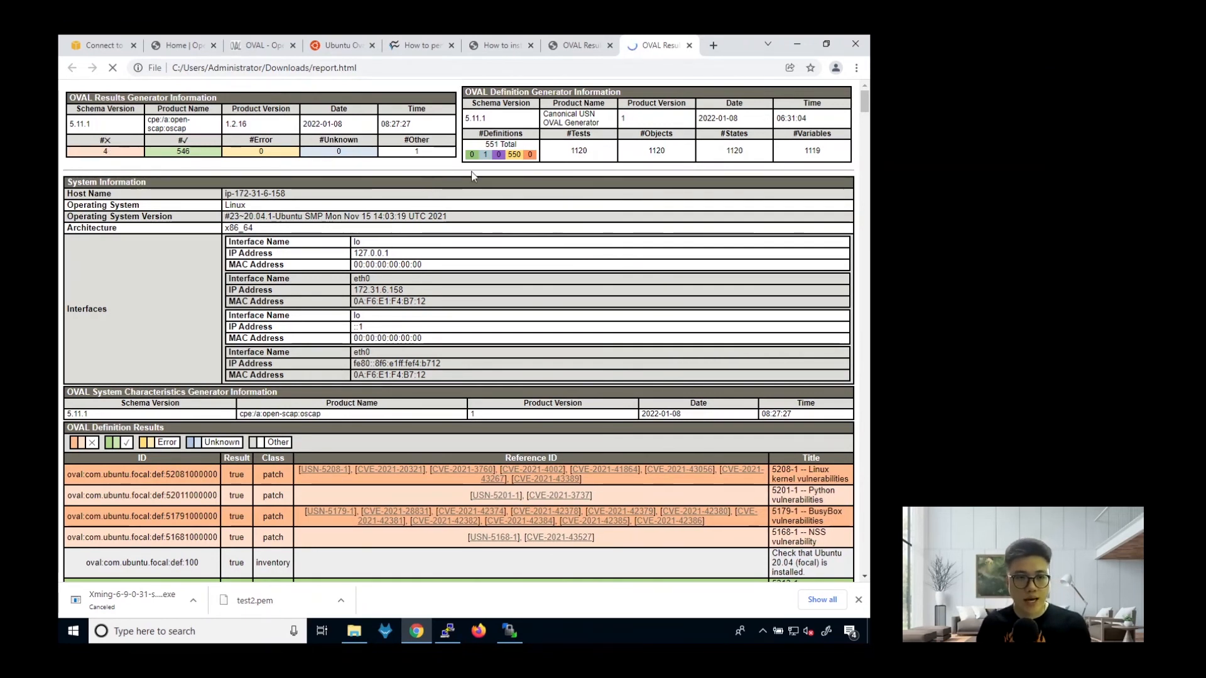
{"action": "mouse_move", "coordinate": [555, 185]}
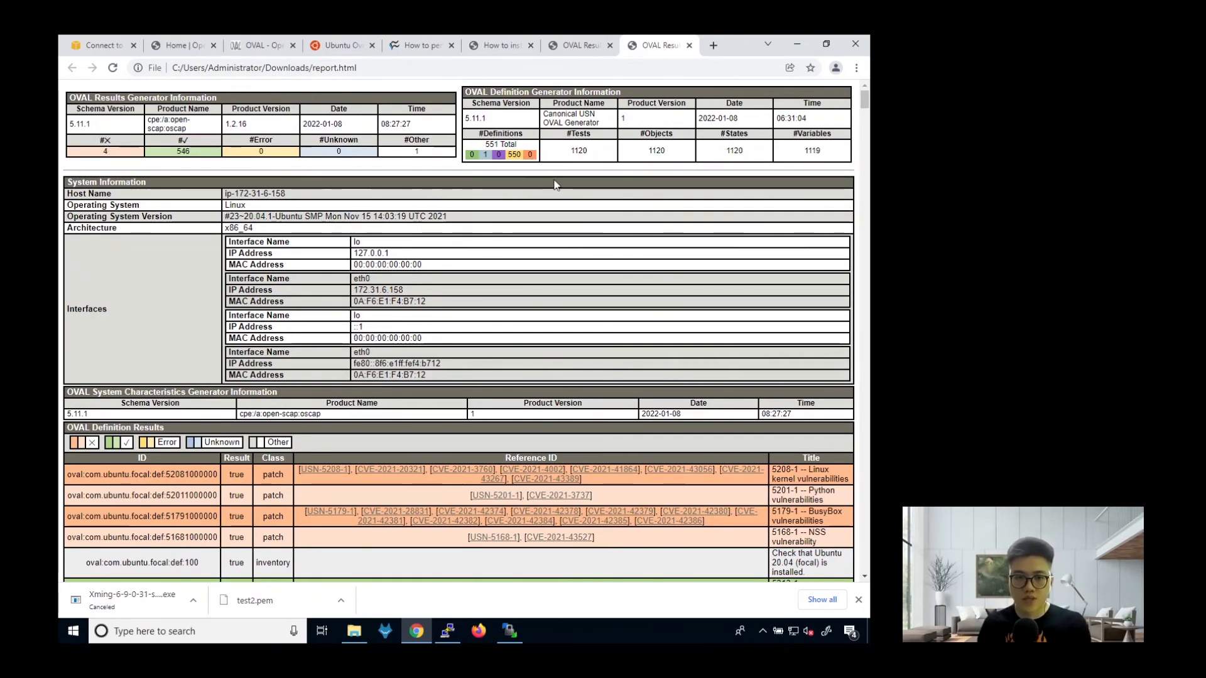
{"action": "mouse_move", "coordinate": [102, 157]}
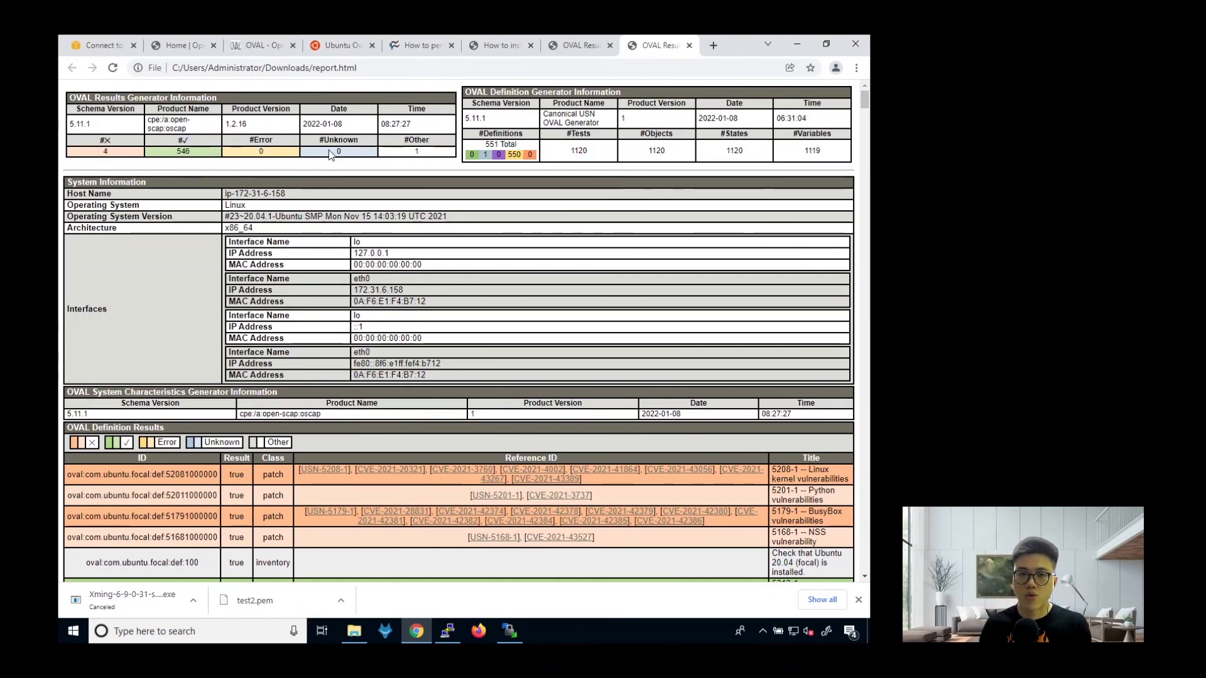
Scroll through the OVAL Definition Results and follow the USN-5208-1 reference link.
{"action": "scroll", "scroll_direction": "down", "scroll_amount": 3}
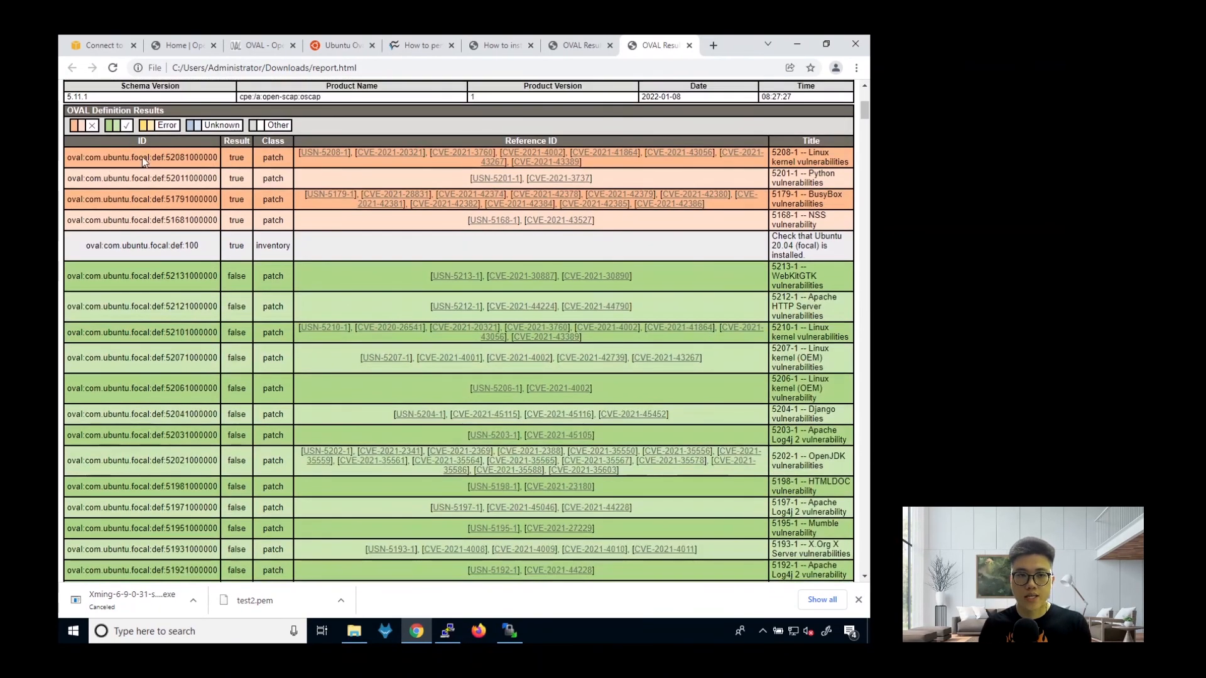
{"action": "scroll", "scroll_direction": "up", "scroll_amount": 3}
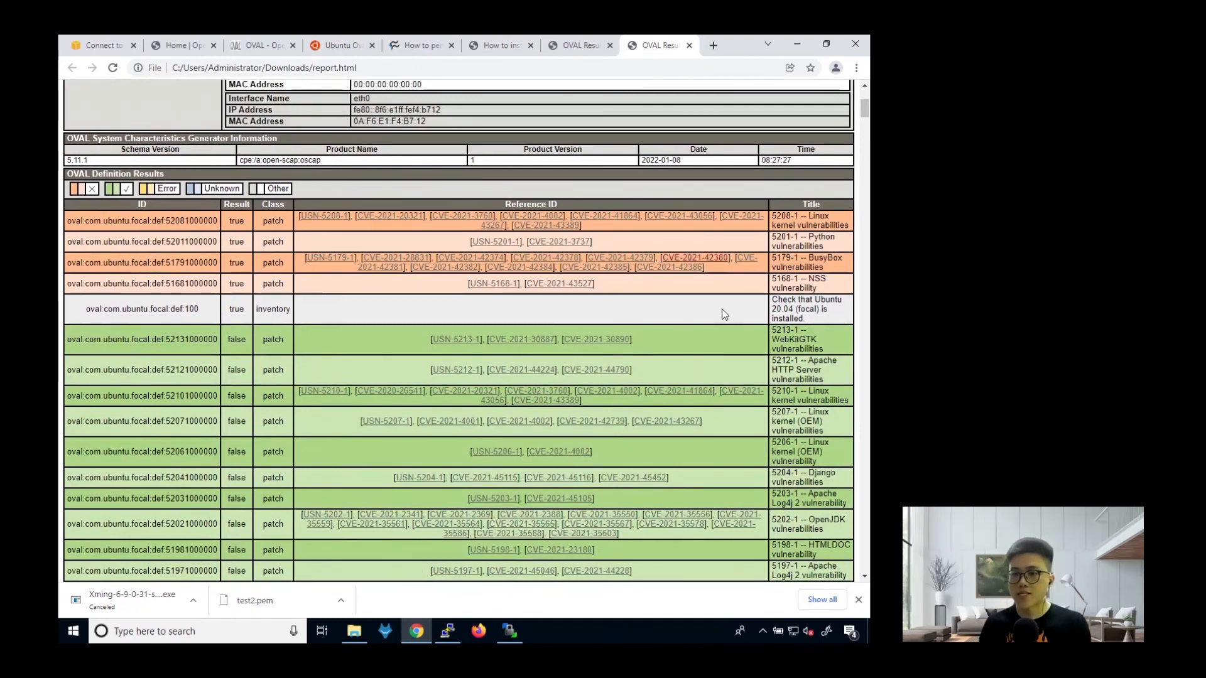
{"action": "mouse_move", "coordinate": [534, 280]}
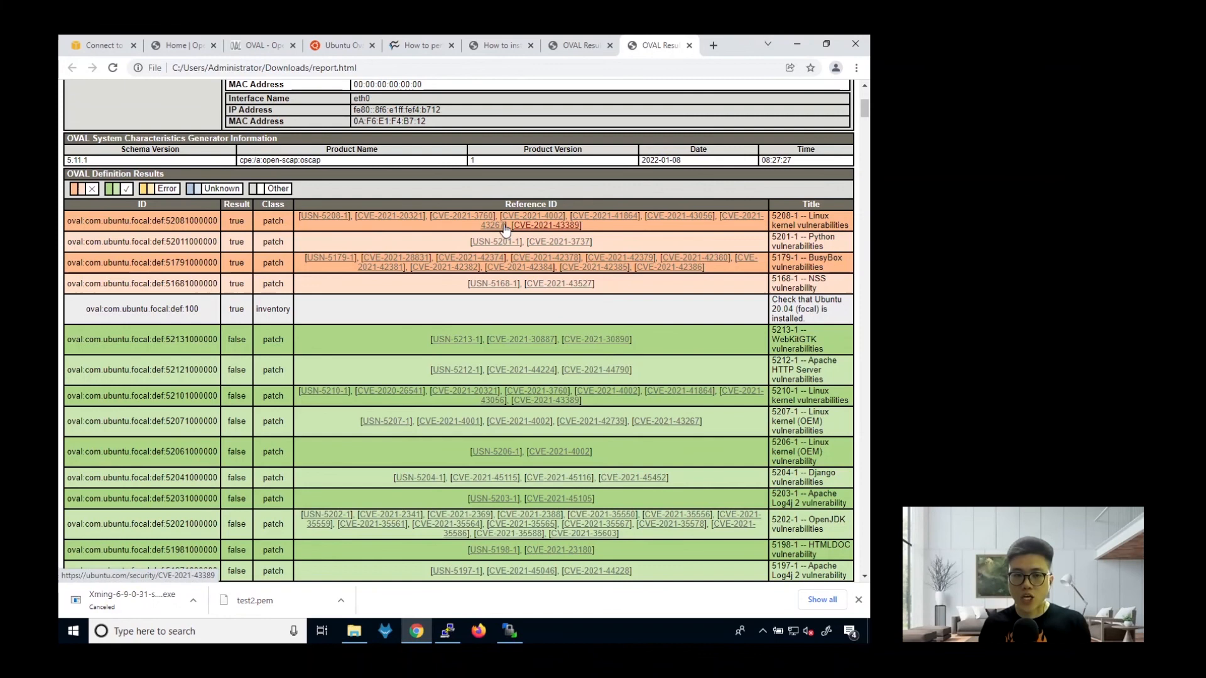
{"action": "left_click", "coordinate": [321, 216]}
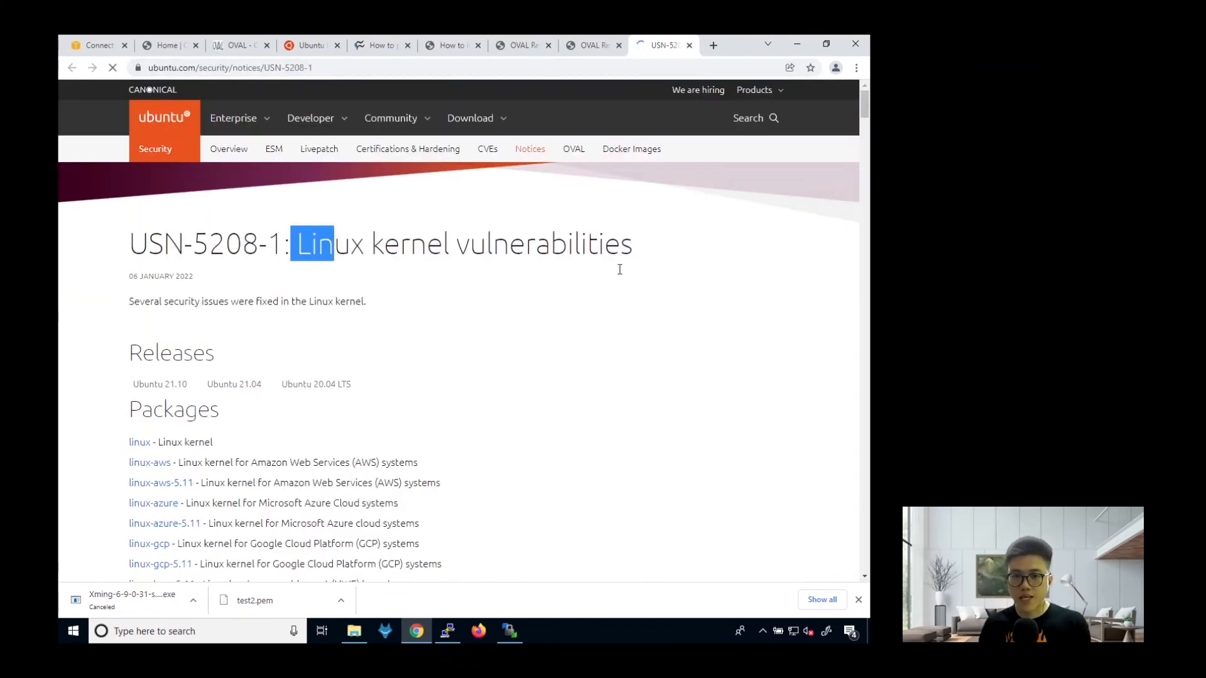
{"action": "scroll", "scroll_direction": "down", "scroll_amount": 3}
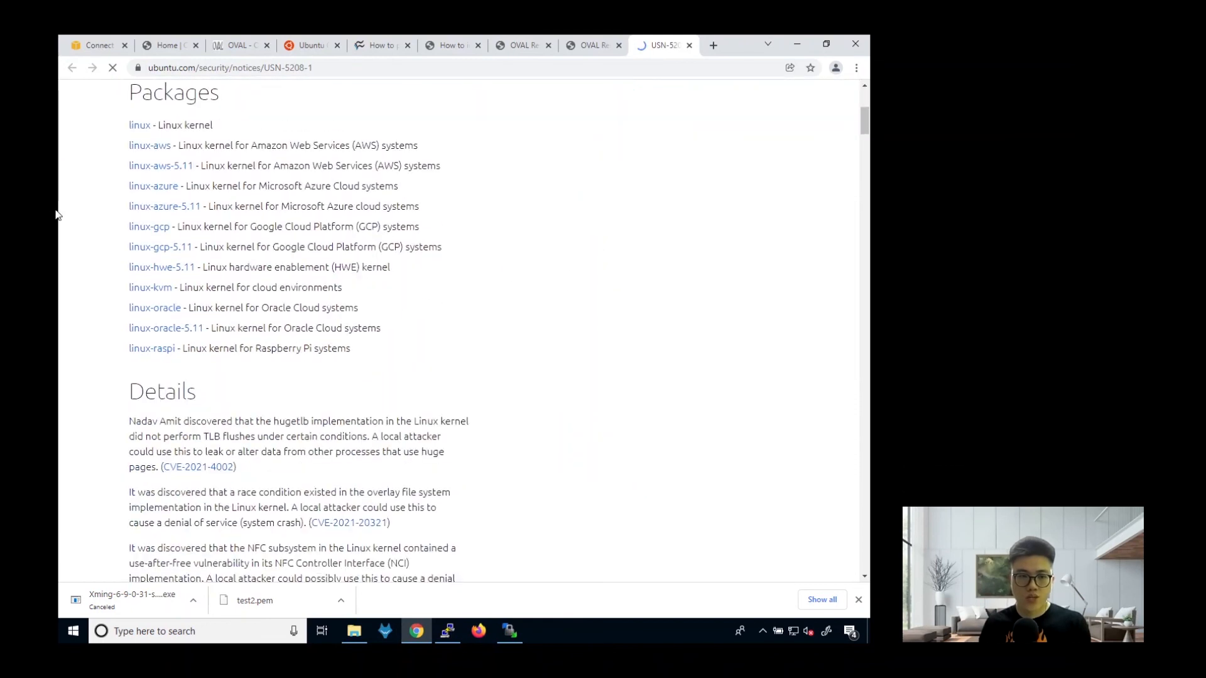
{"action": "scroll", "scroll_direction": "down", "scroll_amount": 3}
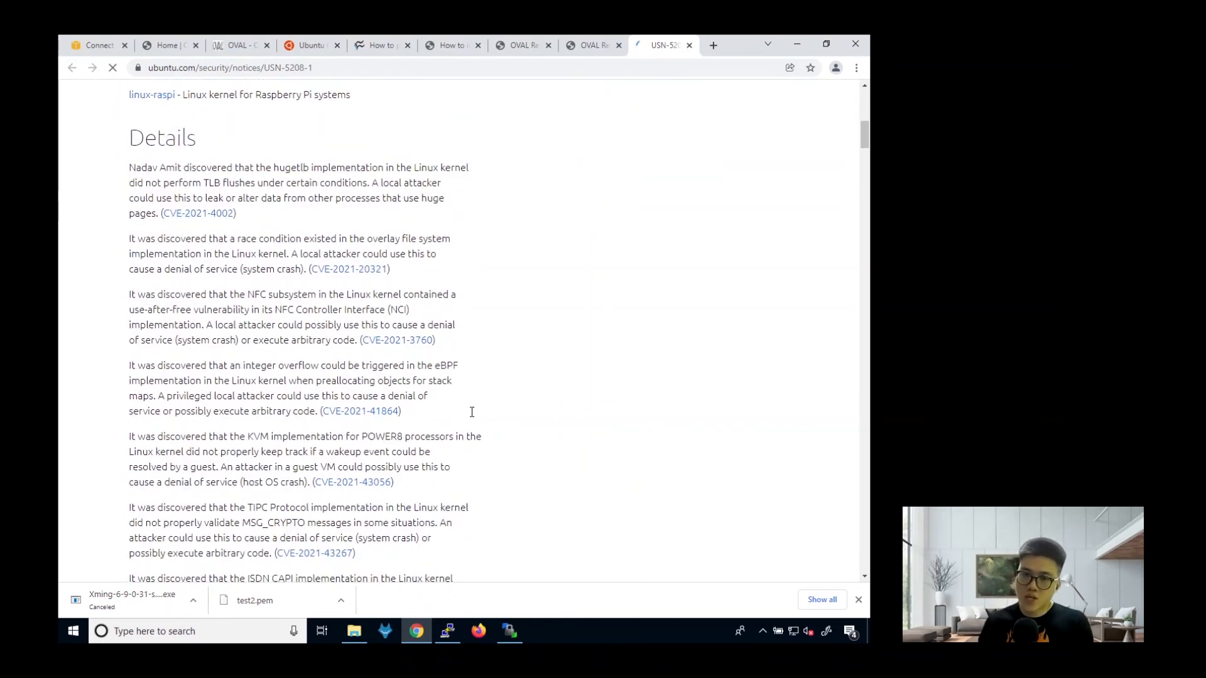
{"action": "mouse_move", "coordinate": [572, 335]}
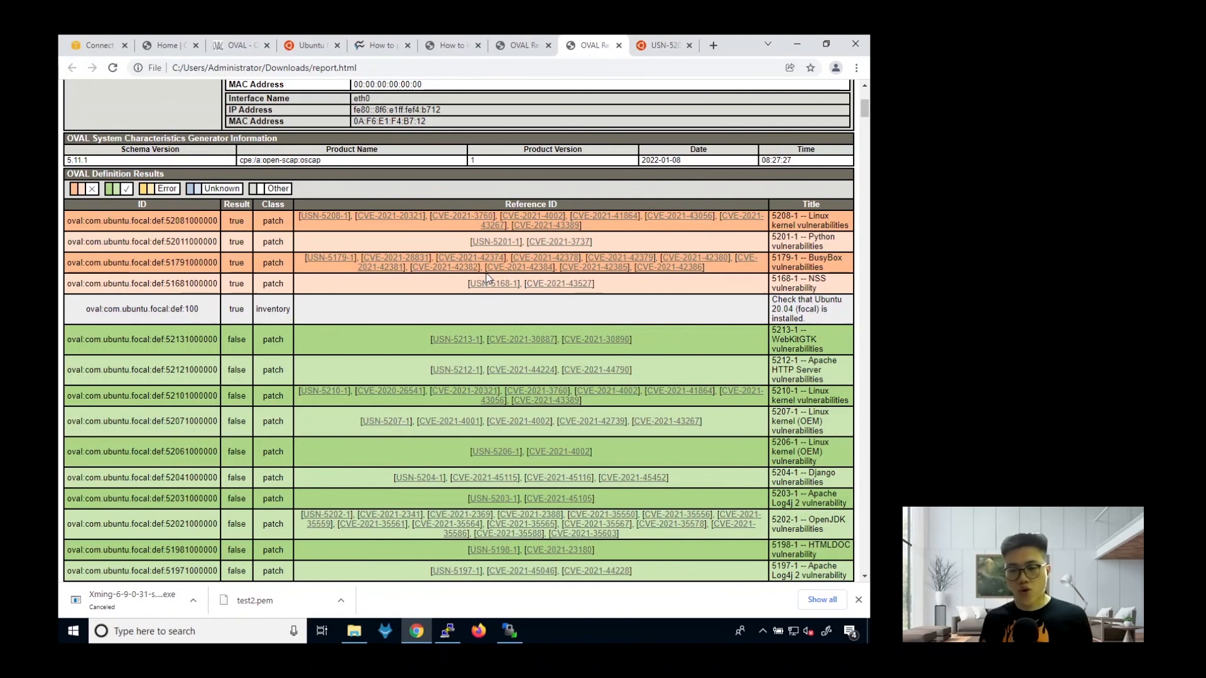
{"action": "mouse_move", "coordinate": [475, 28]}
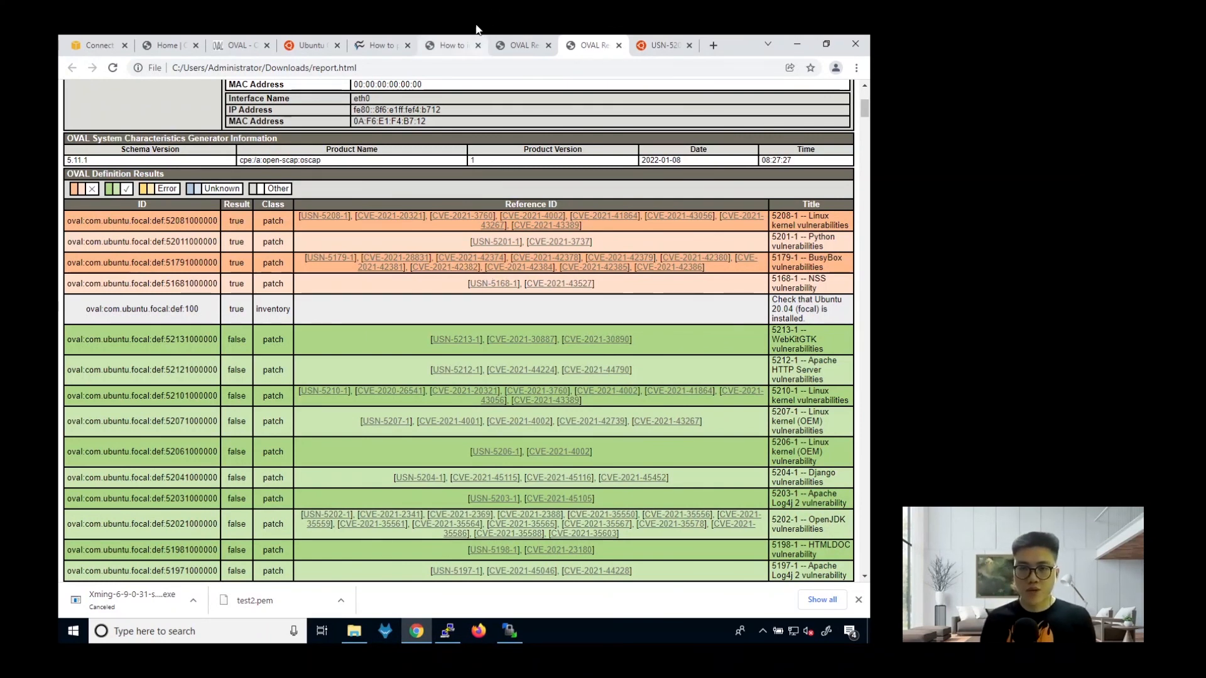
{"action": "mouse_move", "coordinate": [527, 45]}
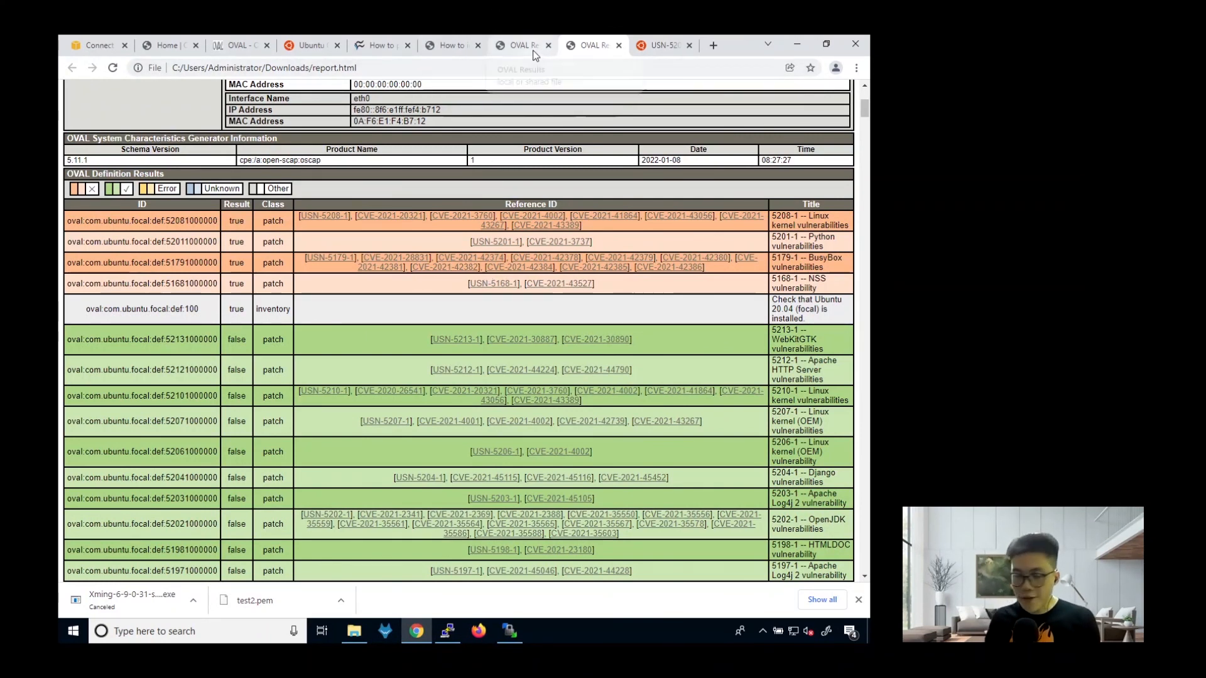
{"action": "mouse_move", "coordinate": [527, 50]}
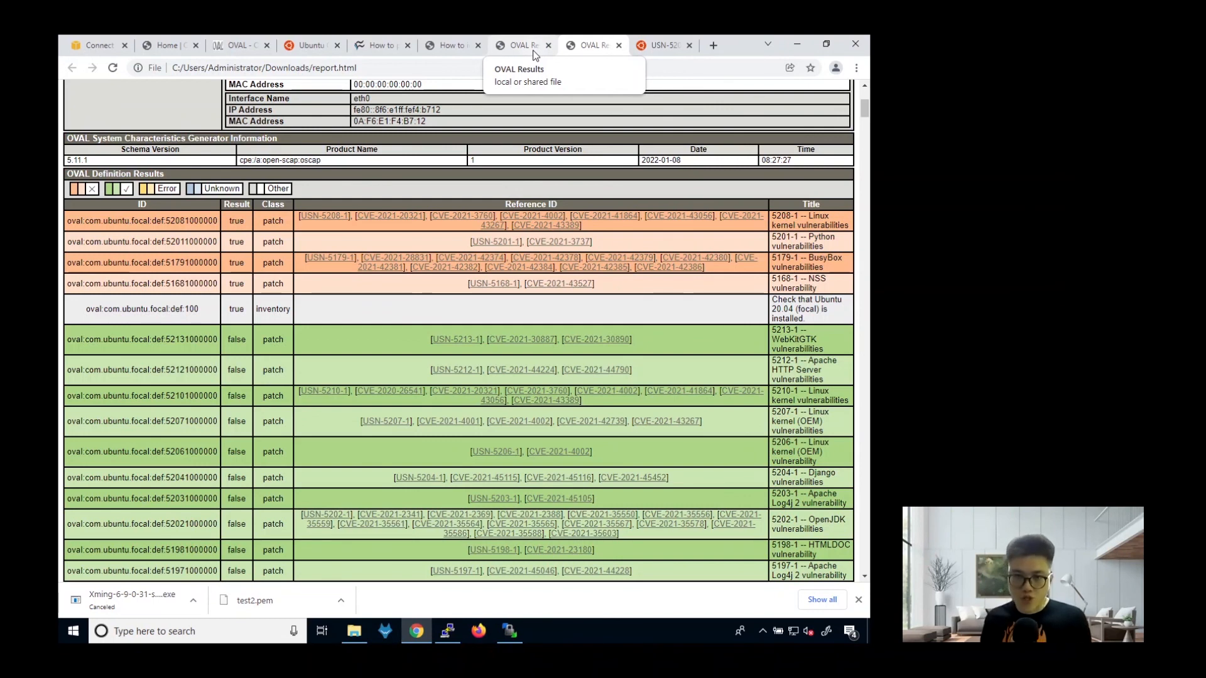